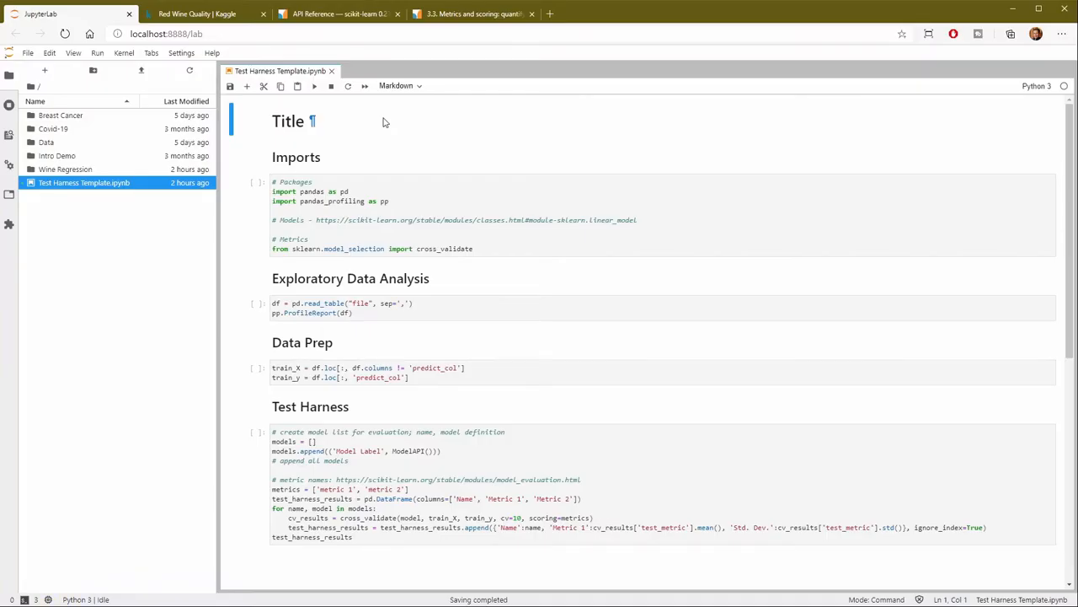
mouse_move(384, 128)
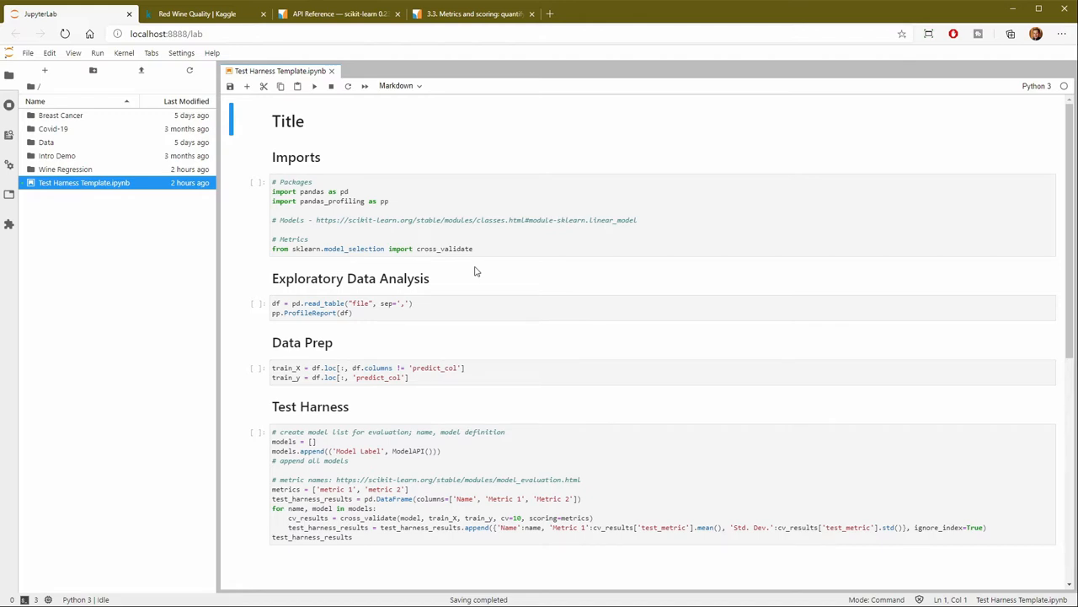
mouse_move(424, 124)
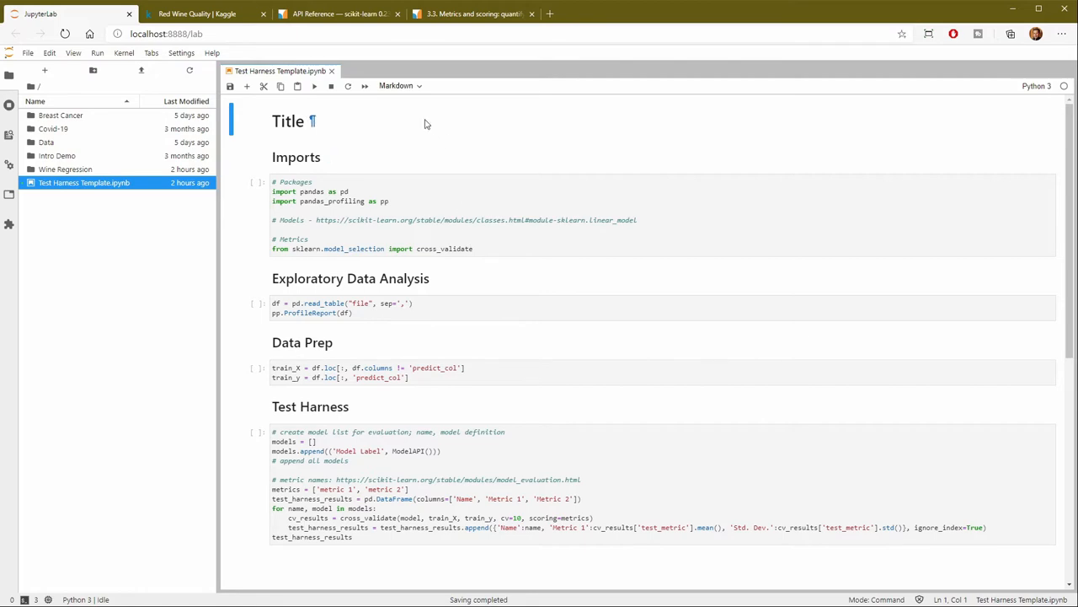
mouse_move(408, 128)
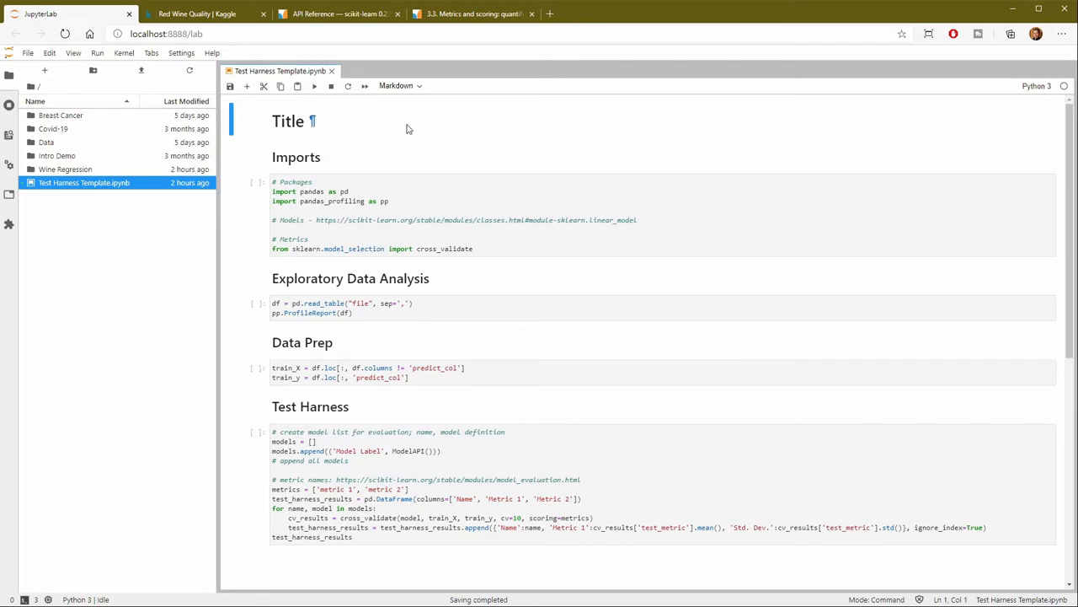
Review the Red Wine Quality dataset preview columns from fixed acidity through sulphates
left_click(203, 14)
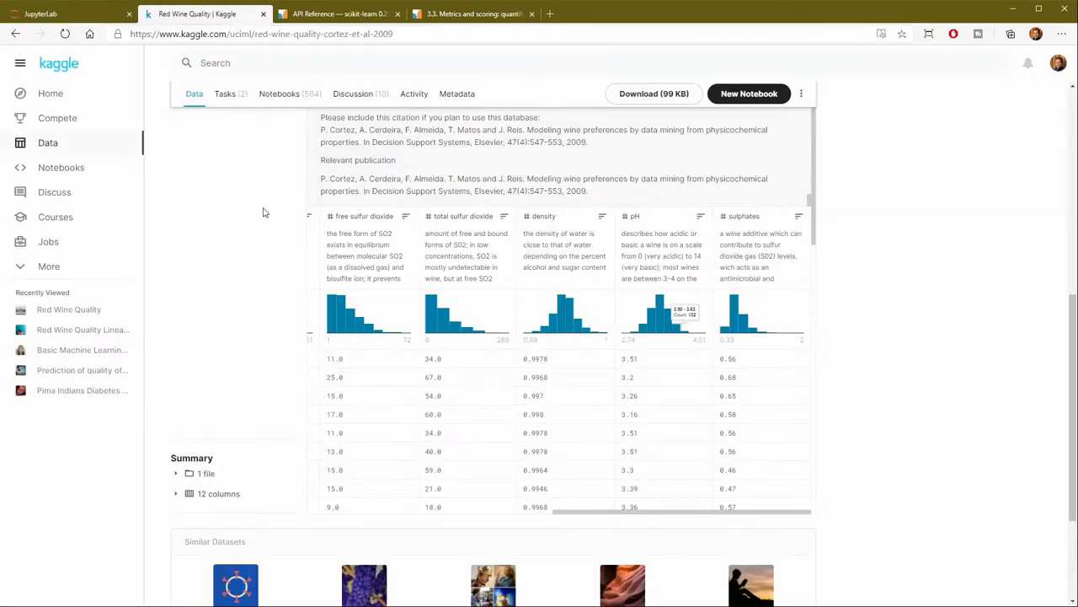
mouse_move(219, 172)
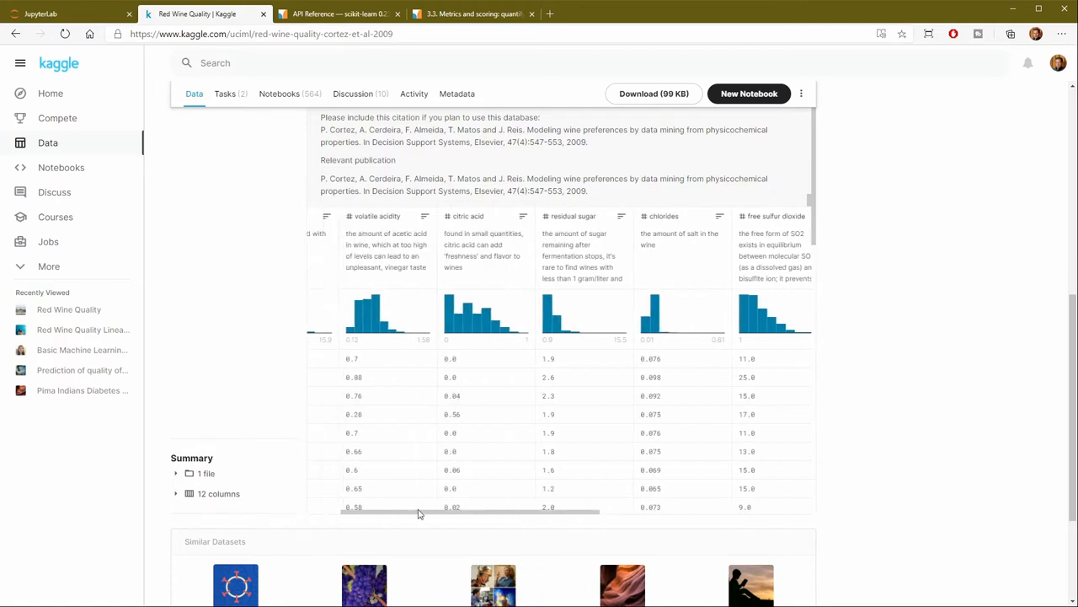
scroll("left", 3)
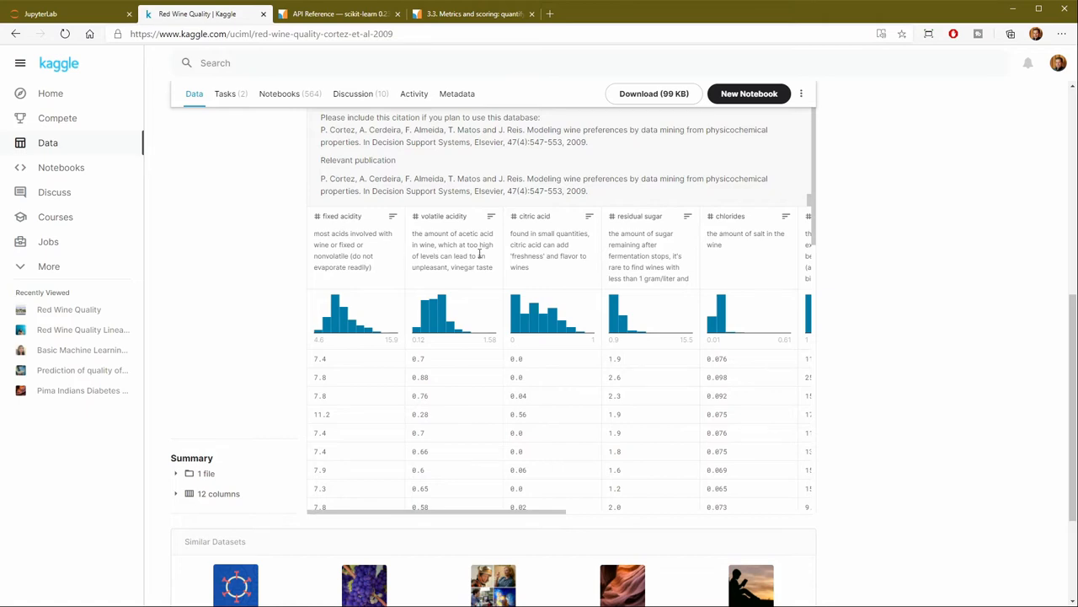
mouse_move(532, 434)
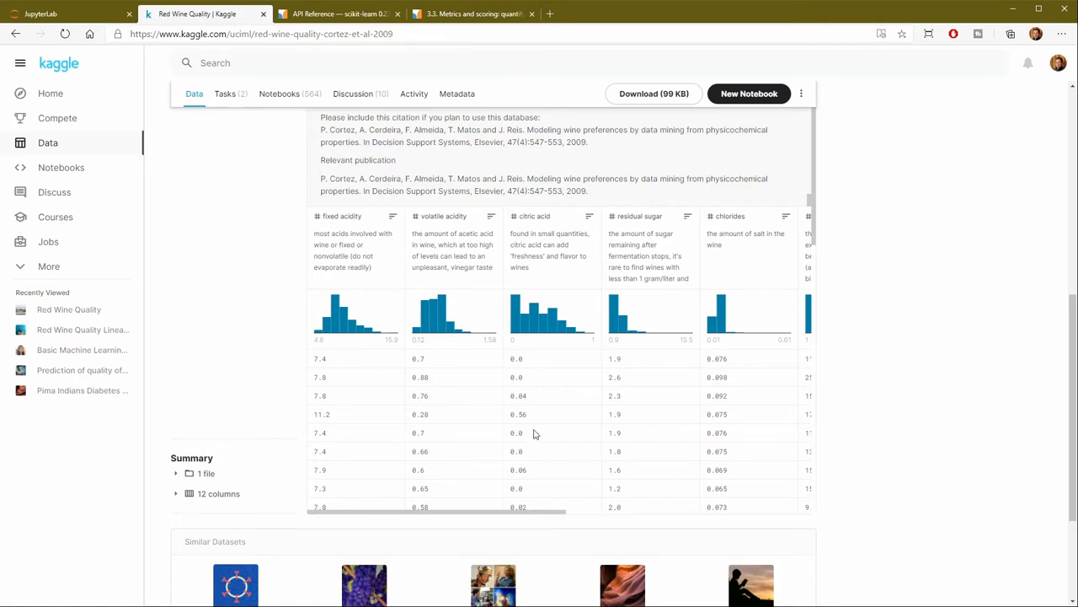
mouse_move(486, 517)
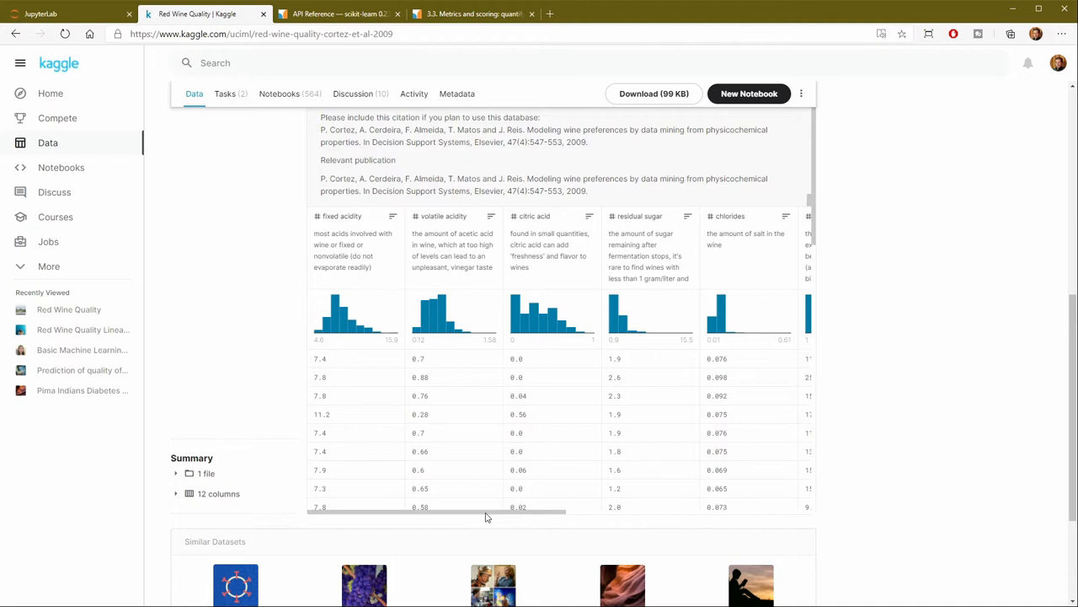
mouse_move(445, 495)
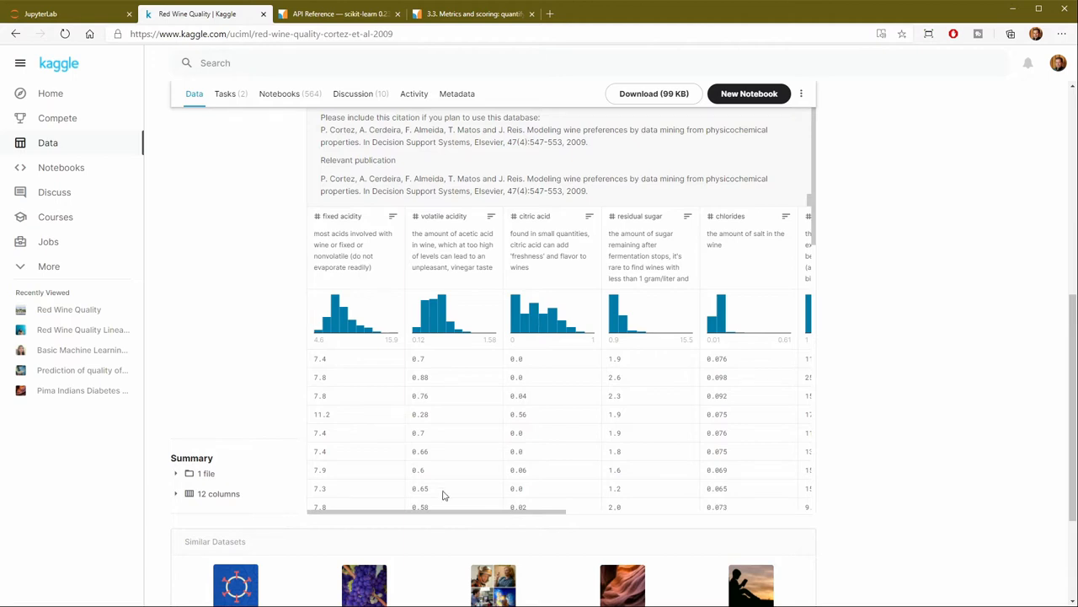
mouse_move(374, 361)
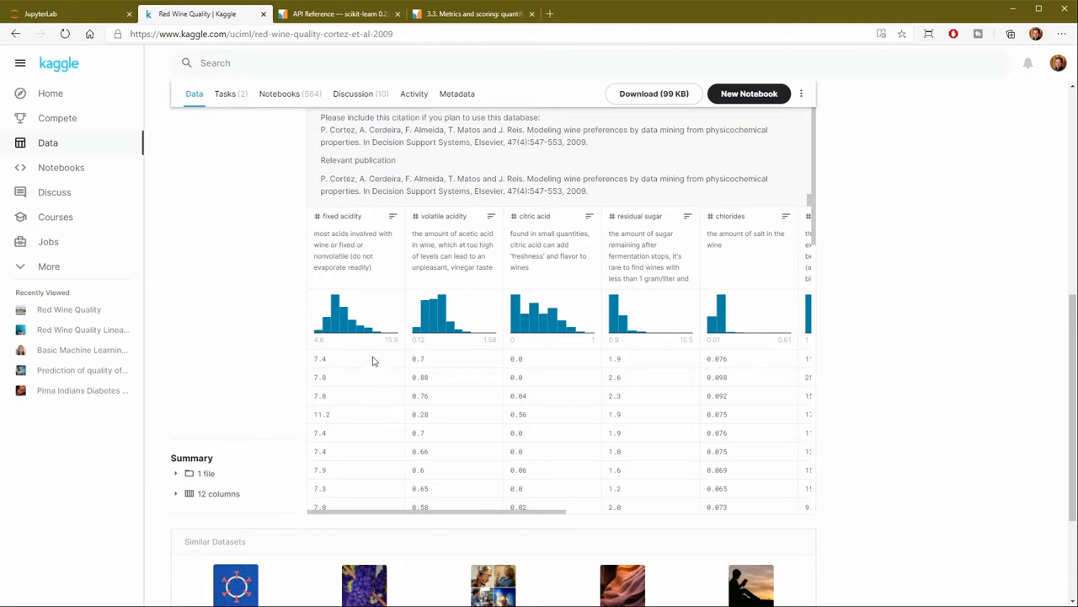
mouse_move(766, 385)
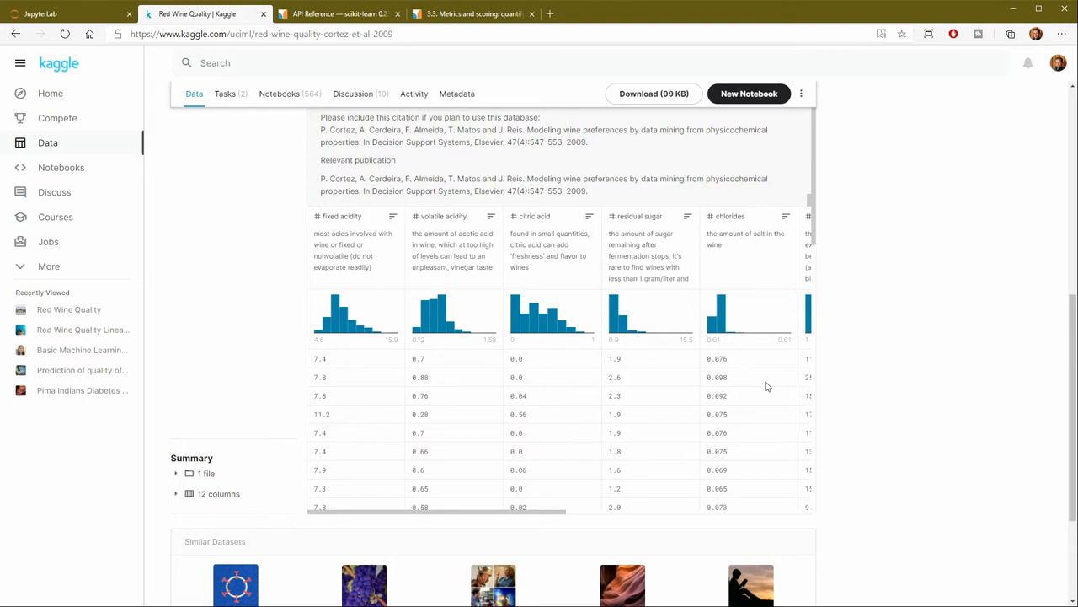
mouse_move(745, 381)
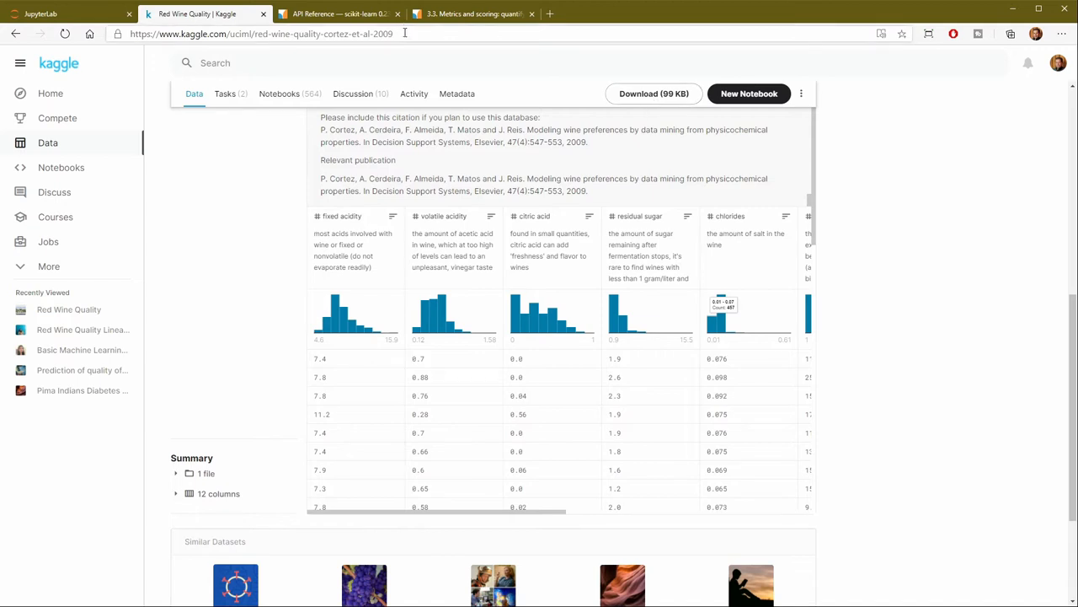
Browse into Wine Regression > data to list the winequality-red, winequality-white and names files
left_click(68, 13)
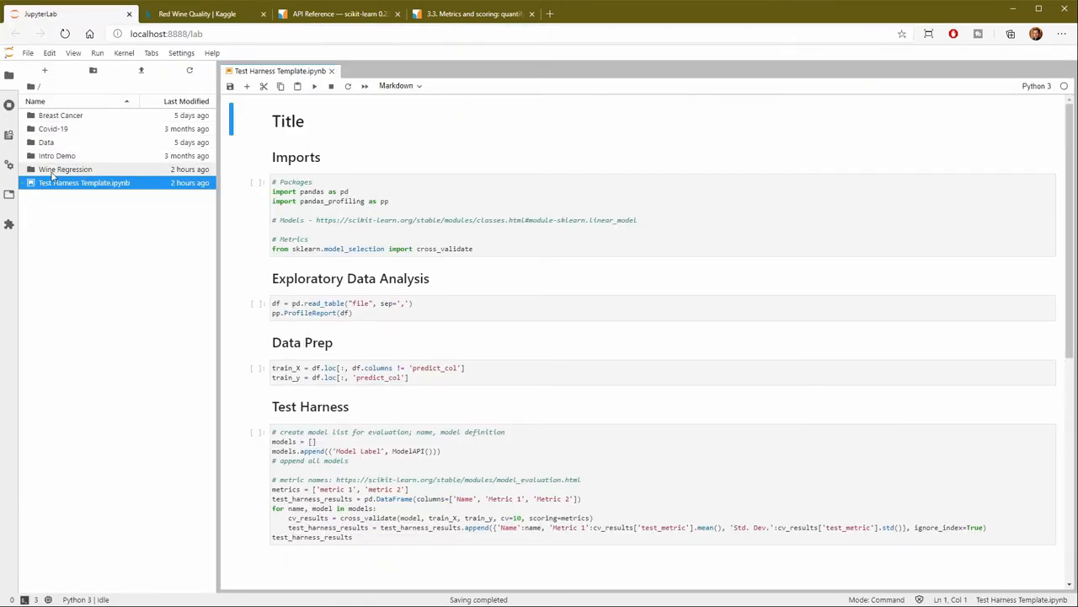
double_click(64, 168)
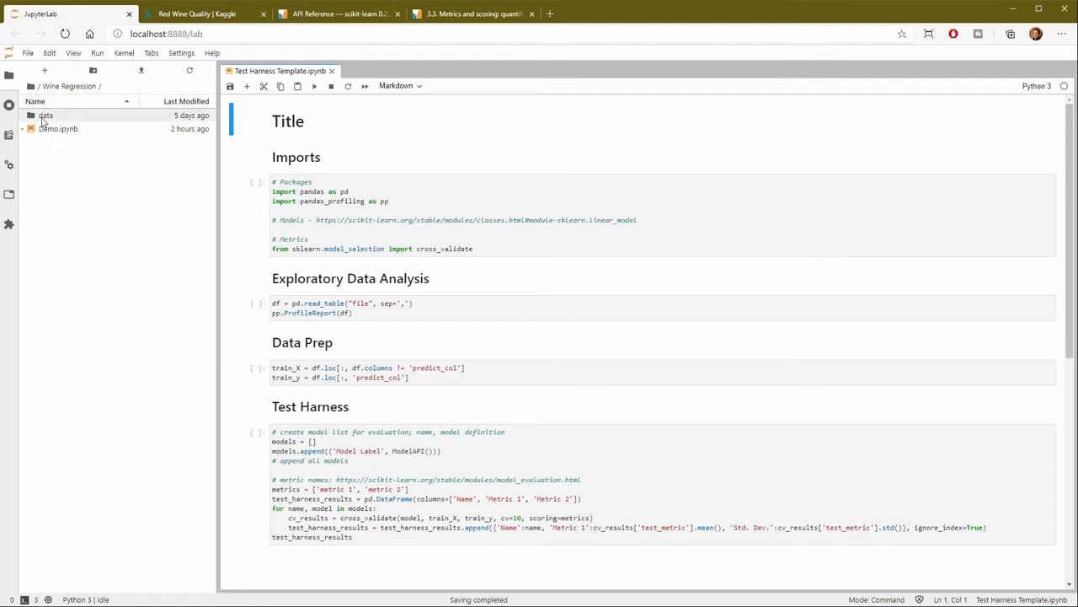
double_click(45, 115)
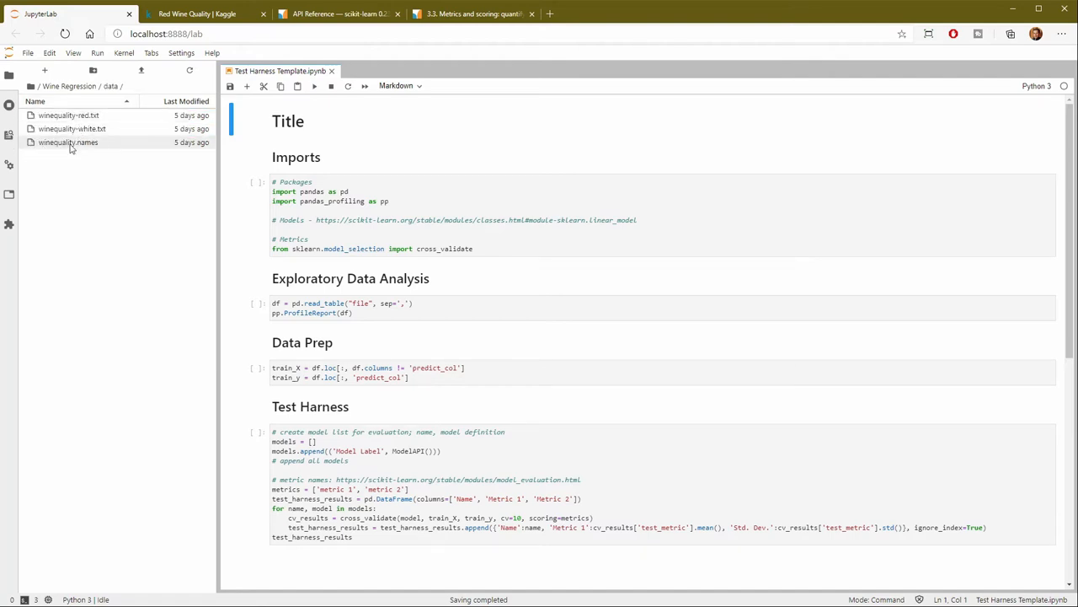
mouse_move(87, 142)
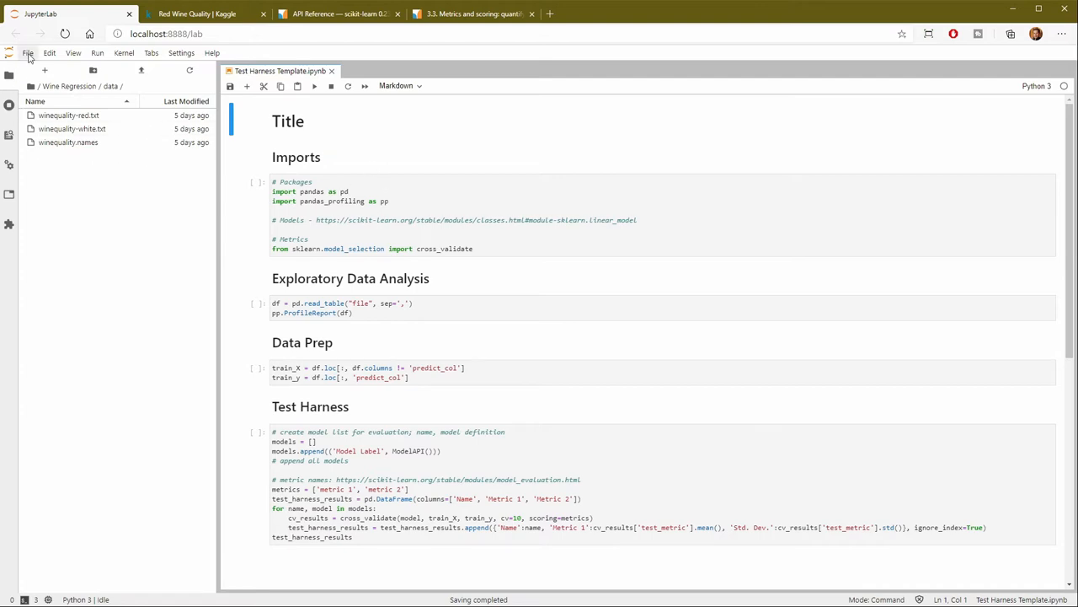
Save the template notebook under the new name Wine Quality.ipynb
left_click(27, 52)
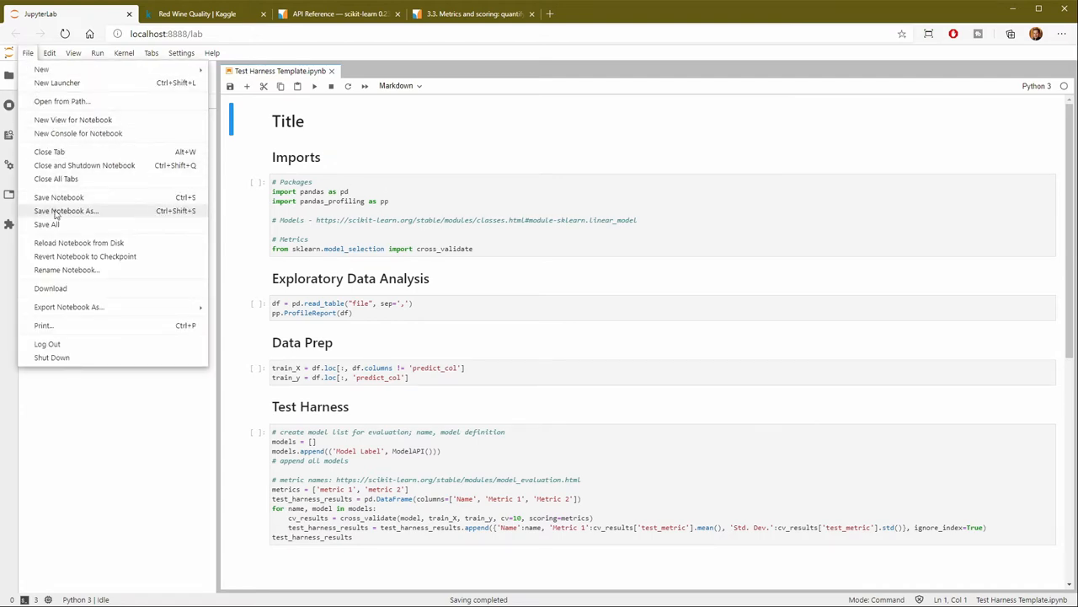
left_click(66, 211)
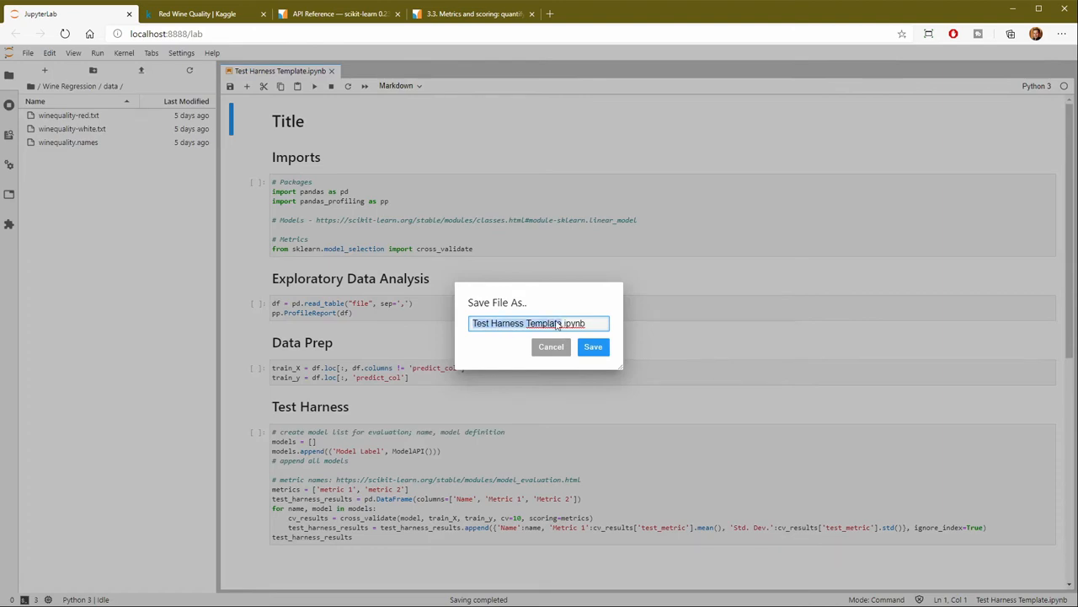
type("Wine Quality.ipynb")
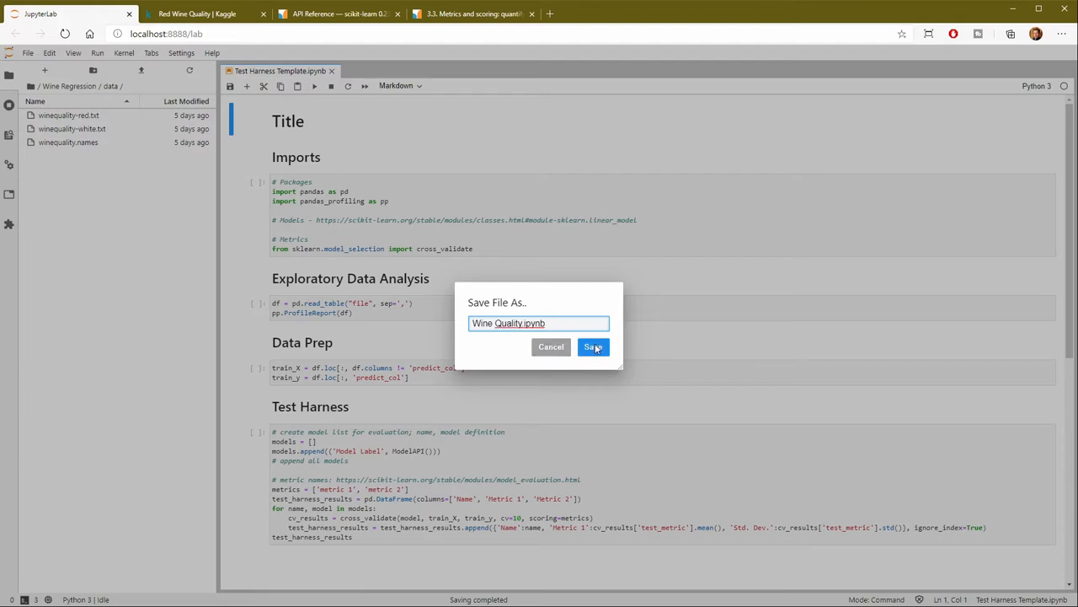
left_click(593, 347)
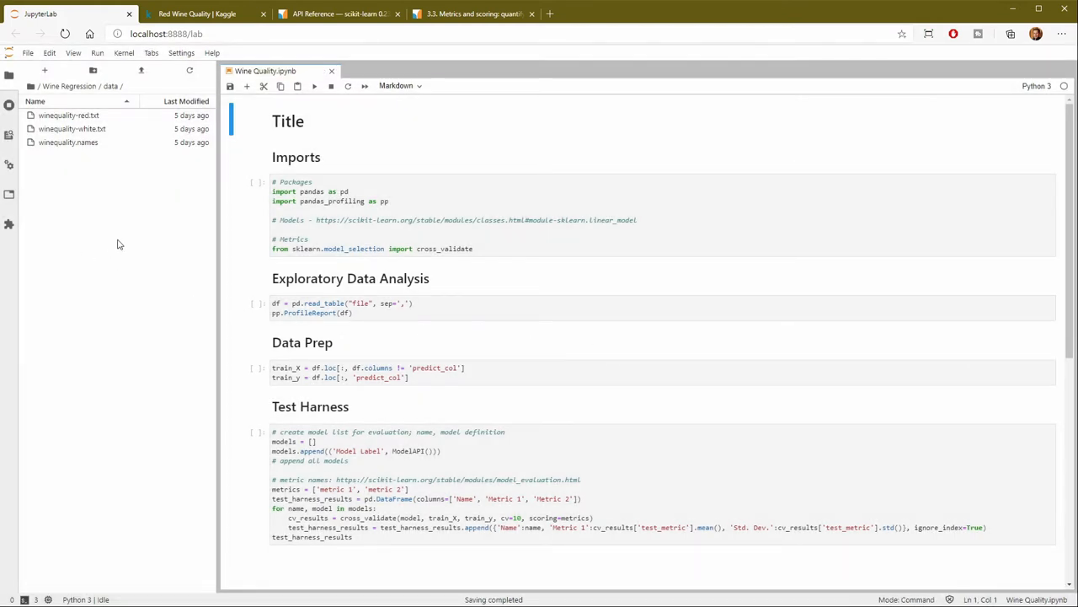
mouse_move(401, 145)
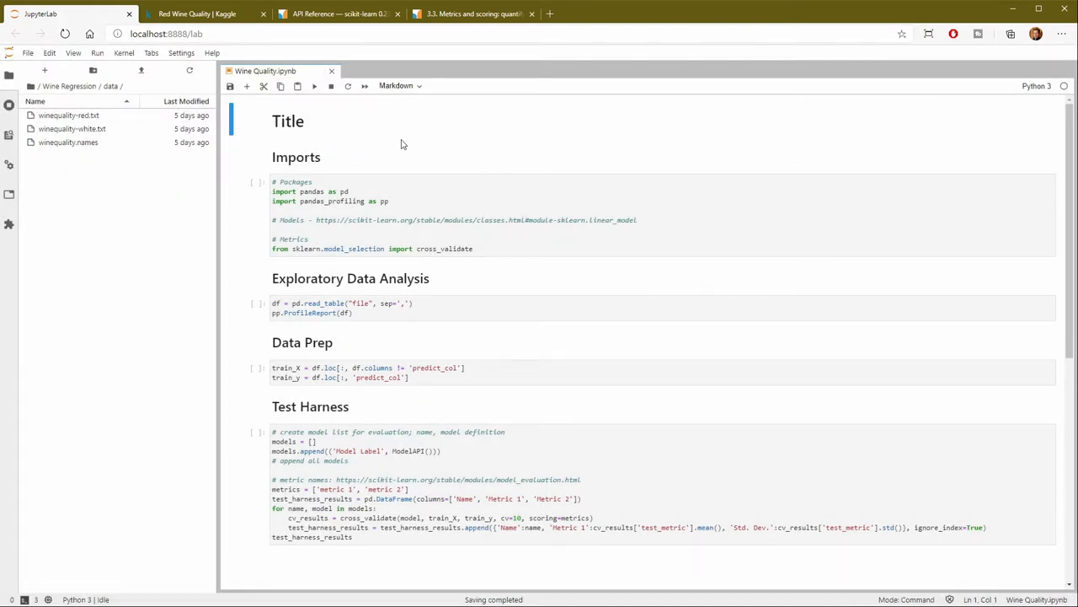
Replace the Title cell with 'Wine Quality Prediction' and 'Predict wine quality through linear regression'
double_click(288, 121)
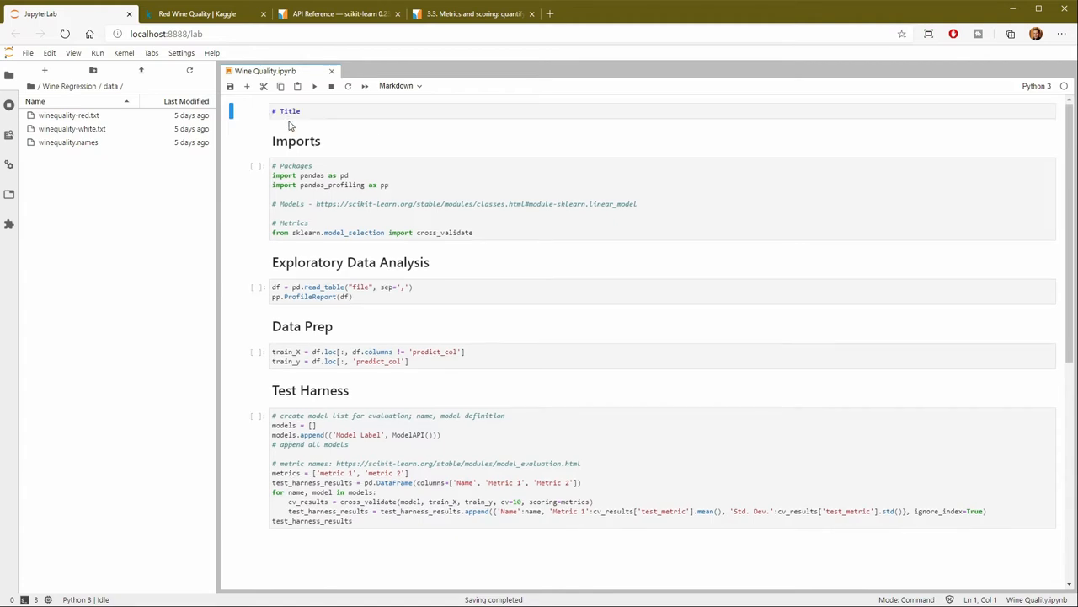
left_click(290, 112)
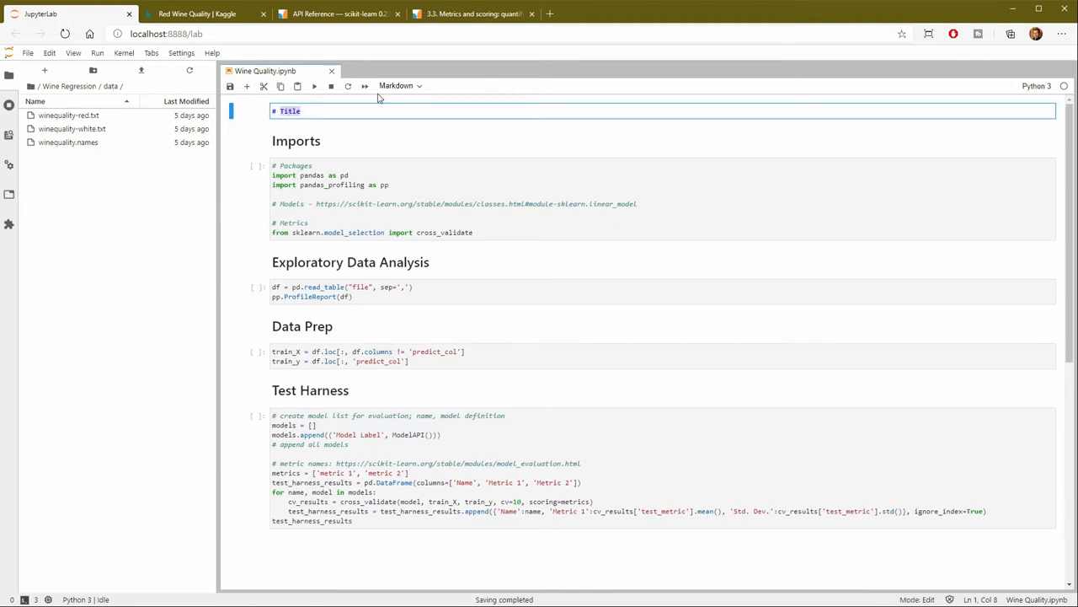
type("Wine Quality Prediction")
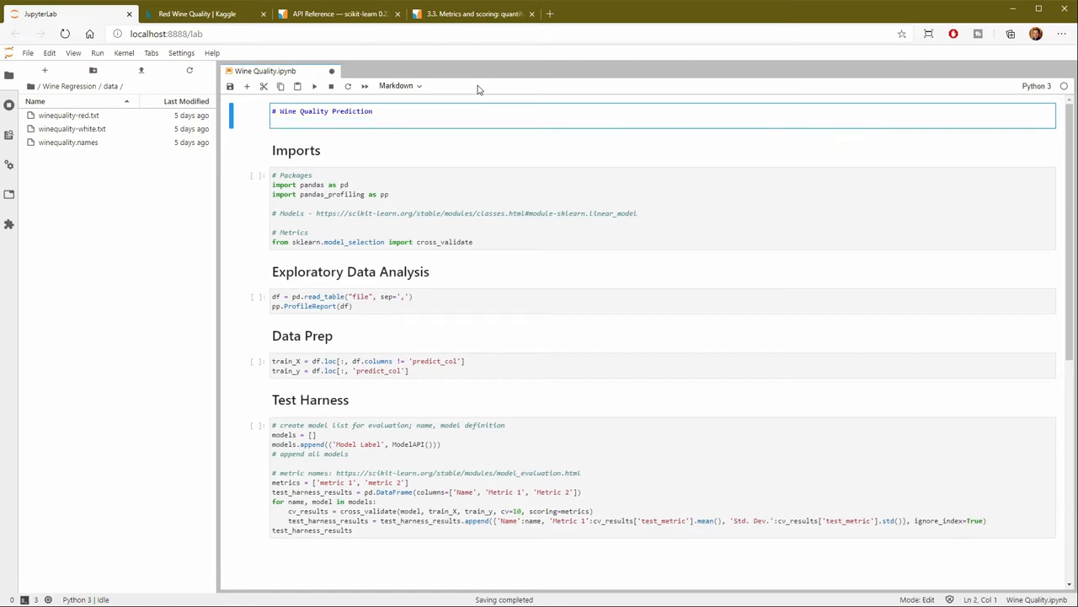
type("Predict wine")
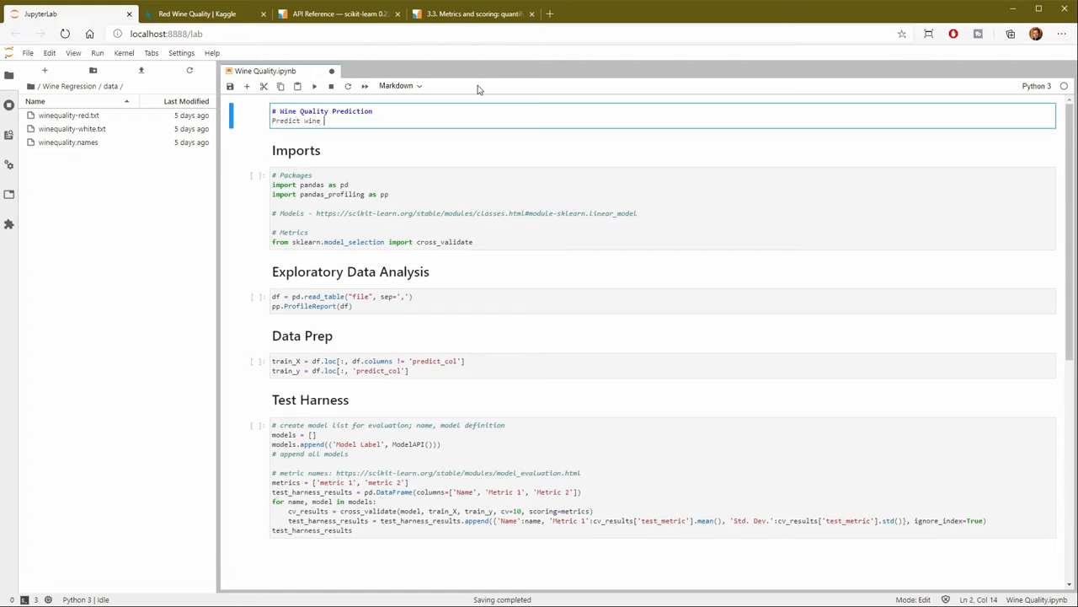
type("quality")
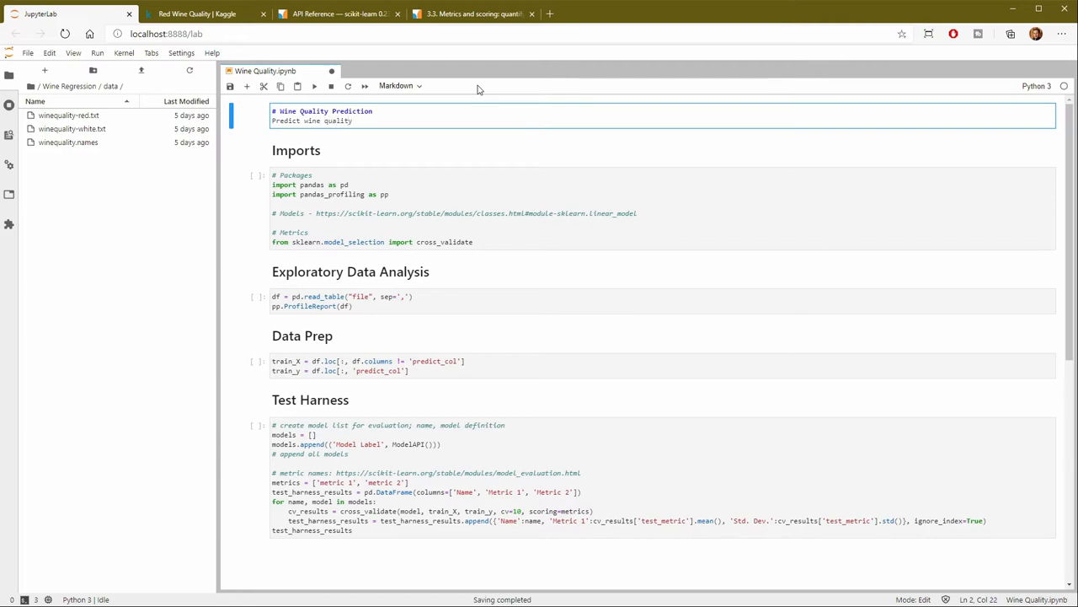
type("through lin")
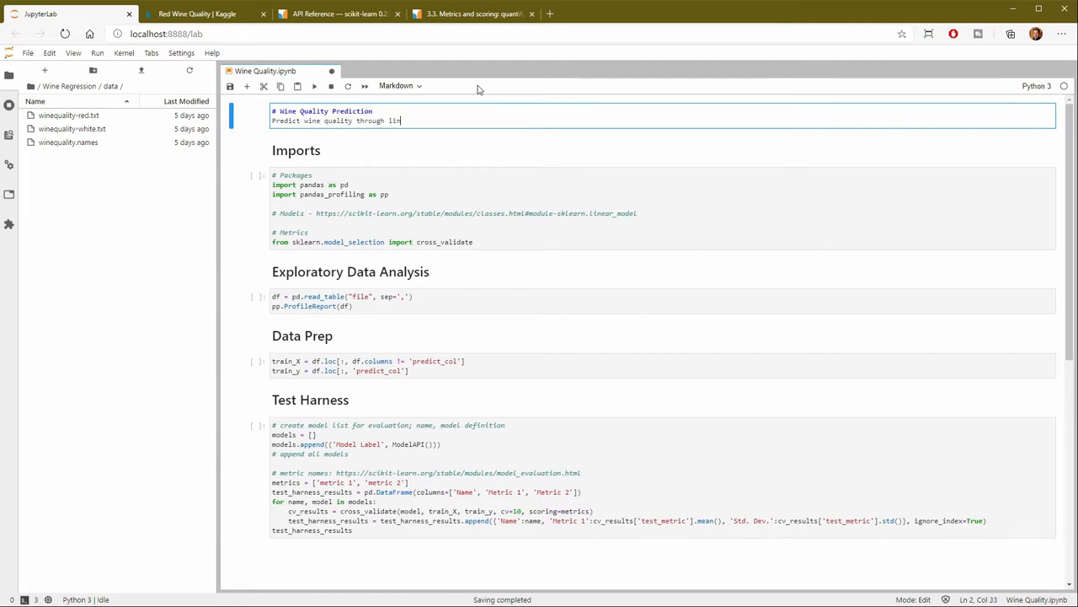
type("ear regression")
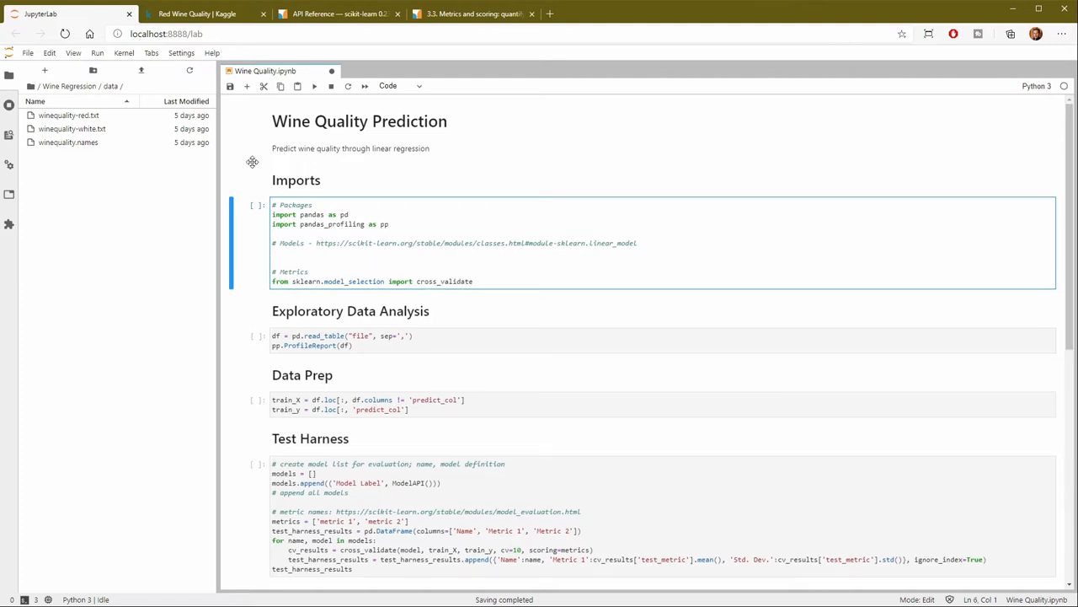
View the sklearn.linear_model API reference listing LinearRegression
left_click(337, 13)
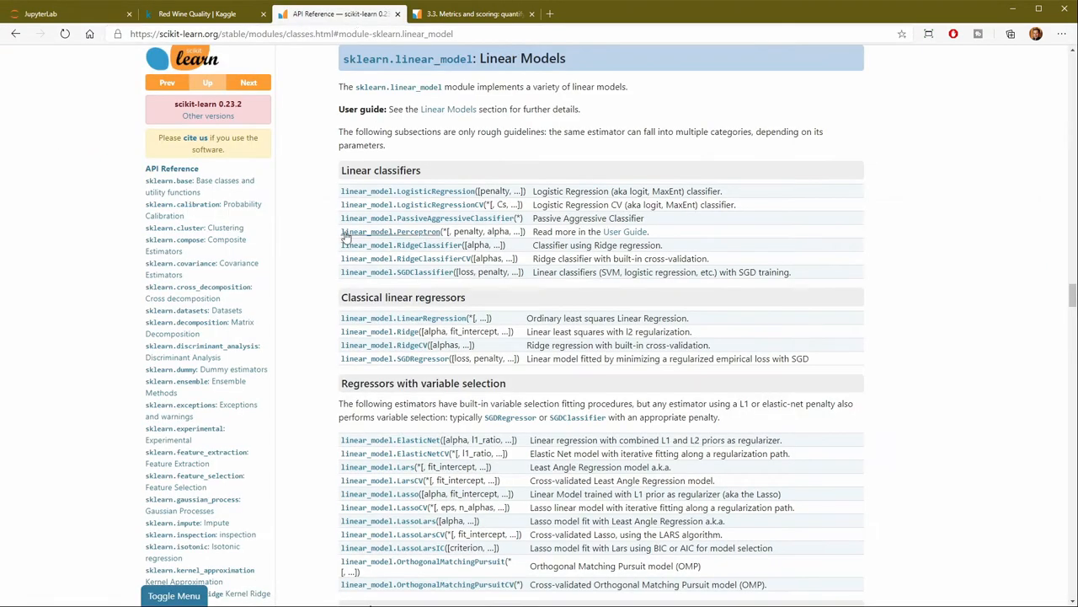
mouse_move(381, 192)
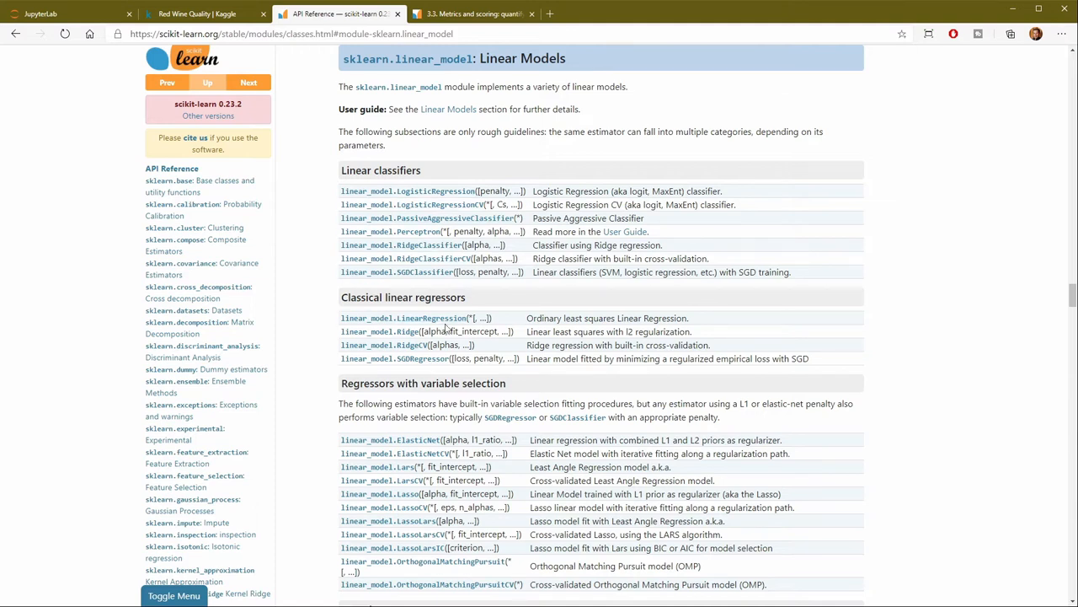
mouse_move(425, 319)
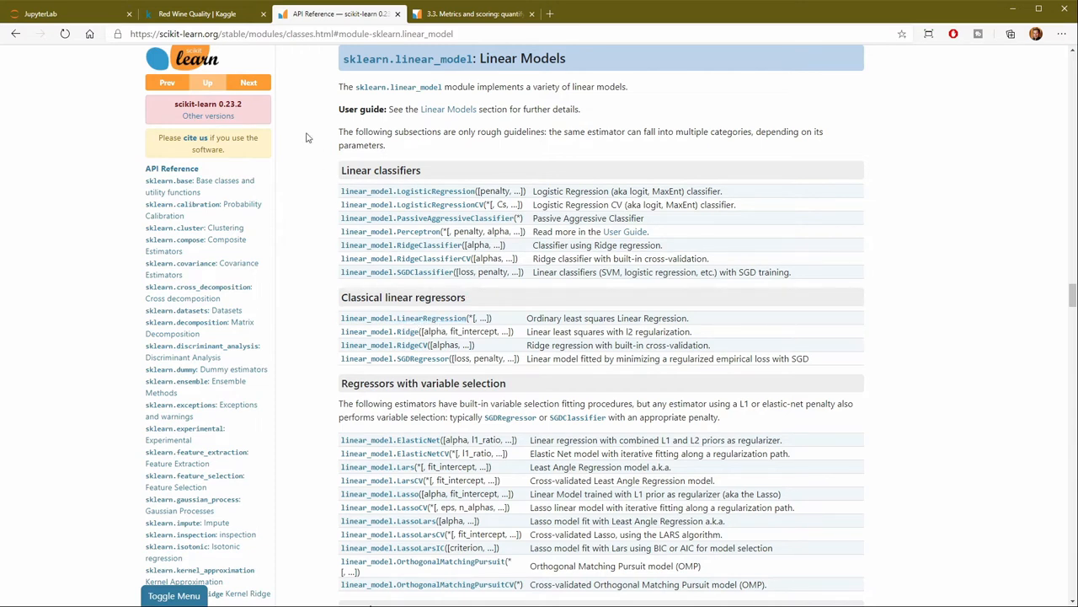
Add 'from sklearn.linear_model import LinearRegression' to the imports cell
left_click(68, 13)
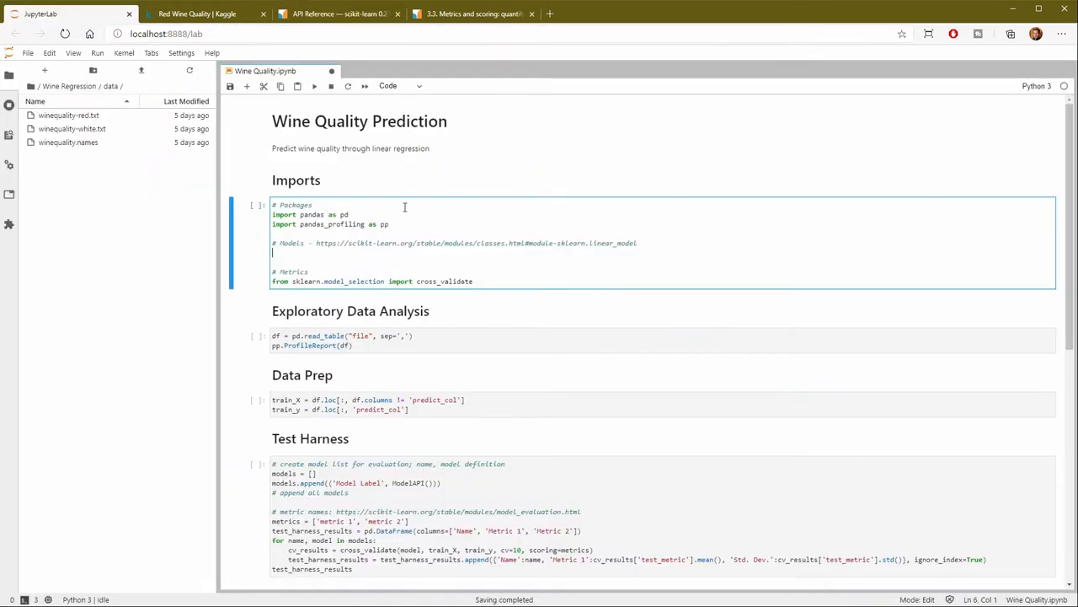
type("from")
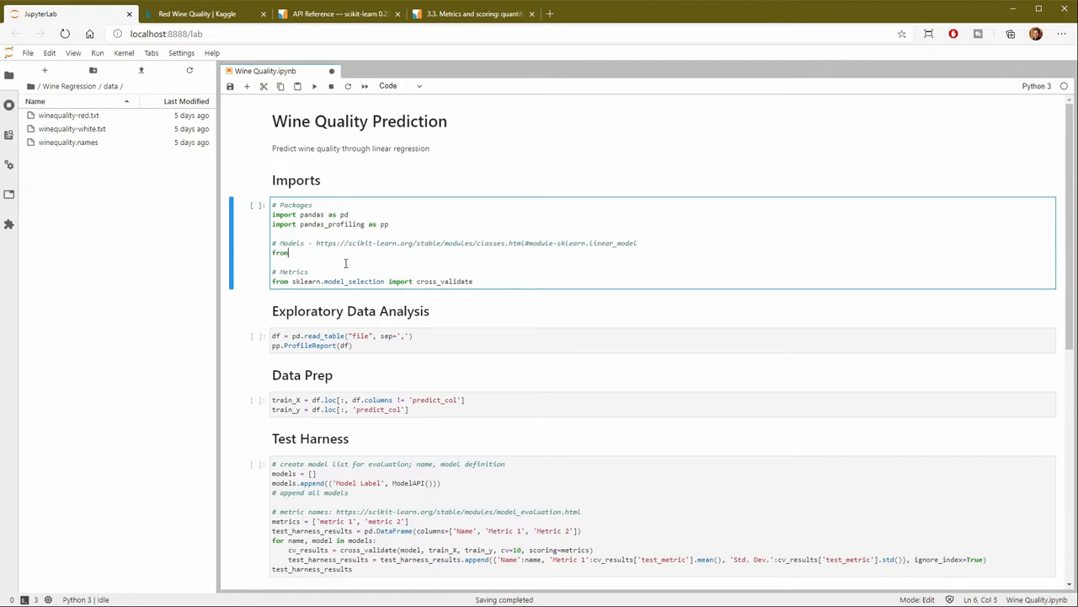
type("sl")
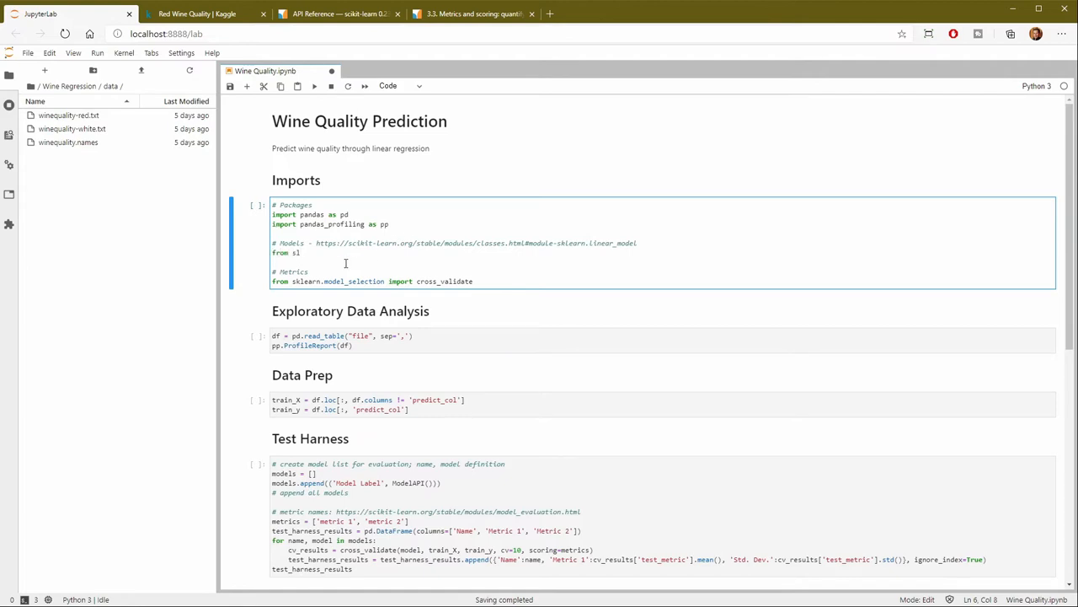
type("klearn.")
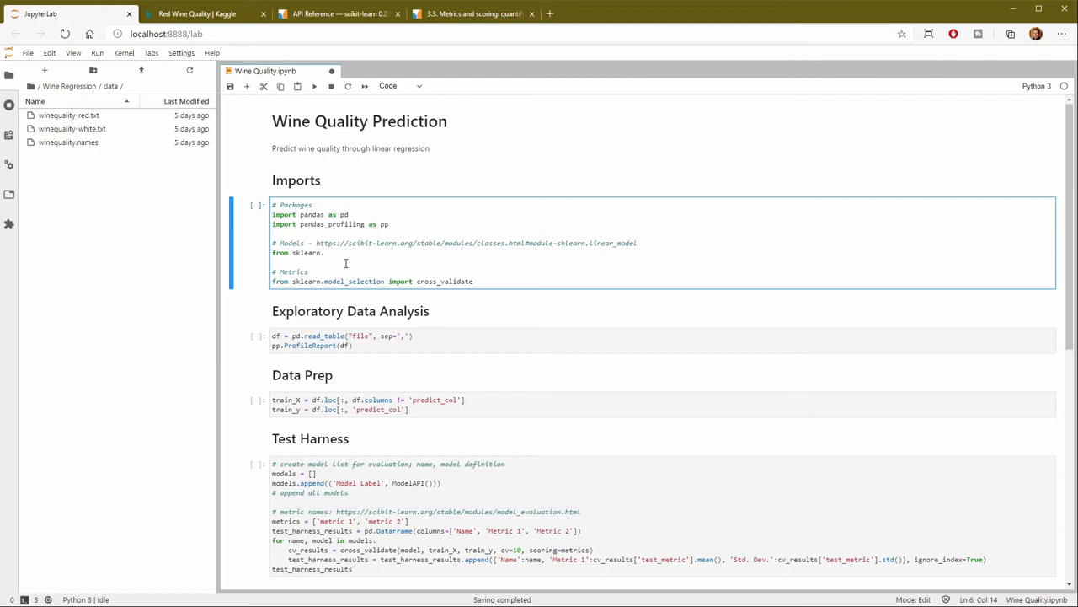
type("linea")
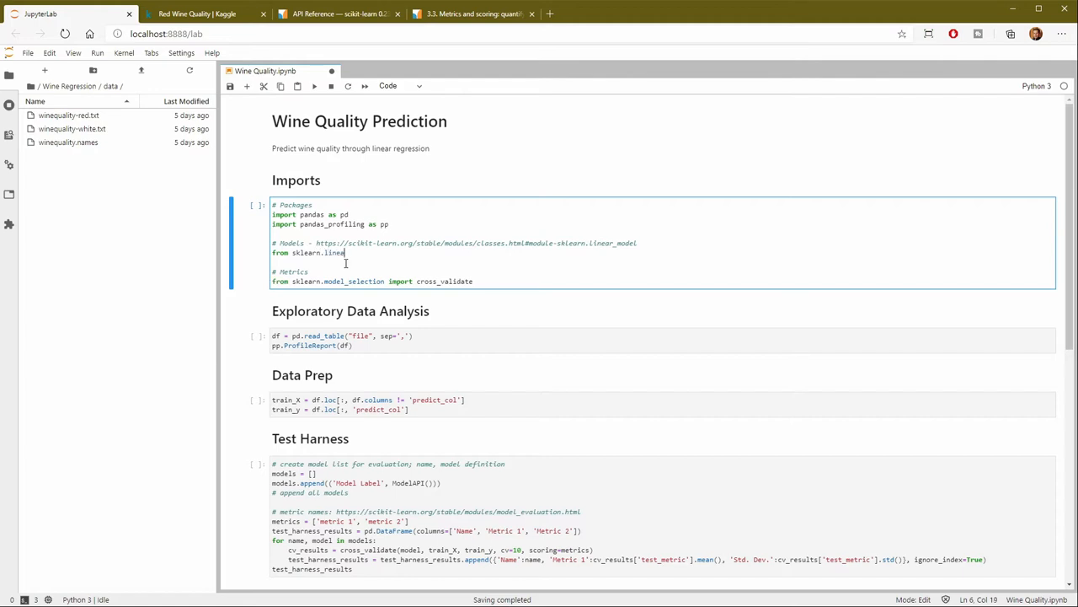
type("r_model")
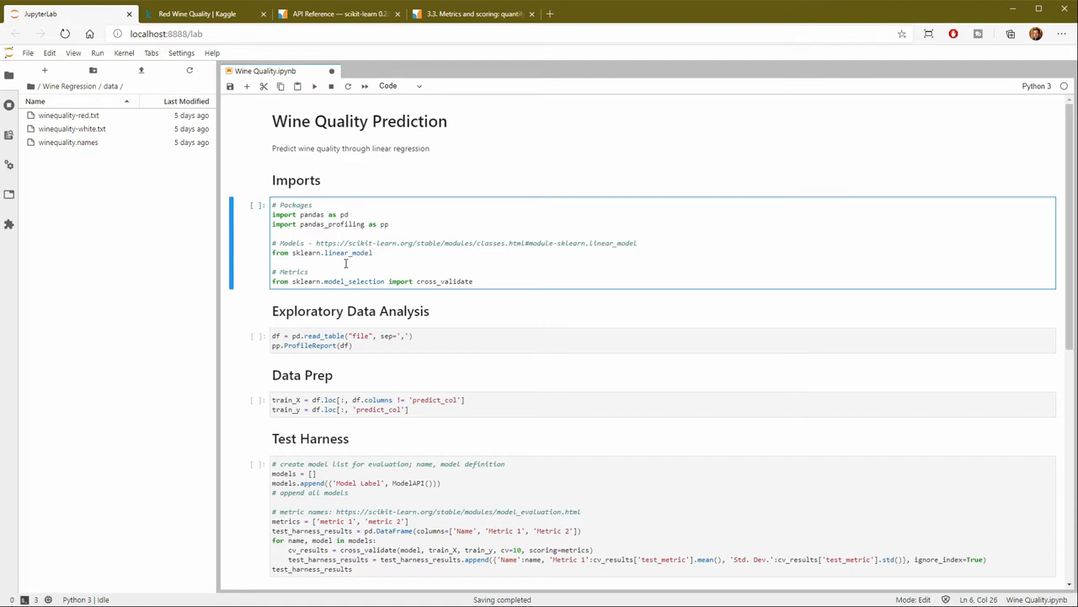
type("import")
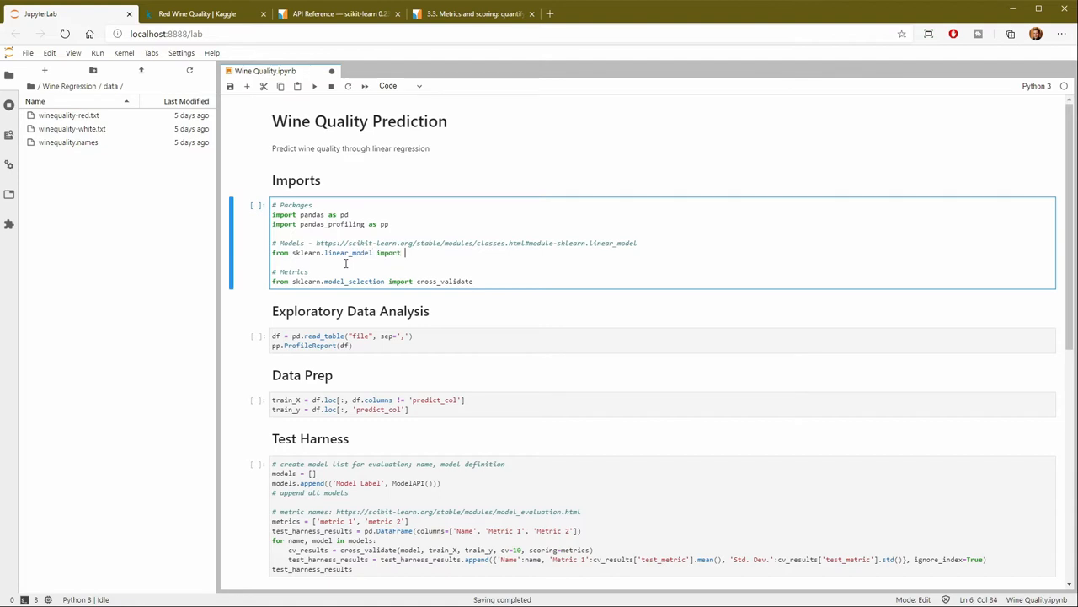
type("LinearRegre")
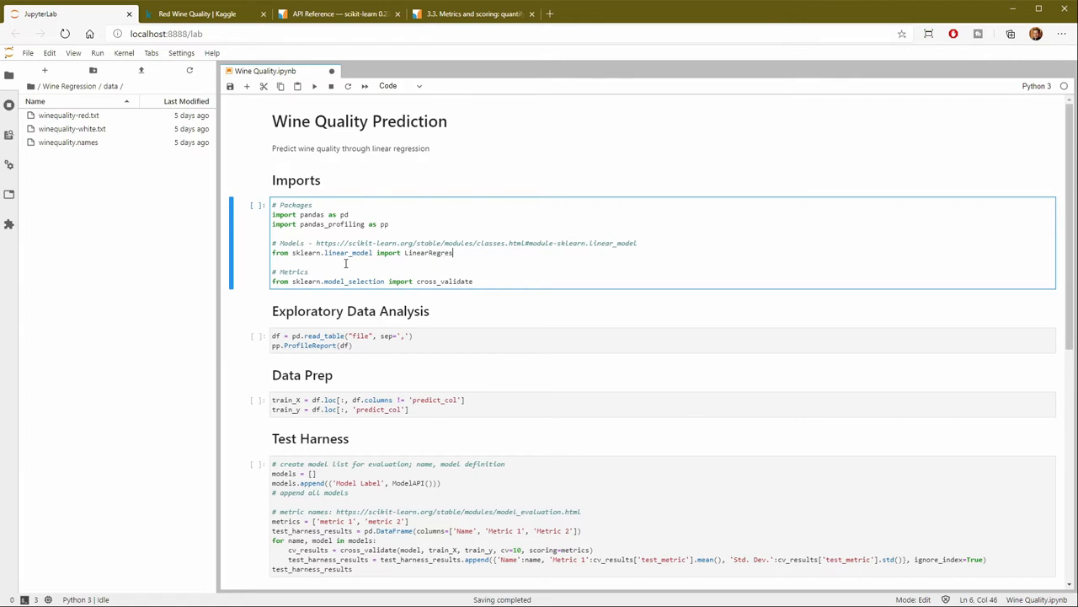
type("sion")
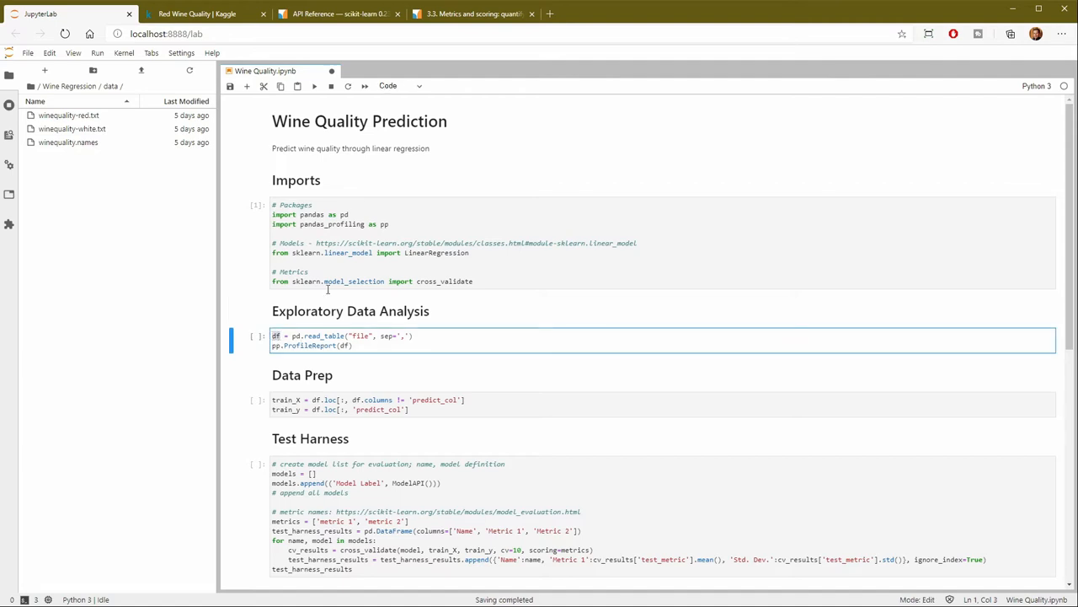
Rename the read_table data frame variable from df to wine
type("win")
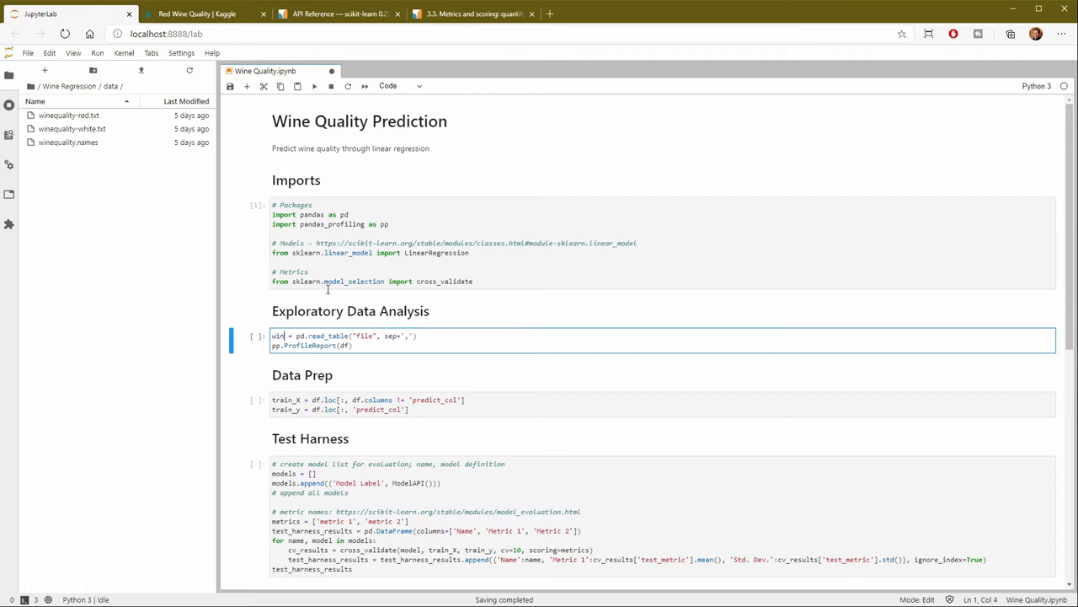
type("e")
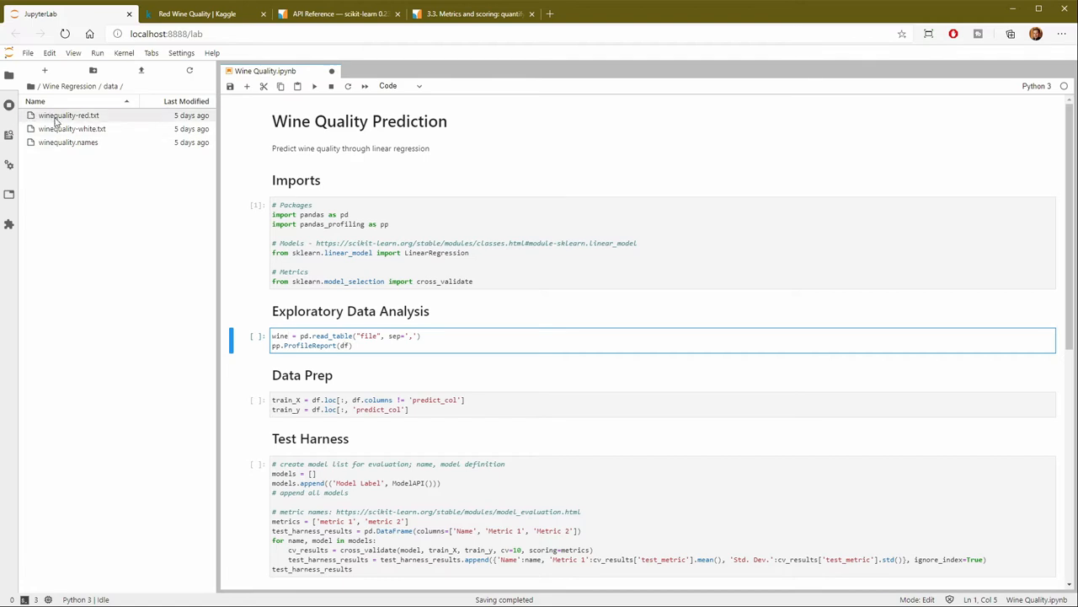
Inspect winequality-red.txt's semicolon-separated layout, then select the 'file' placeholder in read_table
double_click(68, 114)
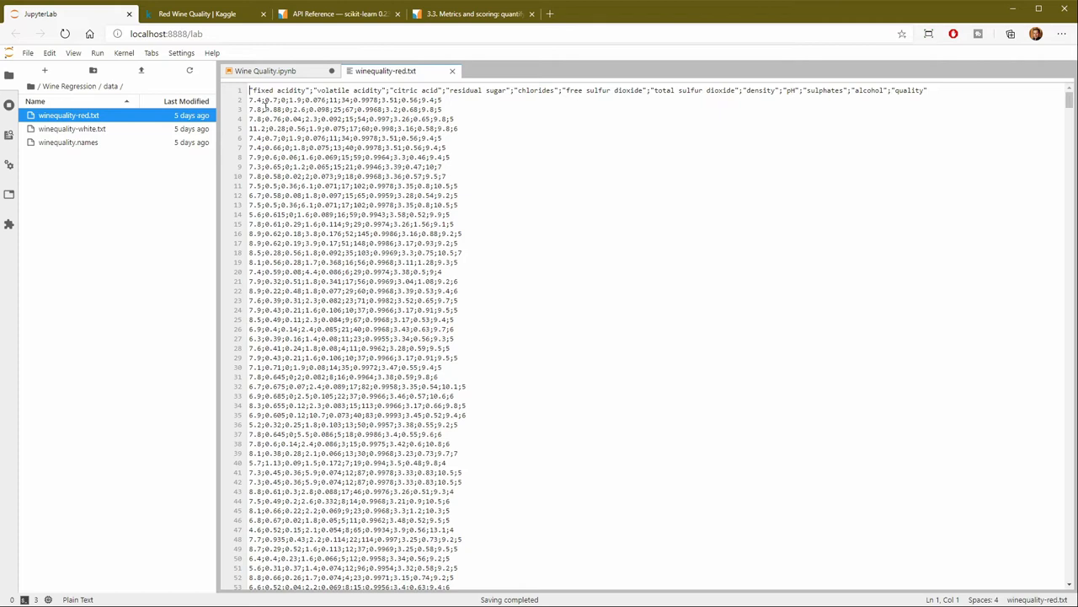
left_click(165, 33)
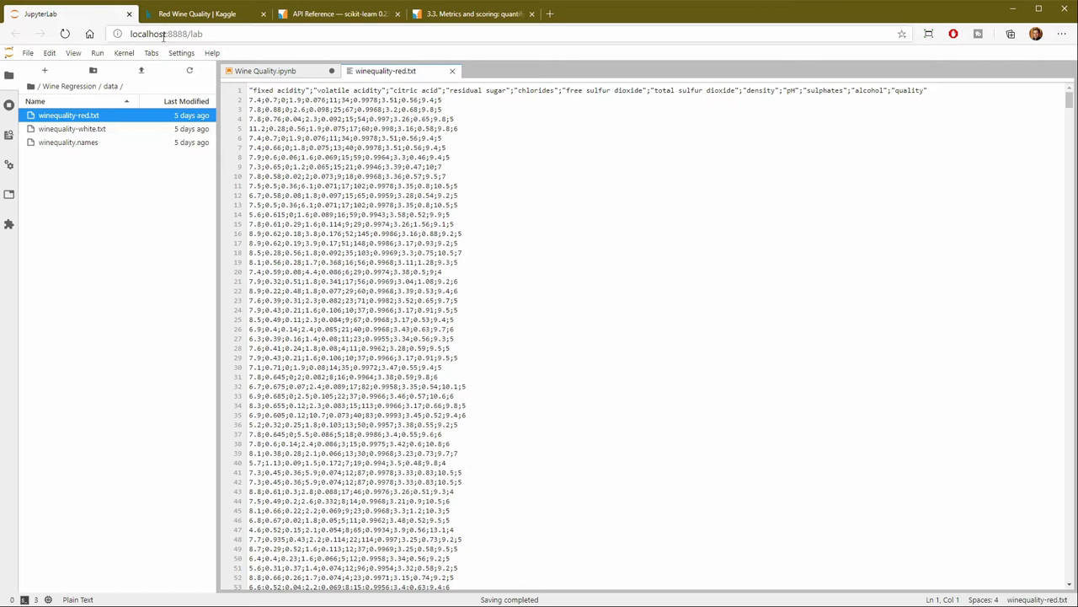
left_click(265, 71)
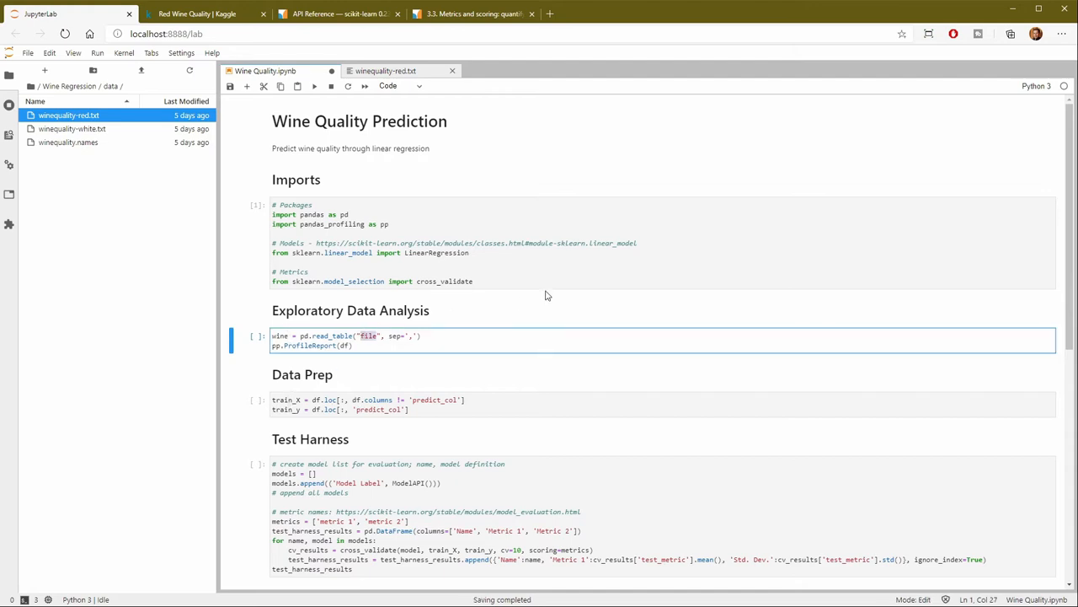
Load data/winequality-red.txt with sep=';', comment out ProfileReport, and run, raising FileNotFoundError
type("data/")
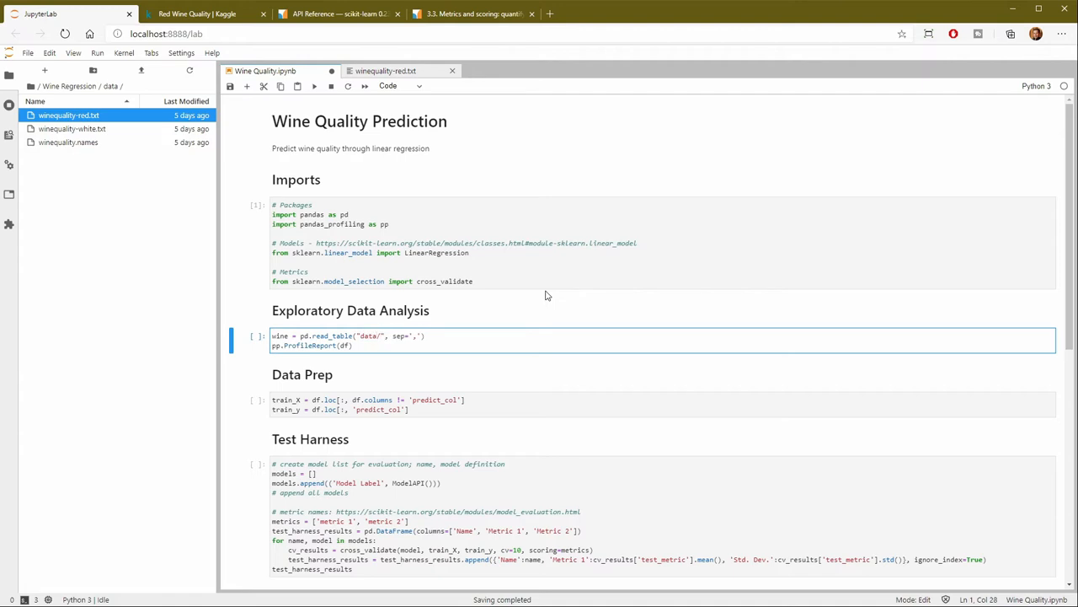
type("w")
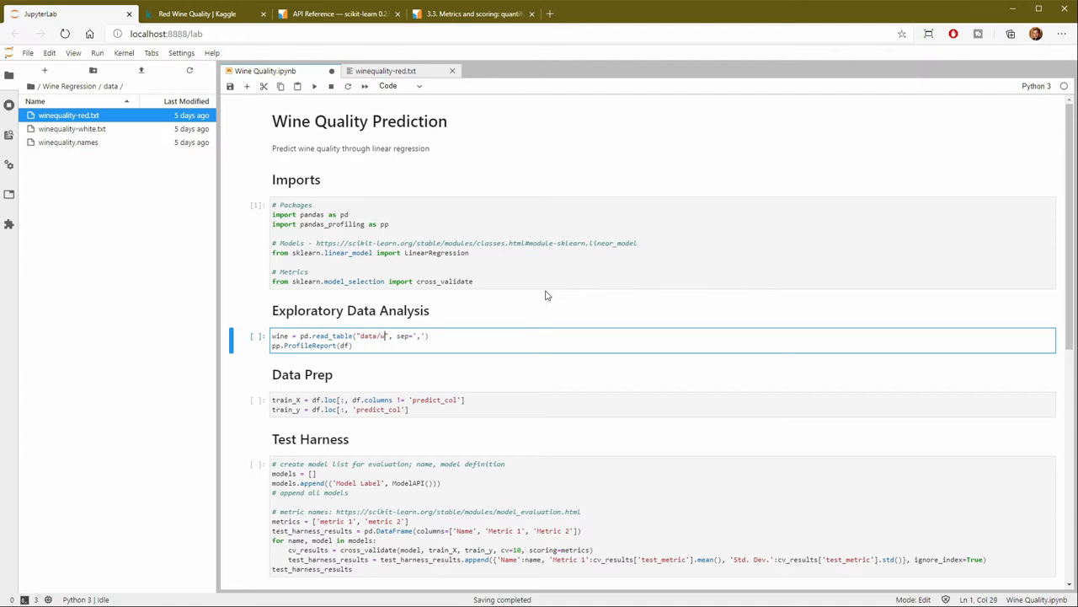
type("inequality-red.txt")
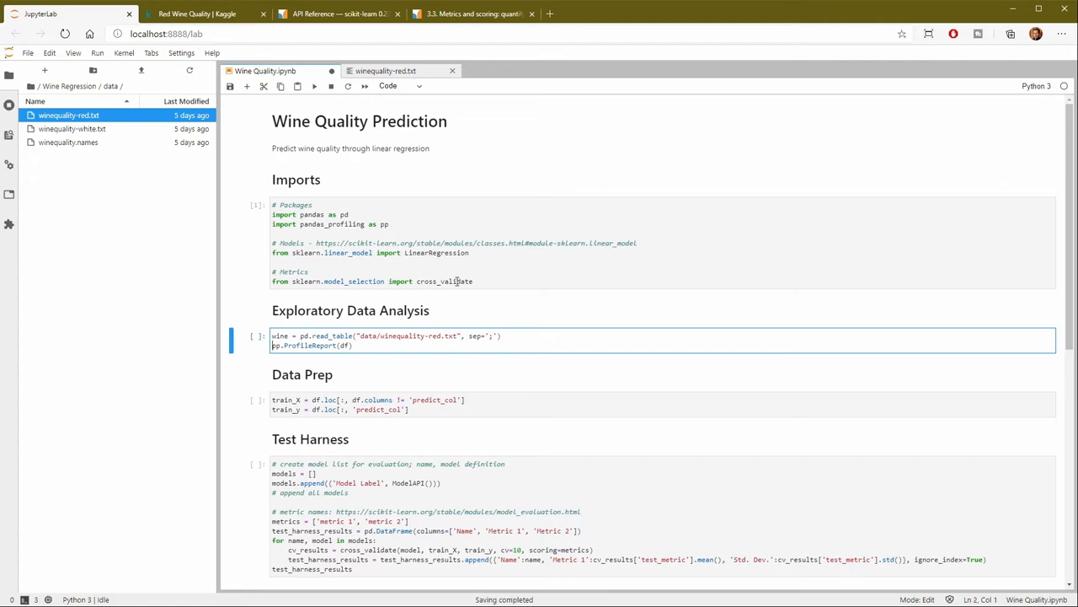
type("#")
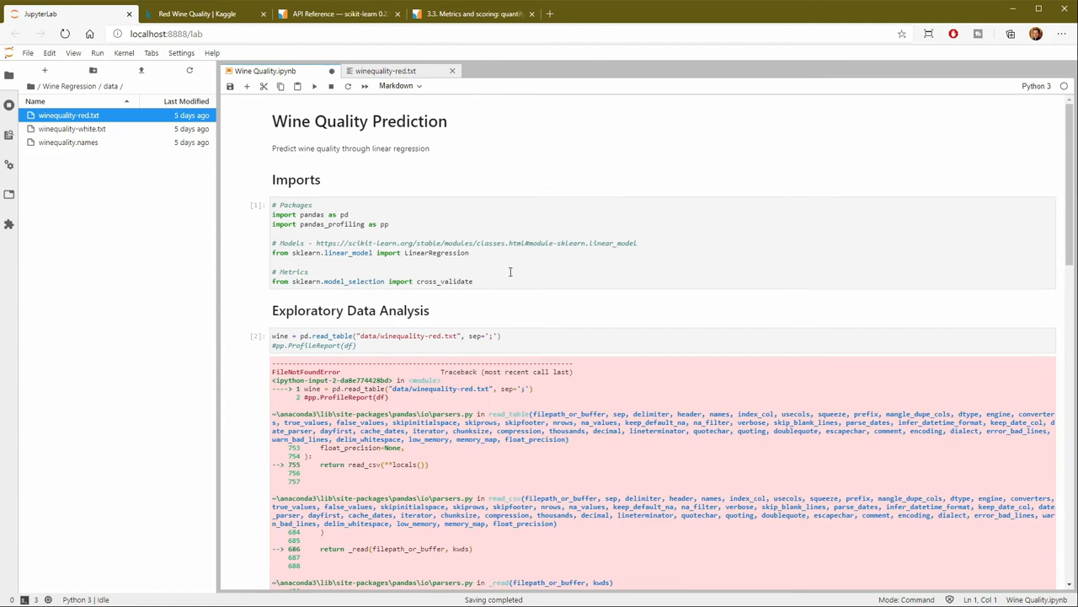
scroll("down", 3)
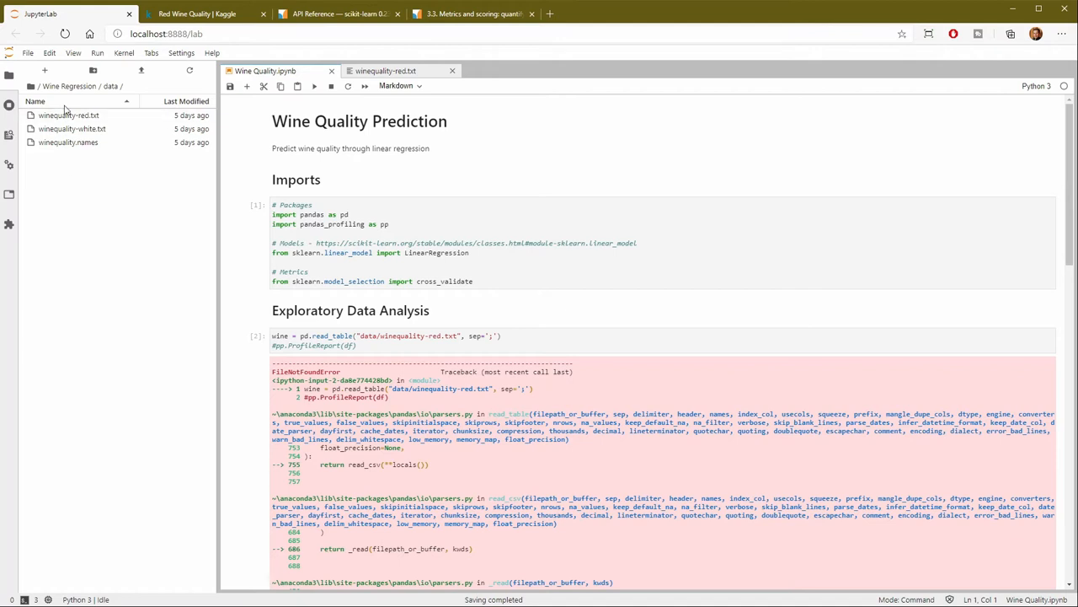
Reopen Wine Quality.ipynb from the Wine Regression folder and clear the error output
left_click(32, 91)
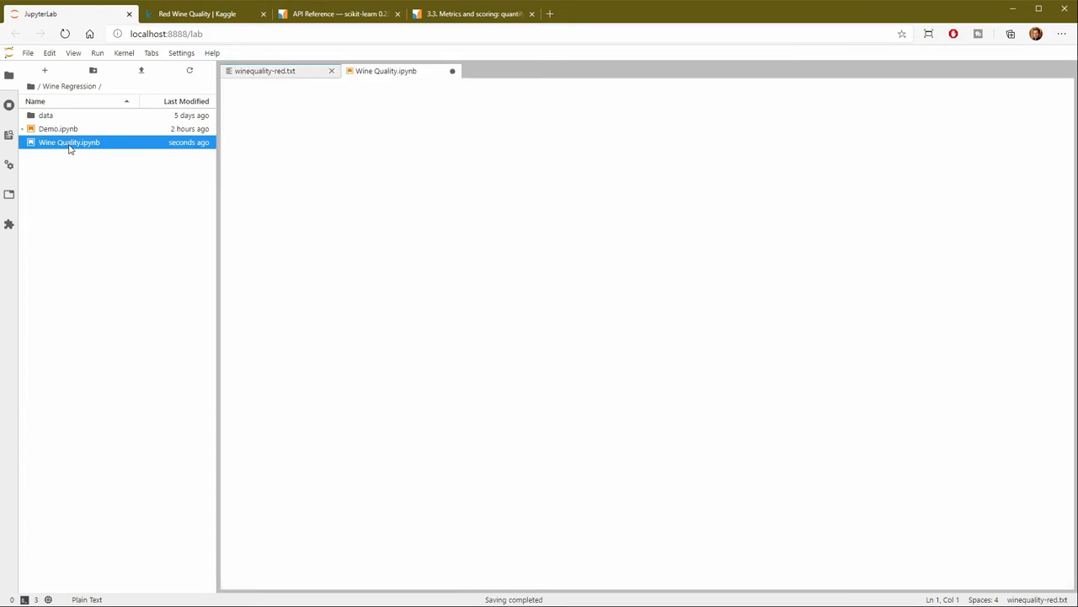
left_click(384, 70)
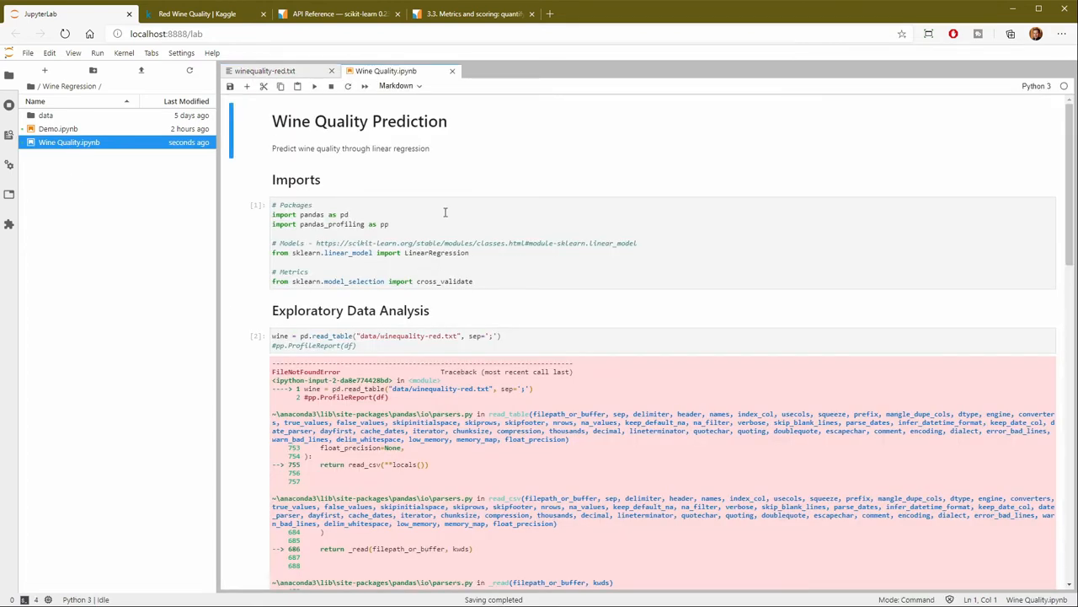
left_click(480, 279)
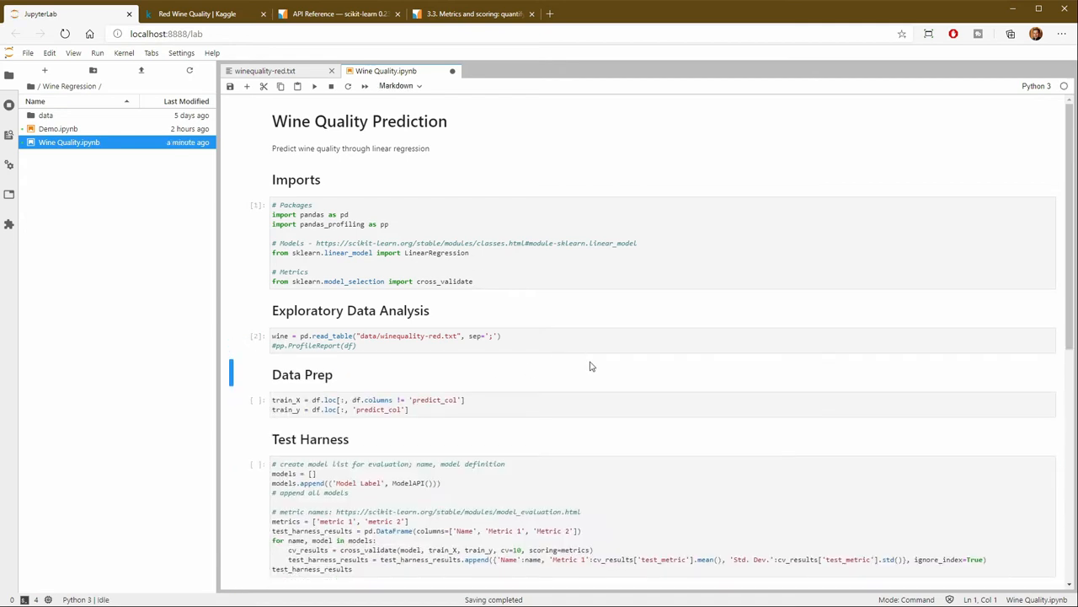
Start a new console attached to the Wine Quality notebook from its context menu
right_click(590, 365)
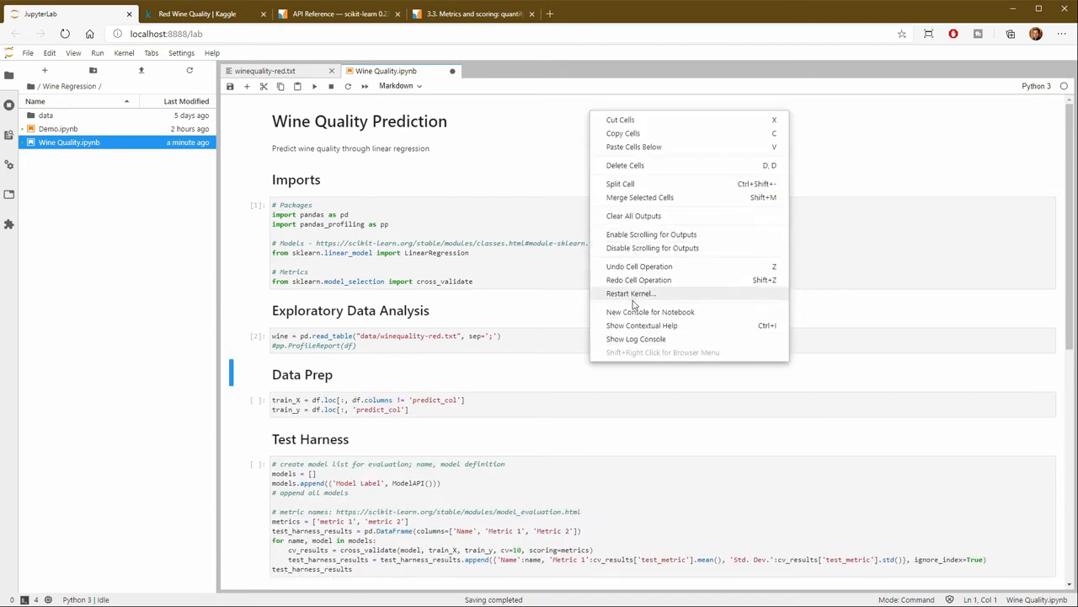
left_click(651, 310)
type("wine")
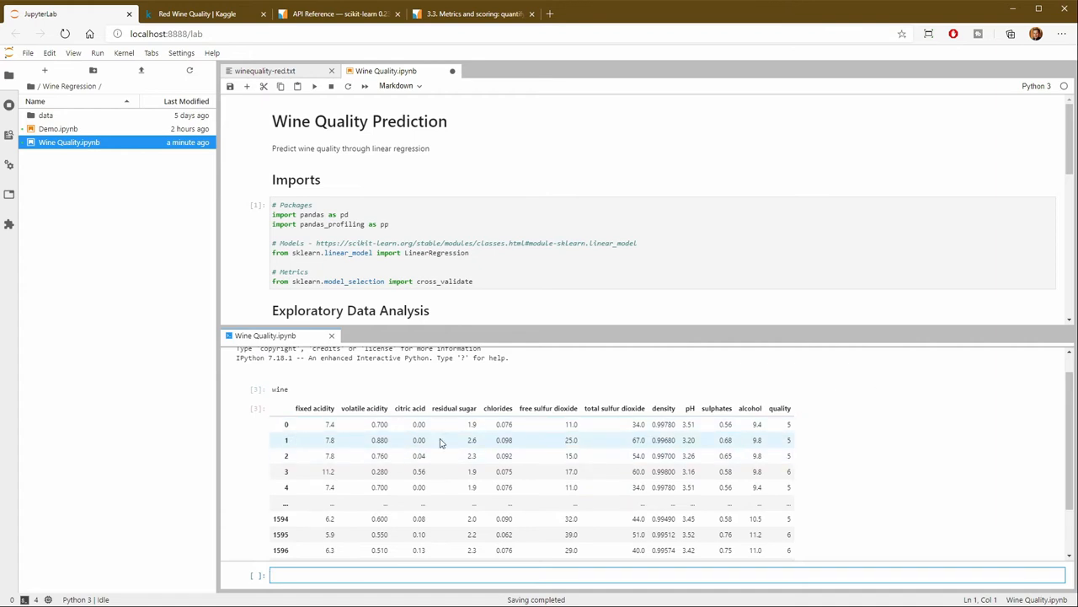
mouse_move(215, 364)
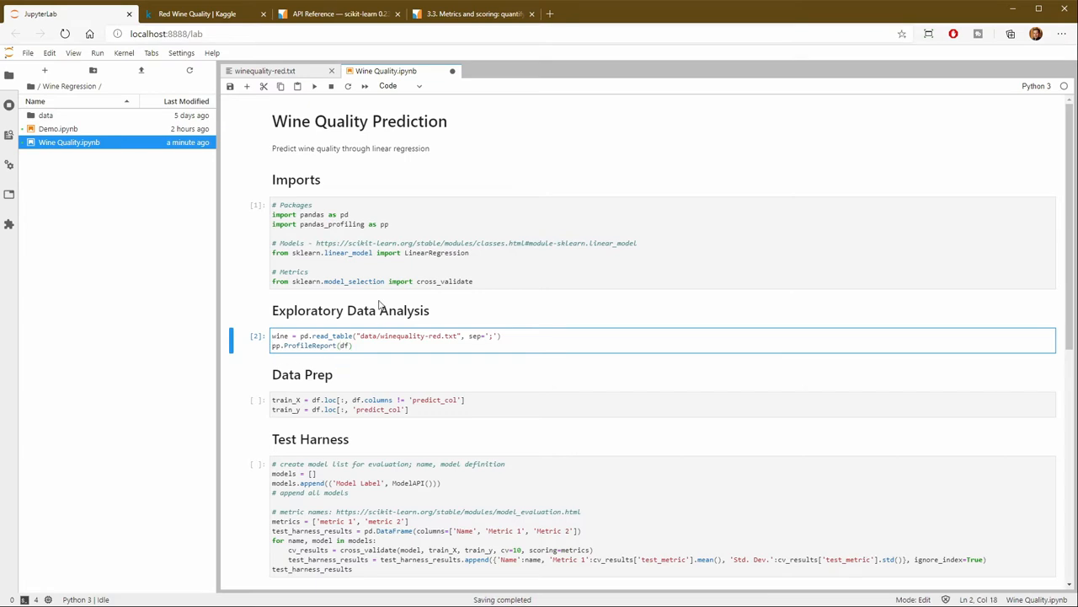
Run pp.ProfileReport(wine) to build the profiling report of the red wine data
type("WIN")
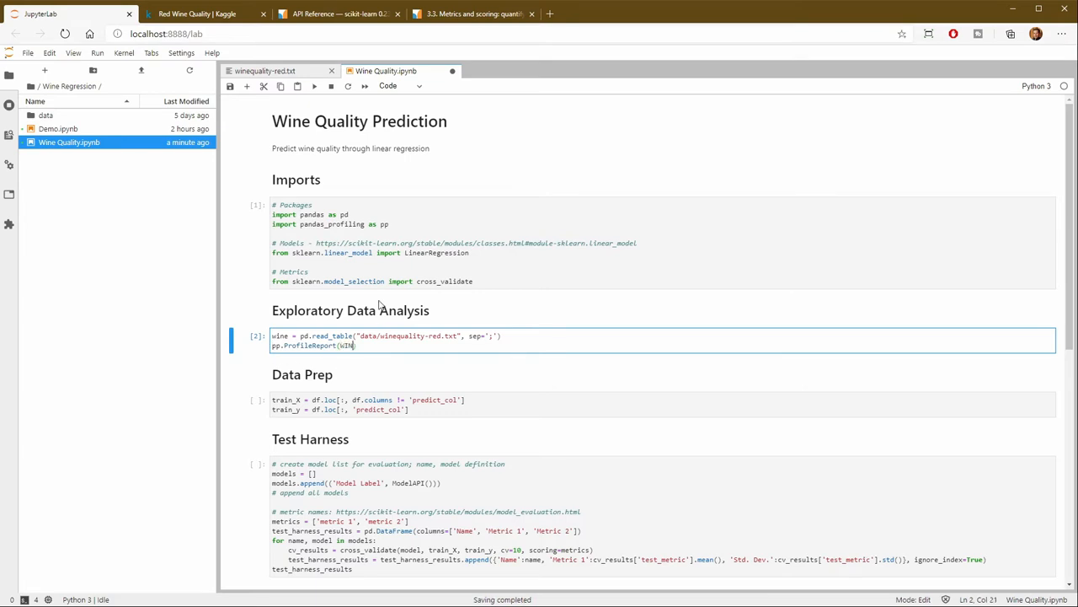
key("Backspace")
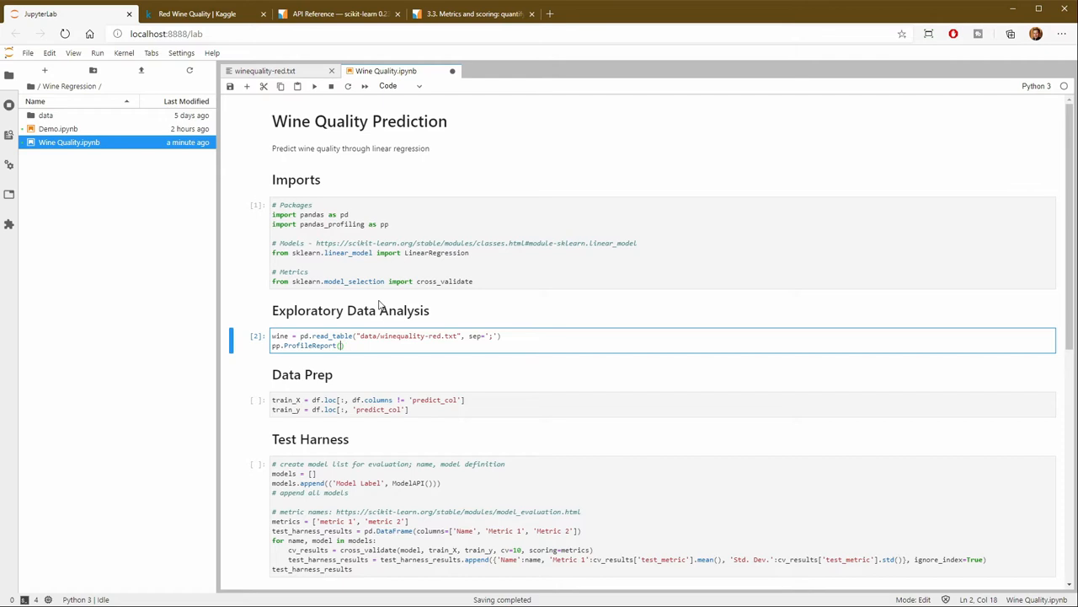
type("wine")
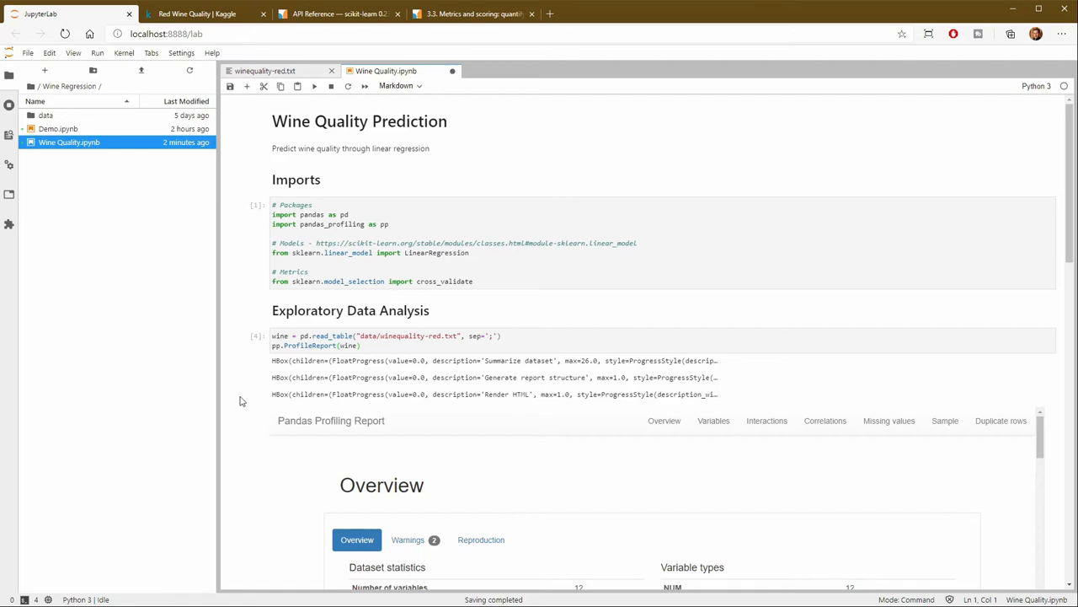
scroll("down", 3)
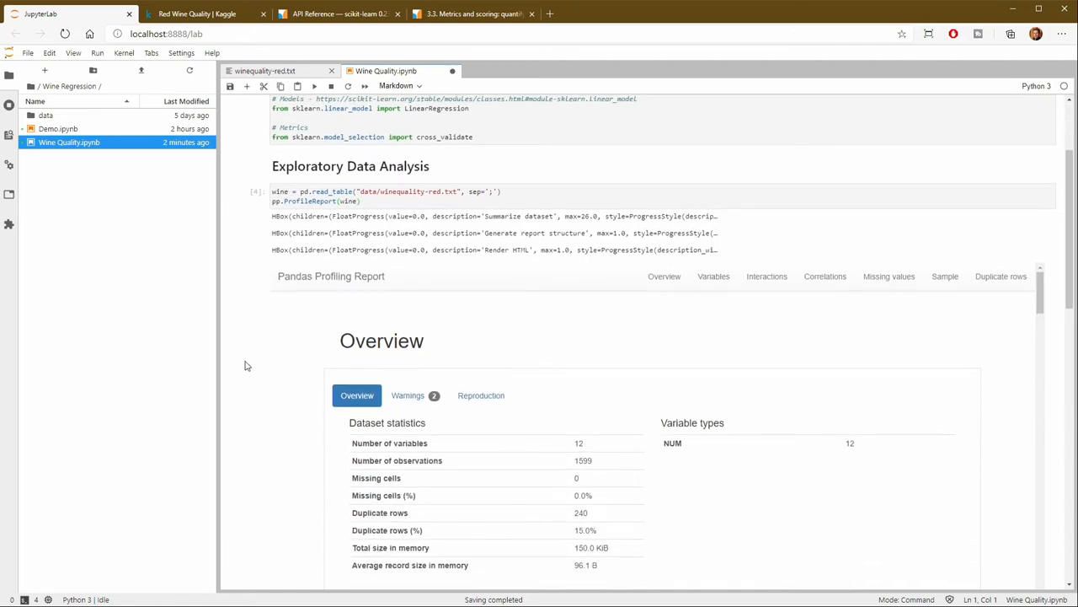
scroll("down", 3)
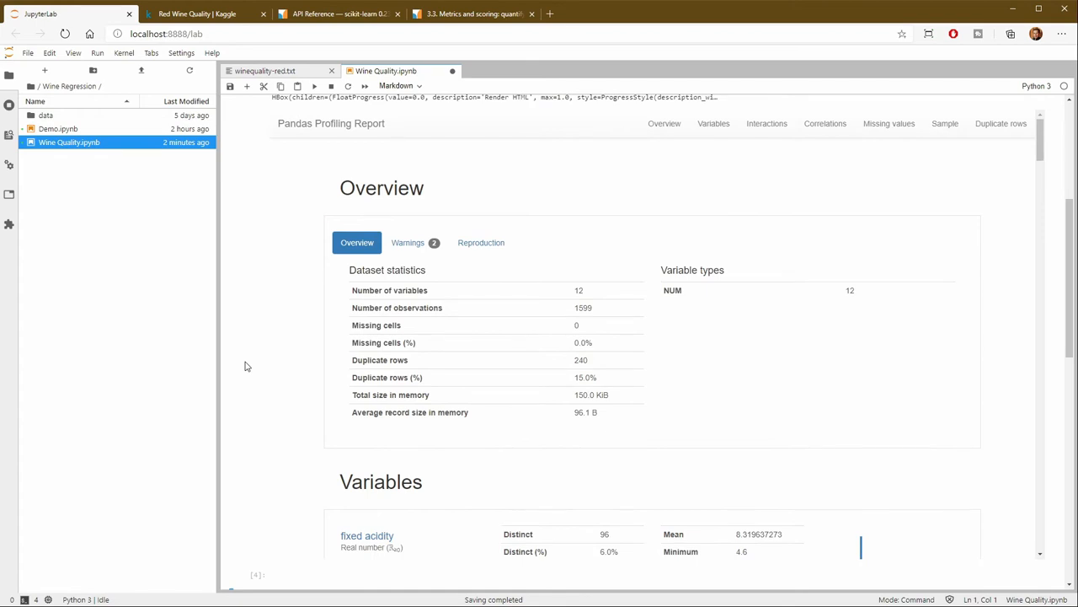
mouse_move(526, 366)
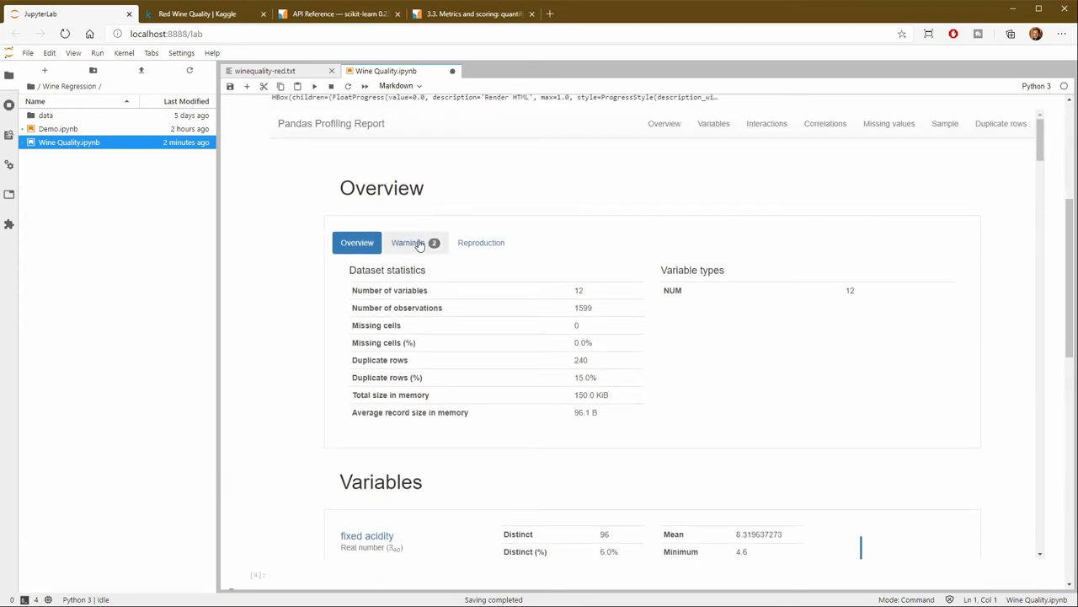
Review the report's Warnings section, then return to the Overview statistics
left_click(408, 242)
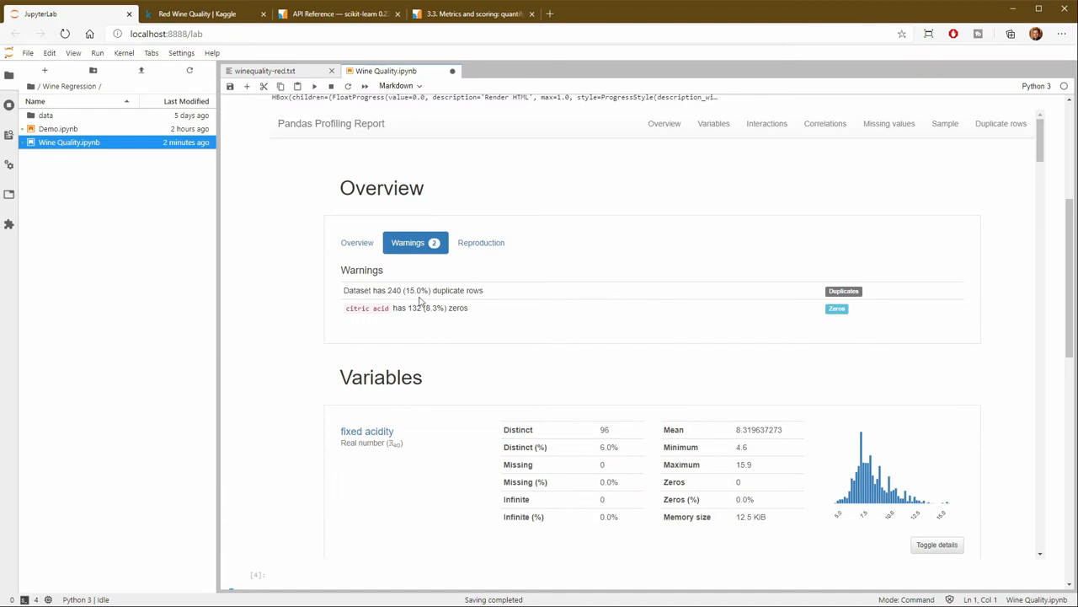
mouse_move(496, 298)
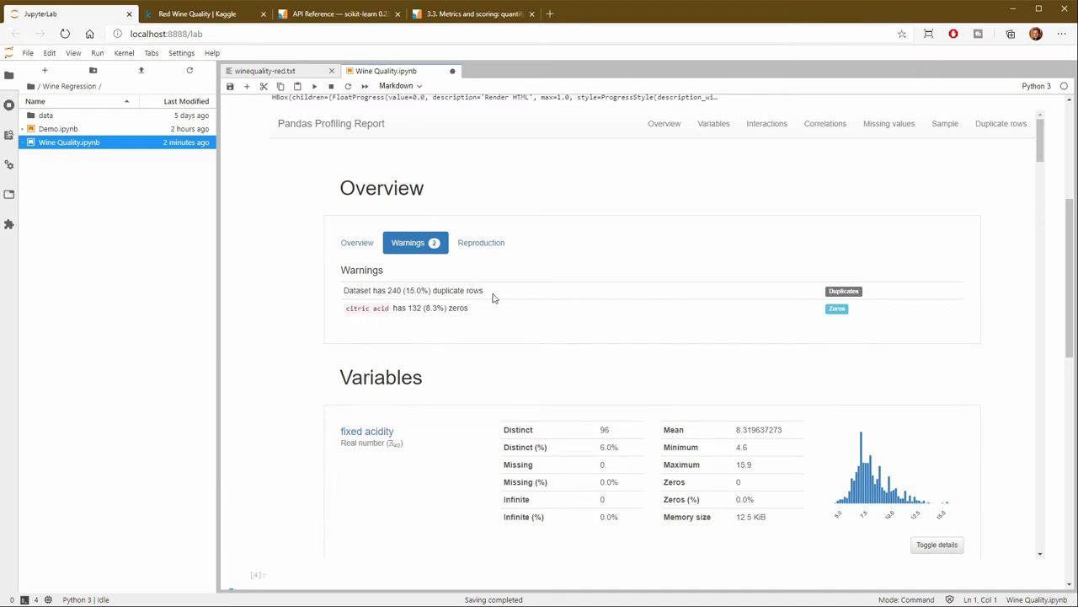
mouse_move(343, 337)
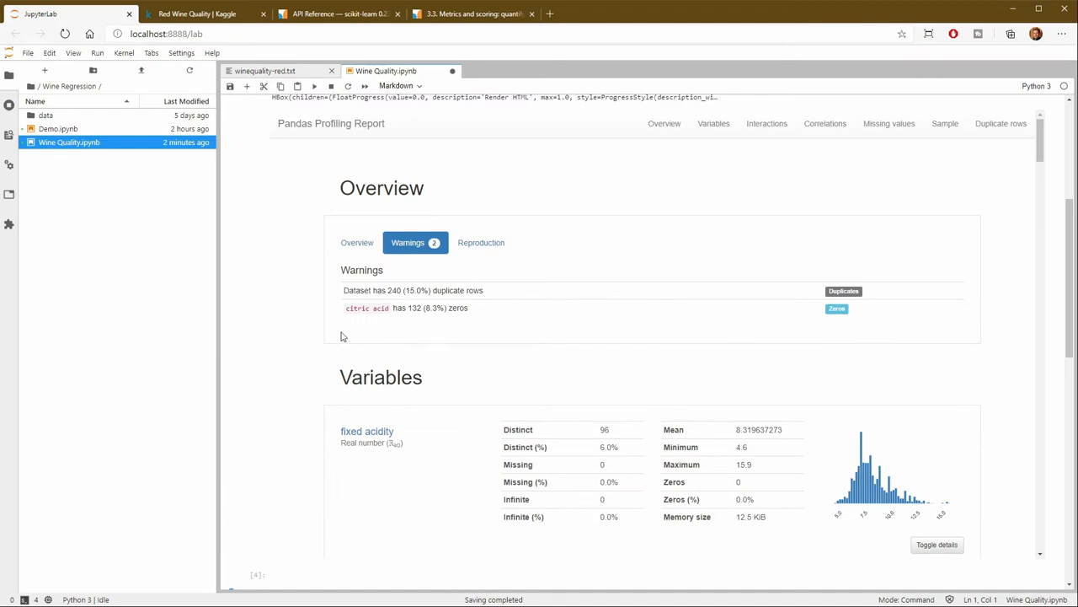
mouse_move(479, 317)
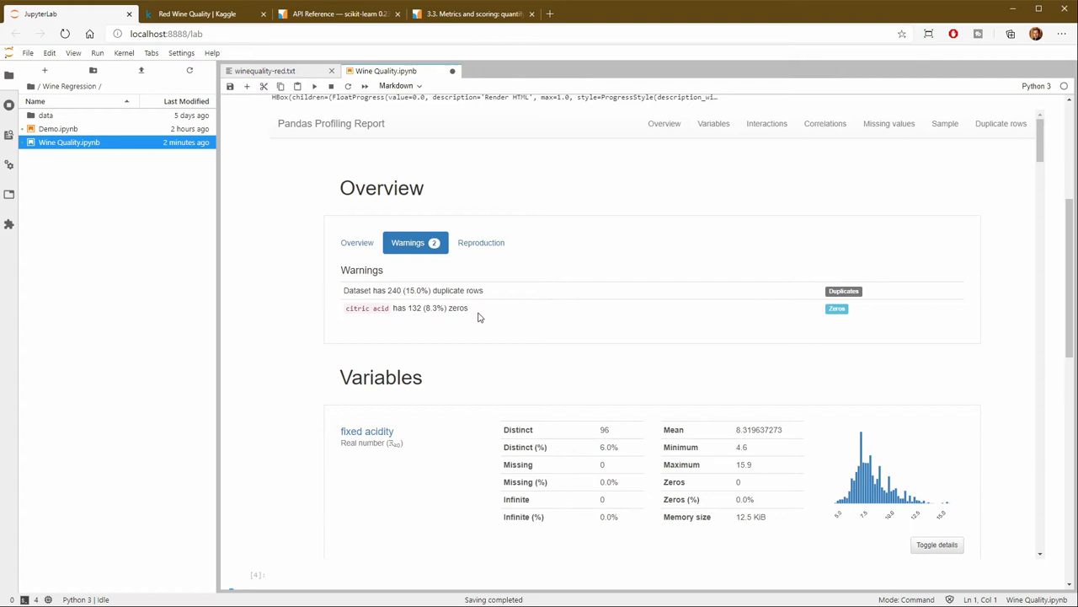
mouse_move(455, 322)
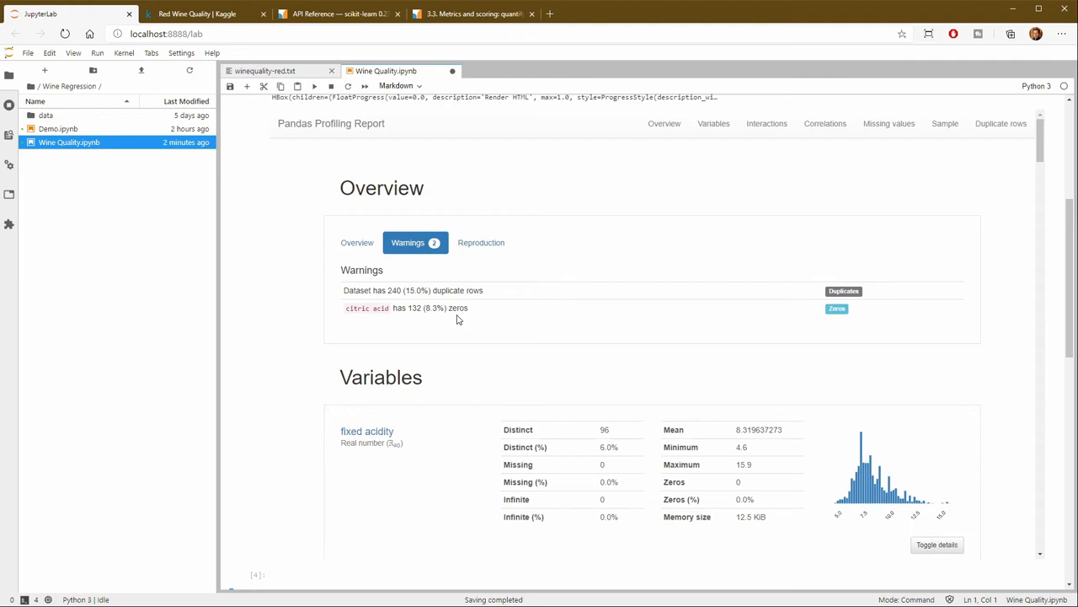
left_click(358, 242)
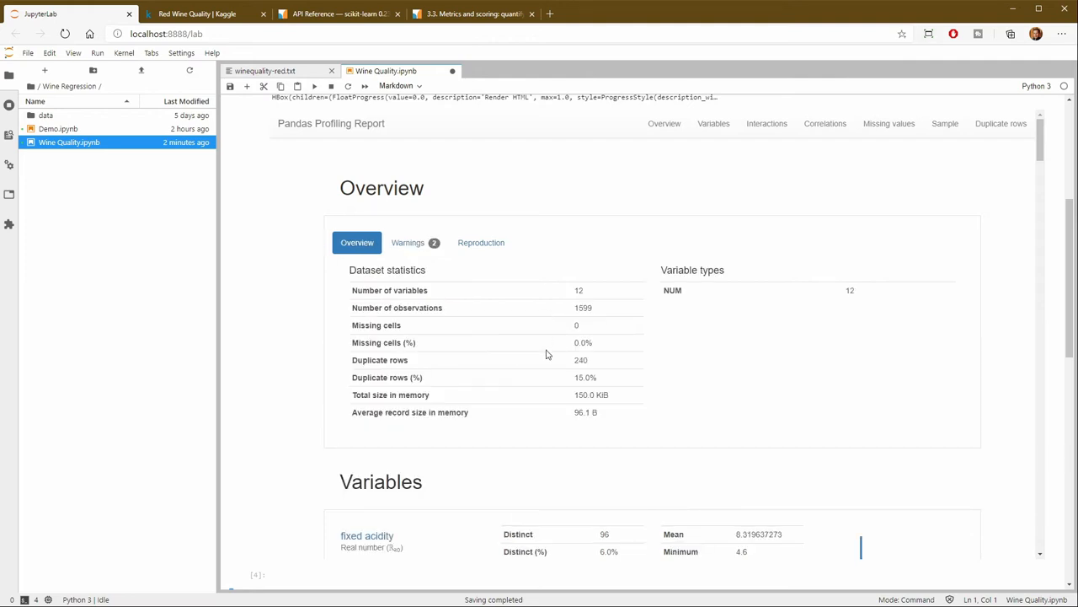
Edit the Data Prep cell to split wine into train_X and train_y with quality as the target
scroll("down", 3)
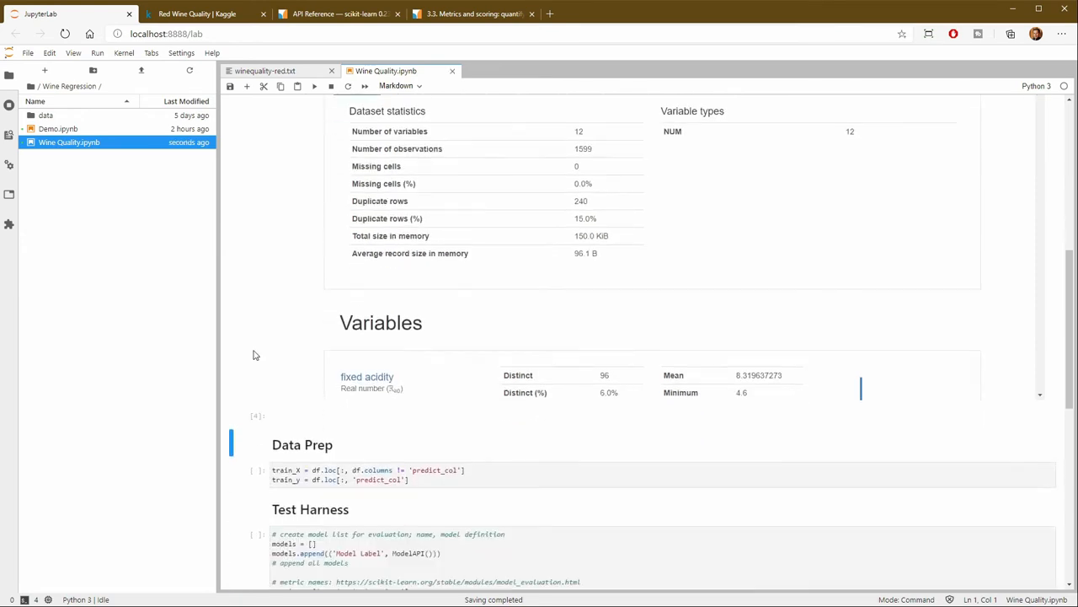
scroll("down", 3)
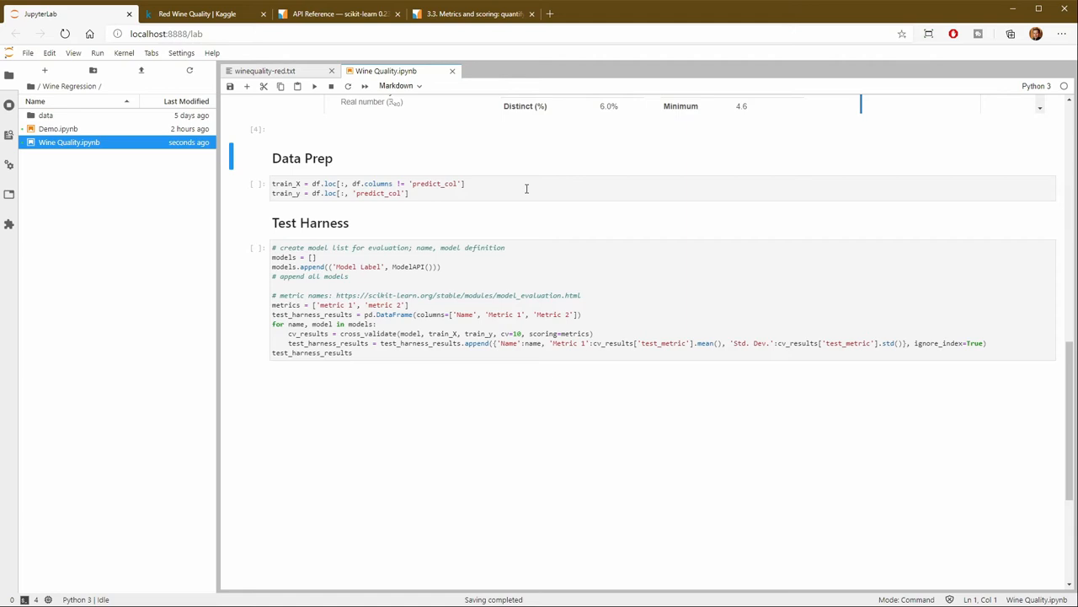
mouse_move(418, 187)
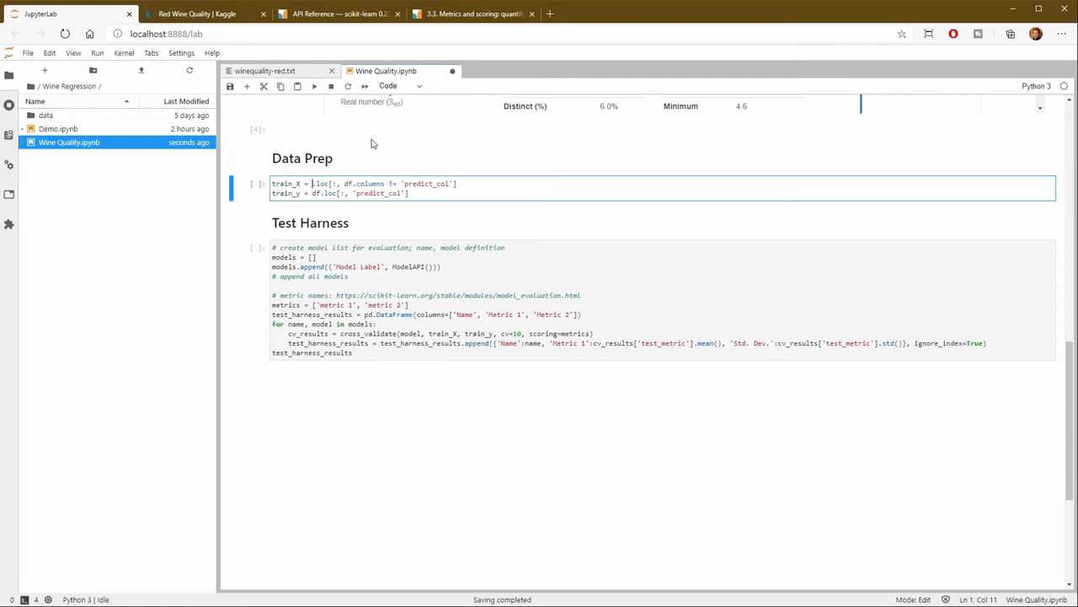
type("wine")
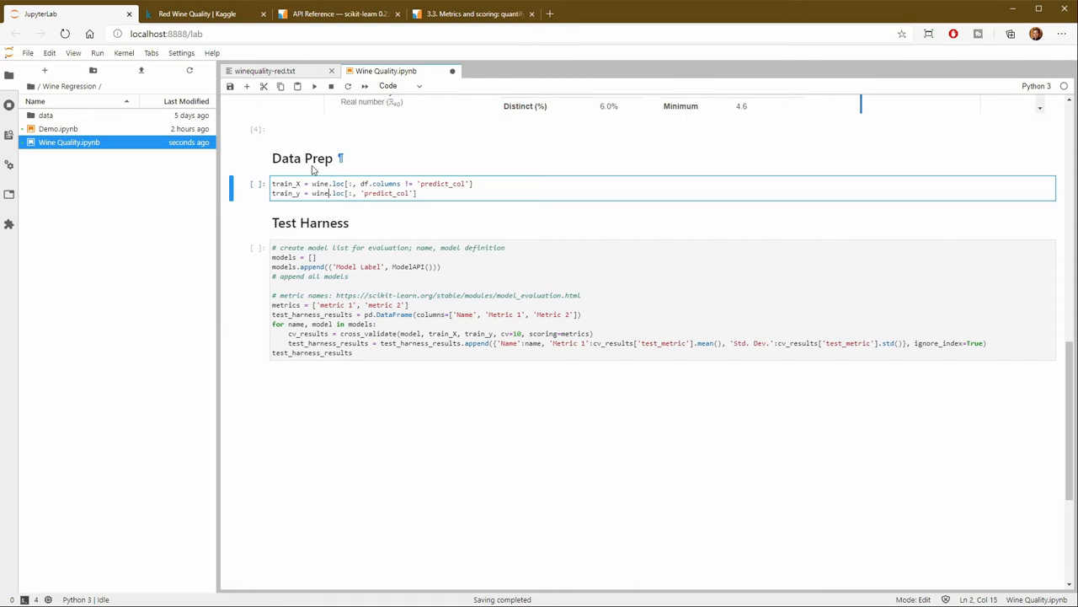
mouse_move(1006, 359)
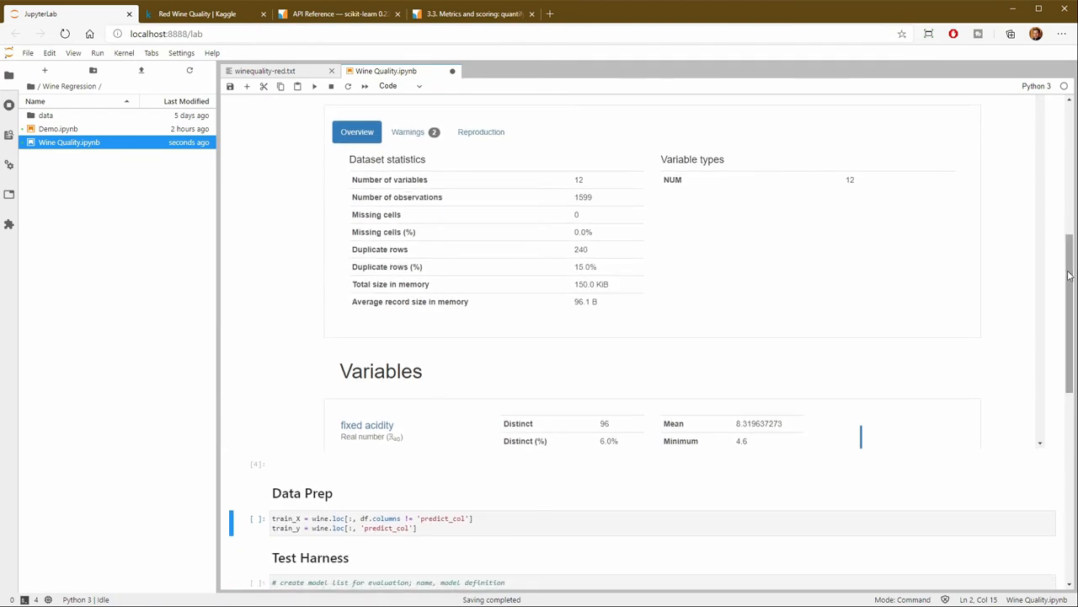
scroll("down", 3)
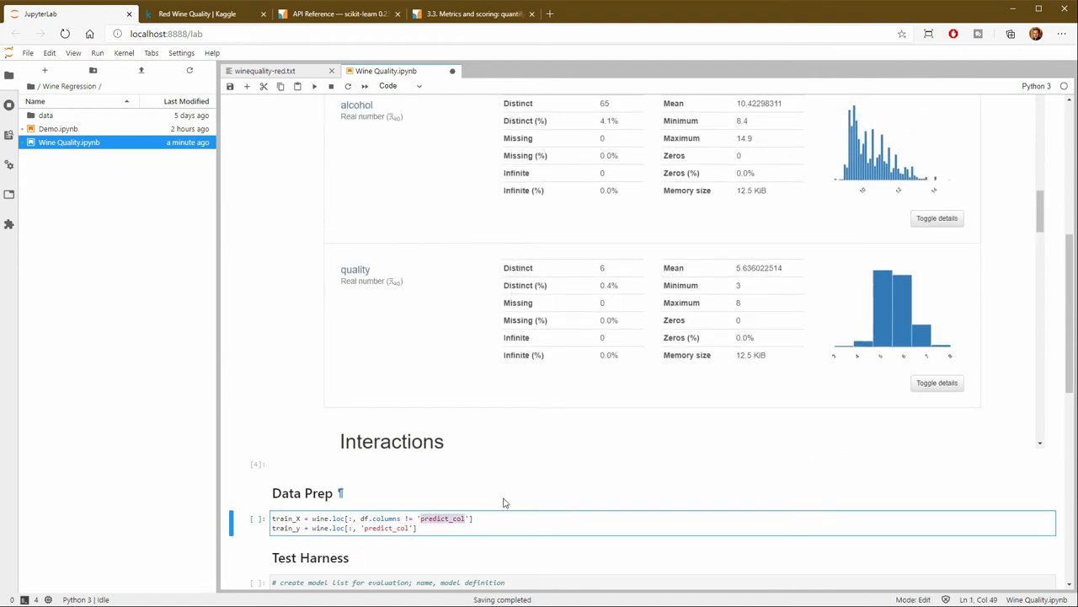
type("quality")
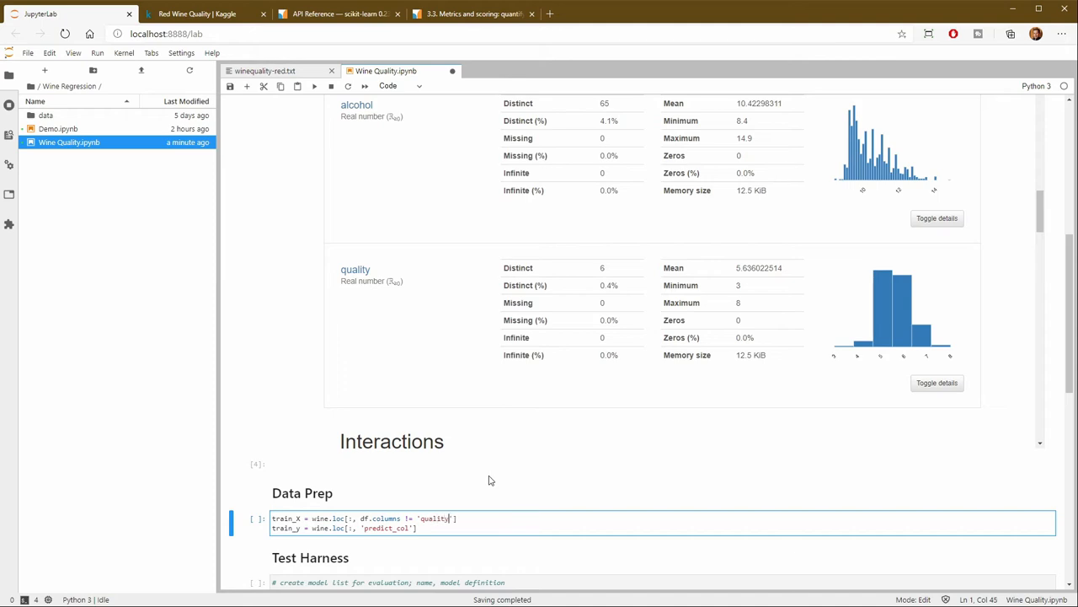
double_click(386, 529)
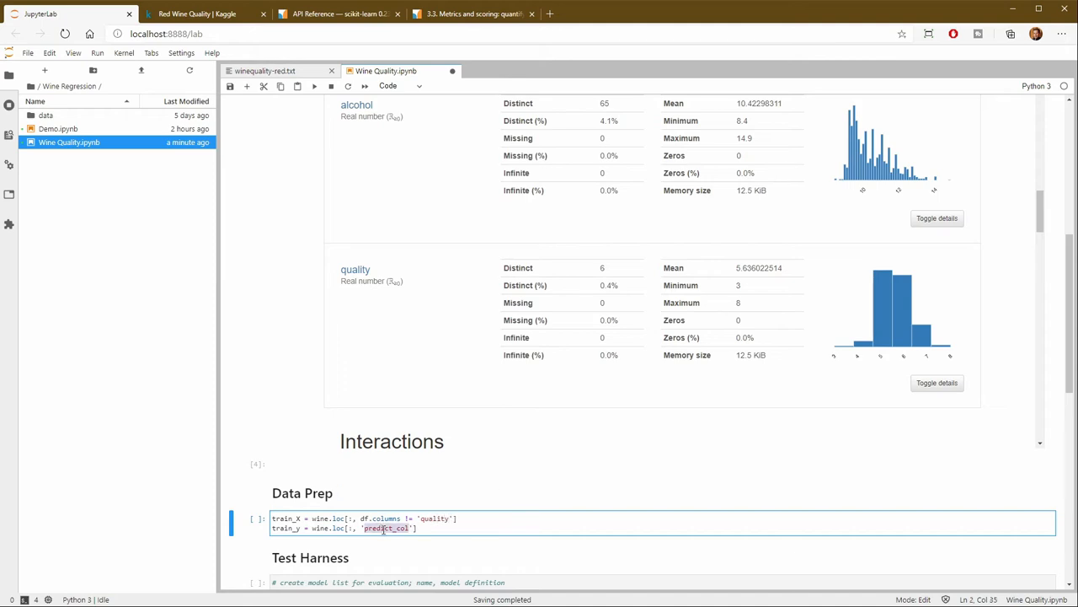
type("quality")
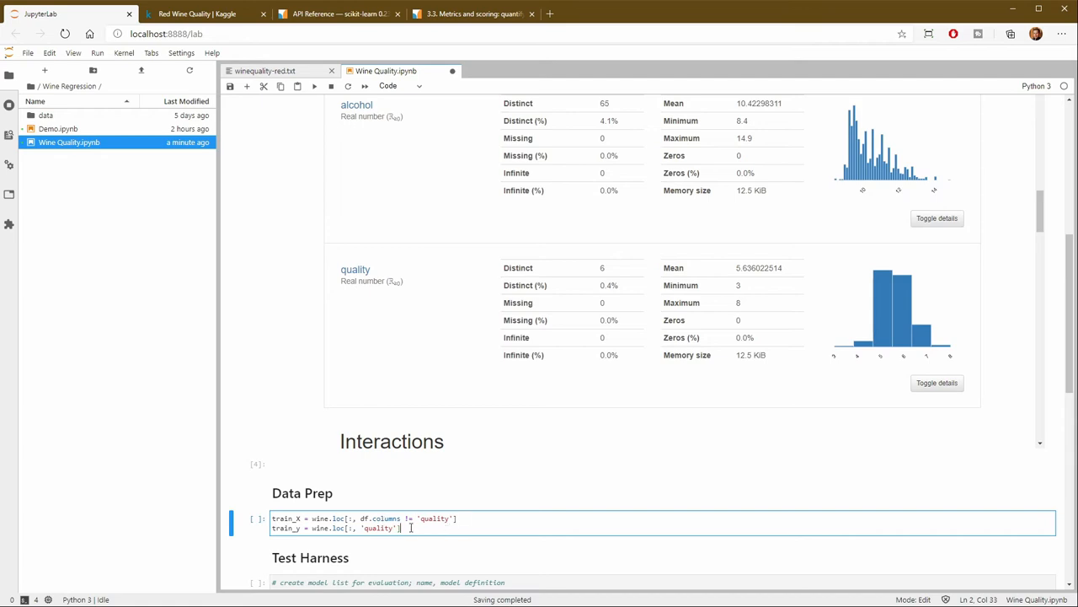
Run the Data Prep cell, which raises a NameError for df
key("Shift+Enter")
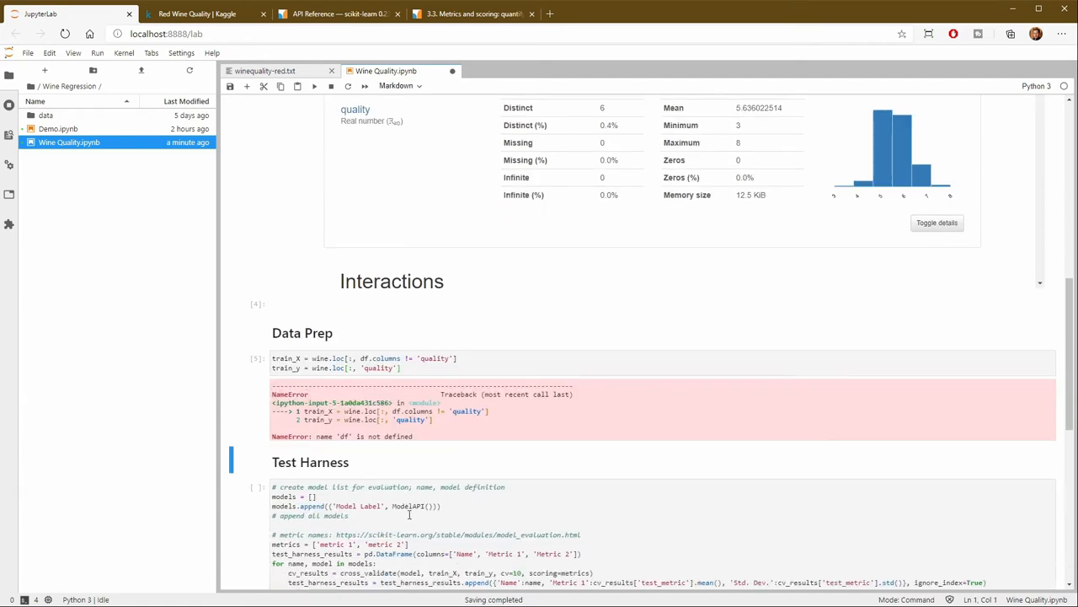
scroll("down", 3)
type("wine")
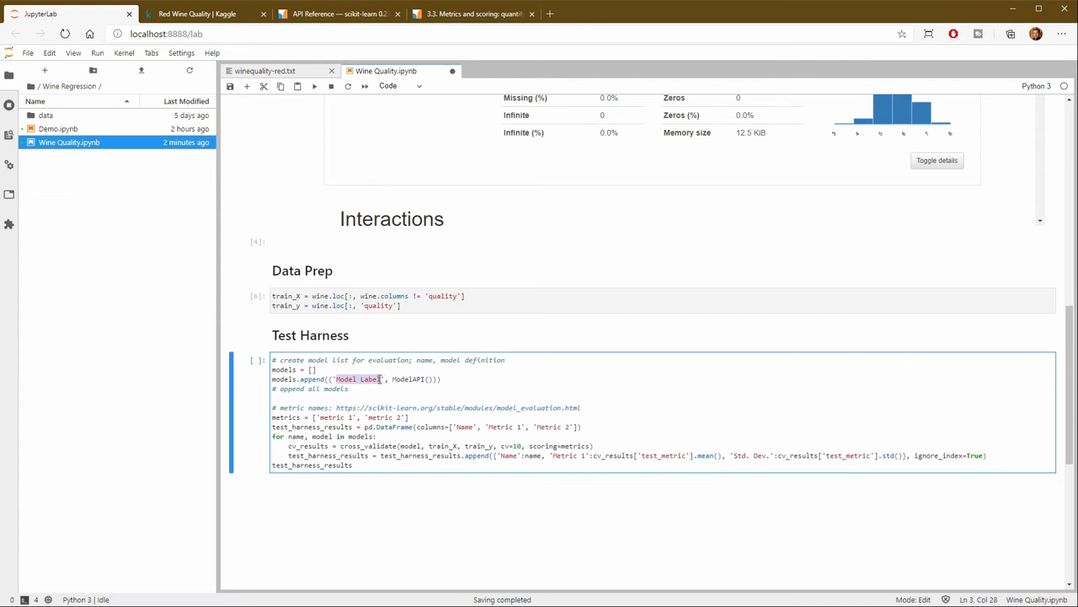
mouse_move(495, 558)
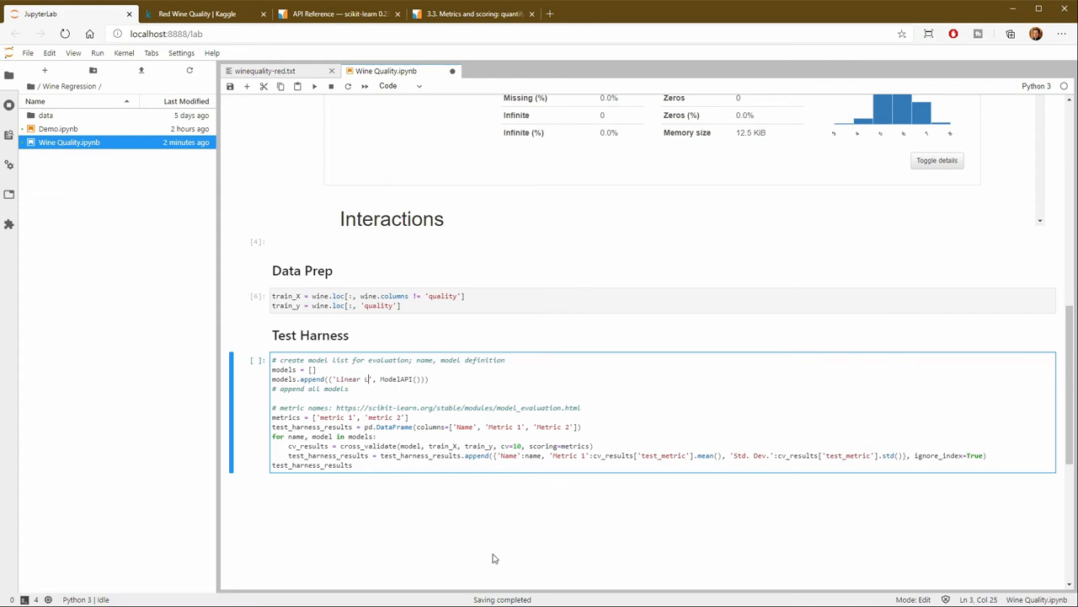
Label the Test Harness model 'Linear Regression' and replace ModelAPI with LinearRegression from the imports
type("egression")
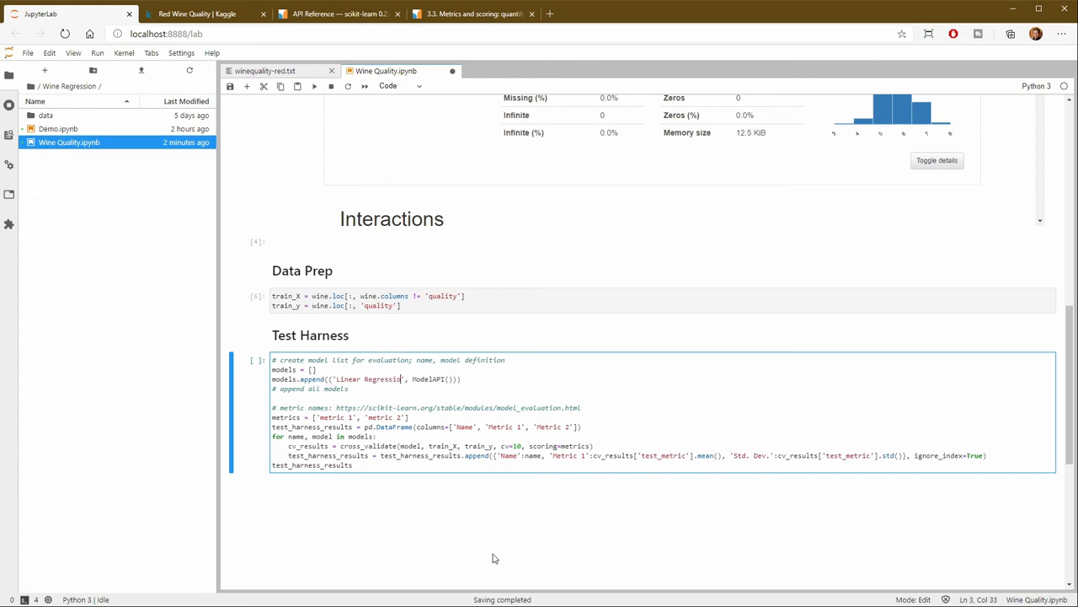
left_click(412, 377)
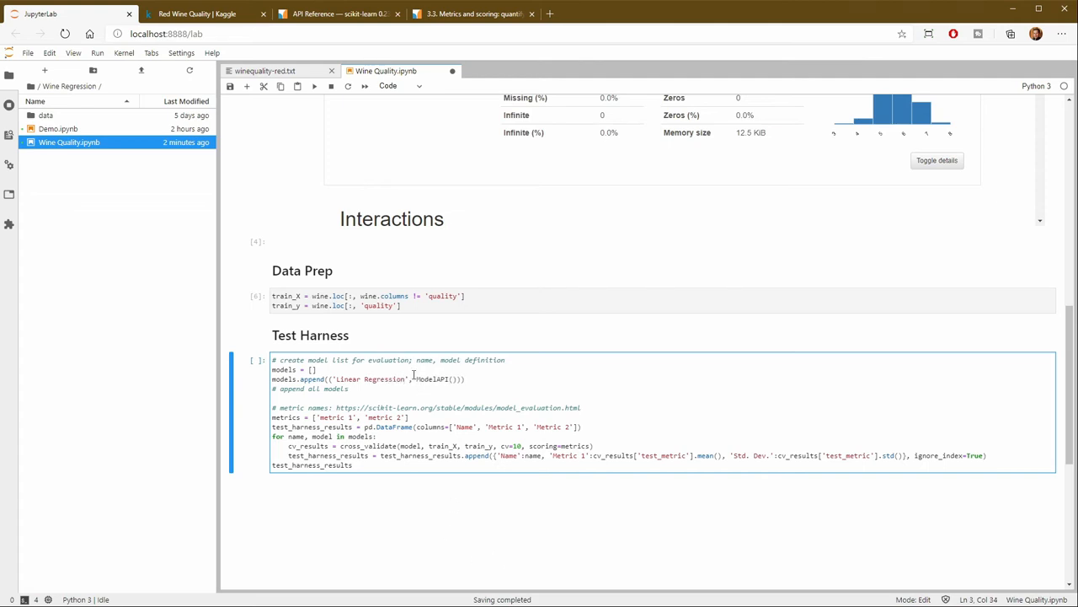
double_click(432, 379)
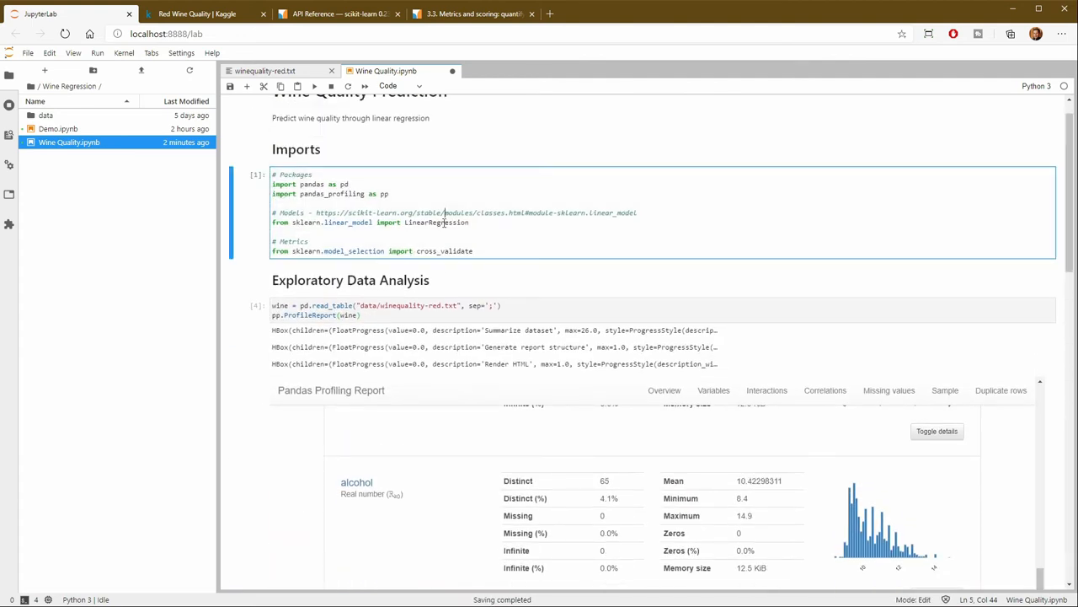
double_click(436, 222)
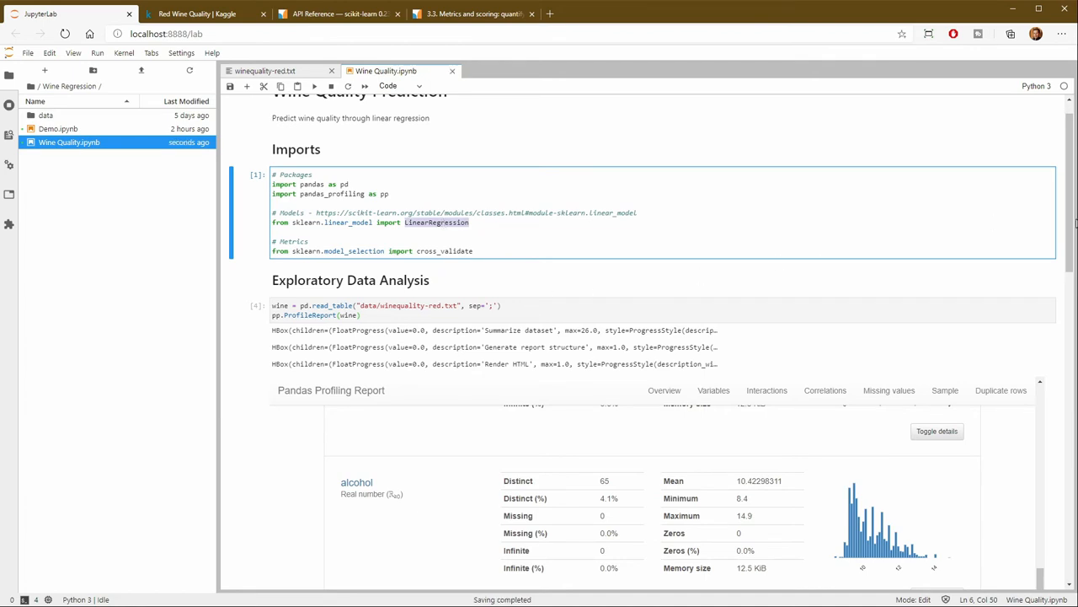
scroll("down", 3)
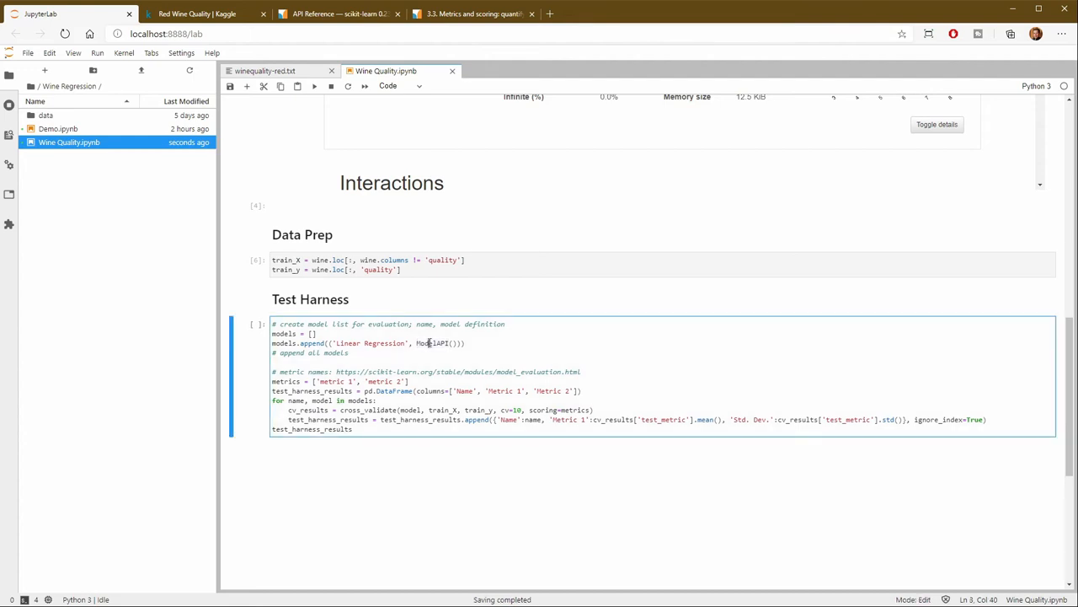
type("LinearRegression")
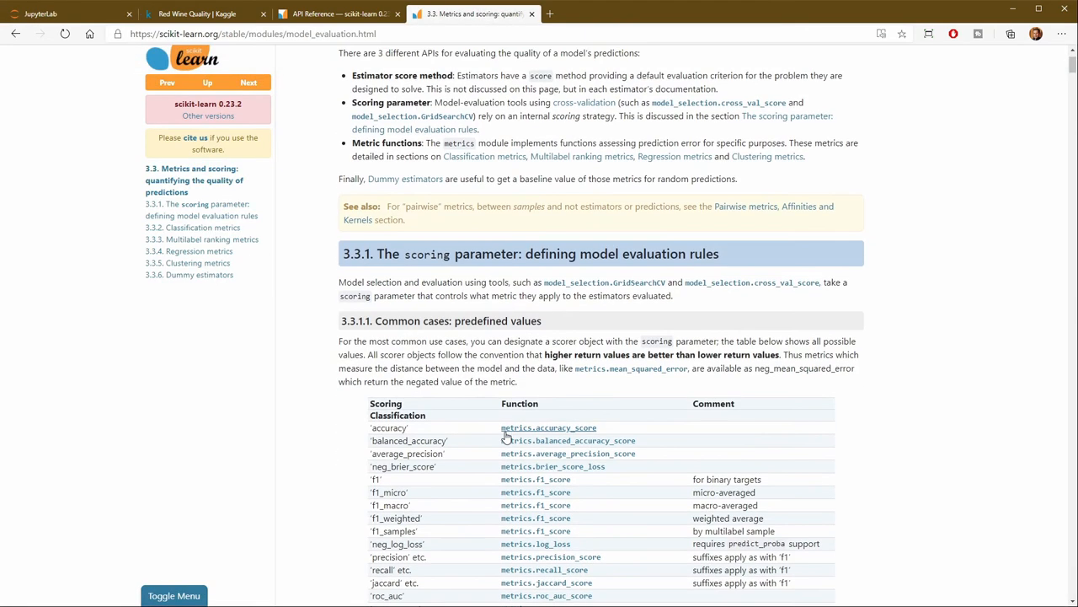
View the LinearRegression reference page in the scikit-learn docs, then return to the notebook
left_click(337, 13)
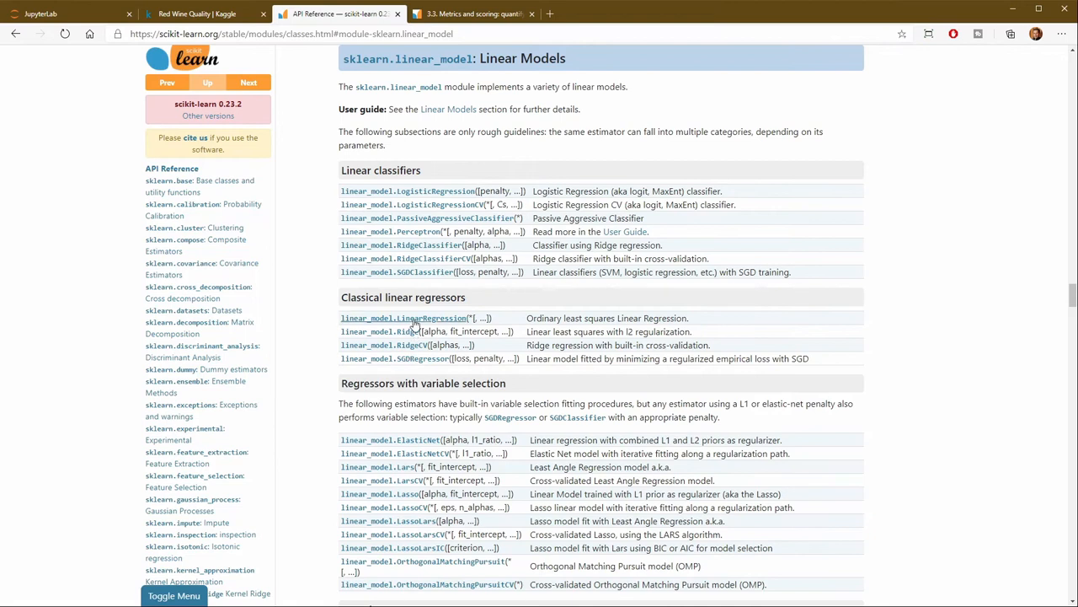
left_click(403, 317)
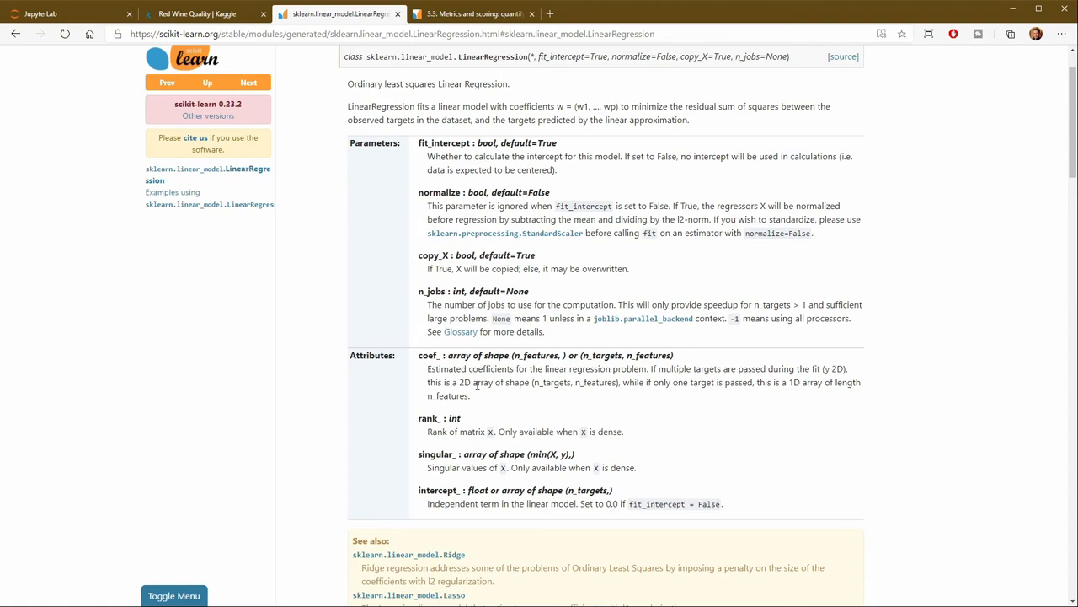
mouse_move(482, 394)
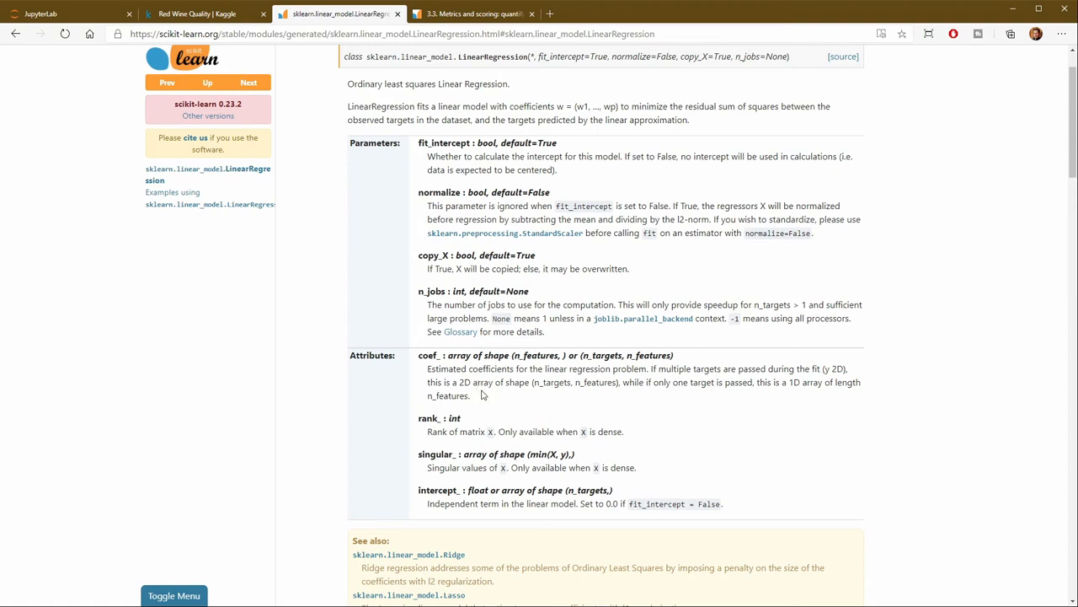
mouse_move(438, 131)
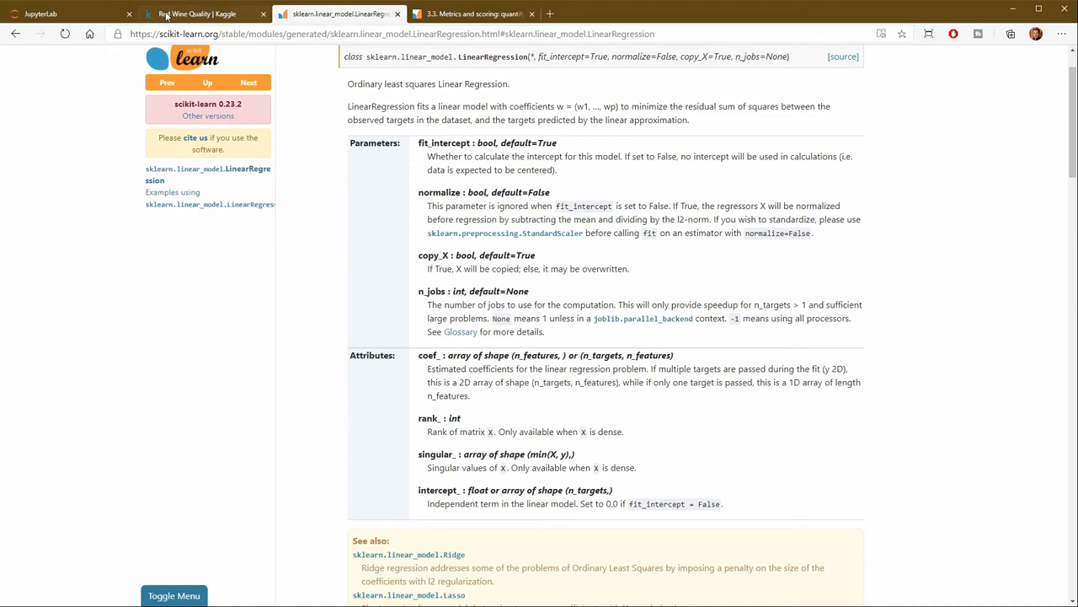
left_click(67, 13)
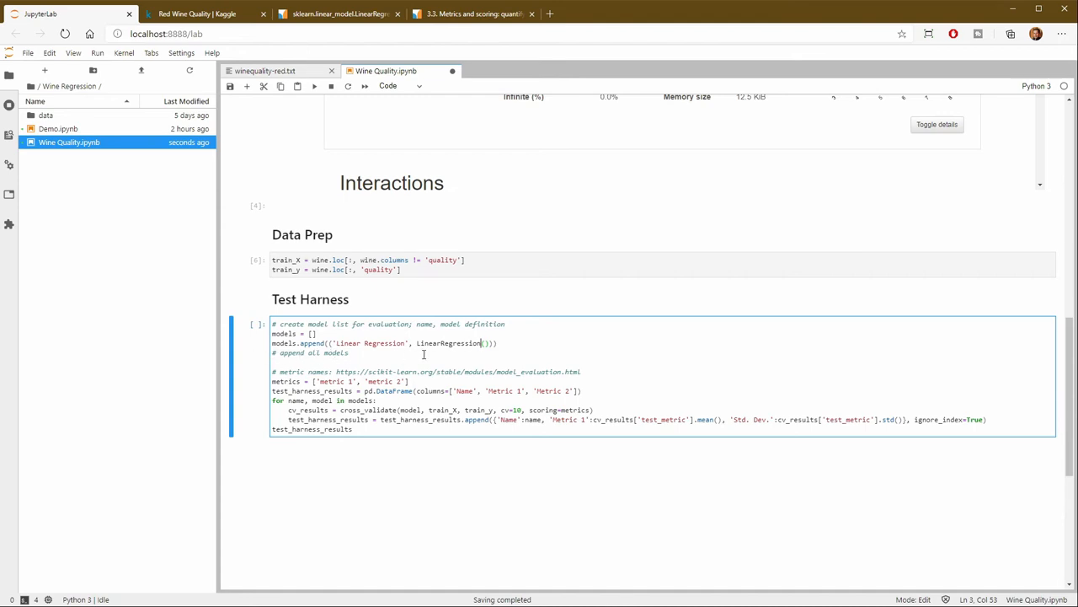
mouse_move(285, 381)
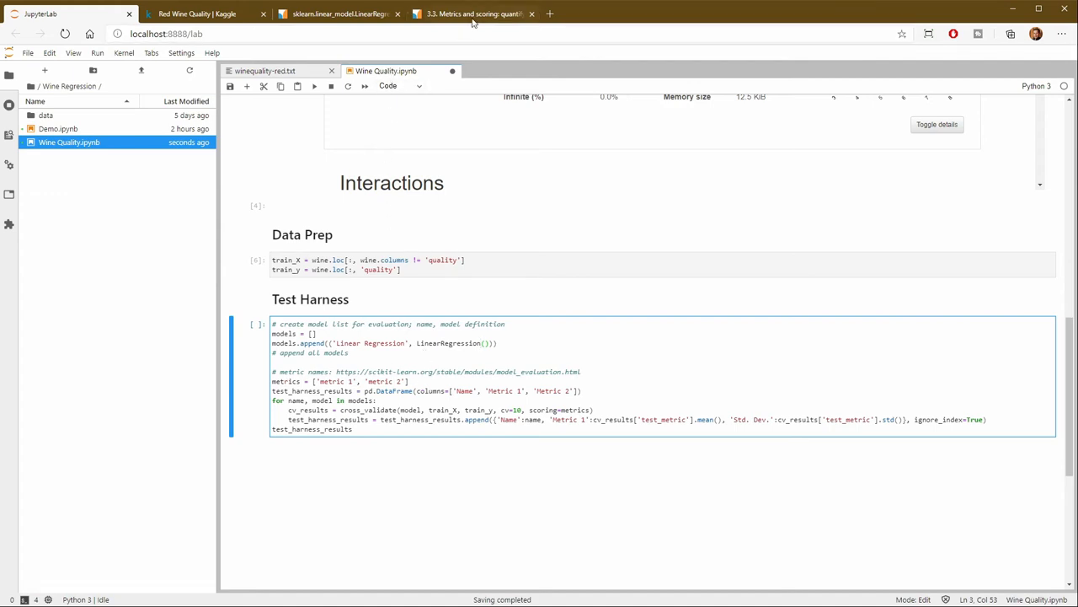
Switch to the scikit-learn '3.3. Metrics and scoring' guide listing scorer names such as 'r2'
left_click(473, 14)
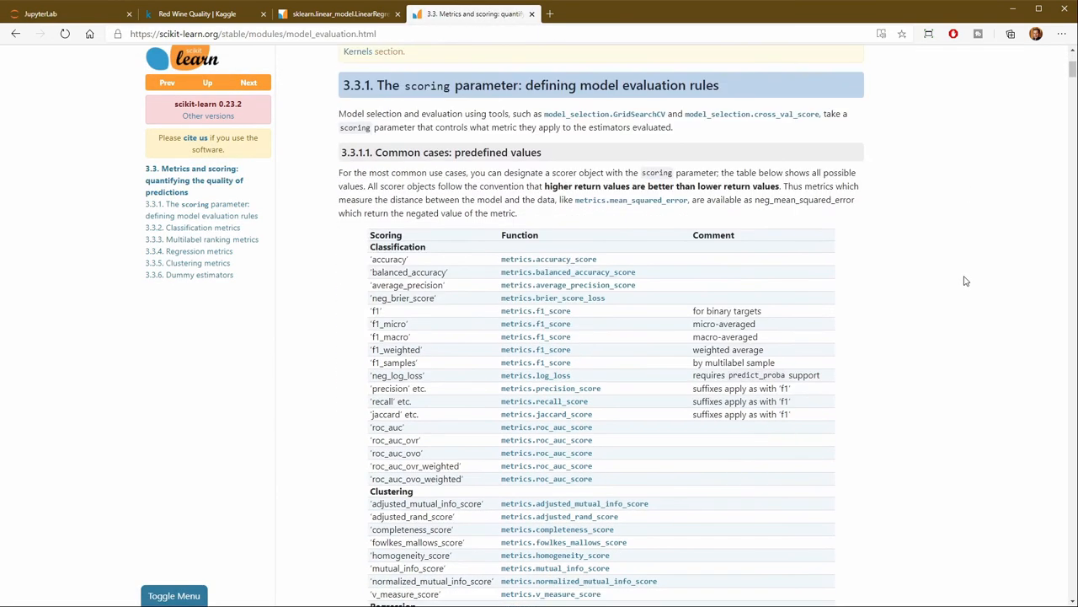
mouse_move(980, 278)
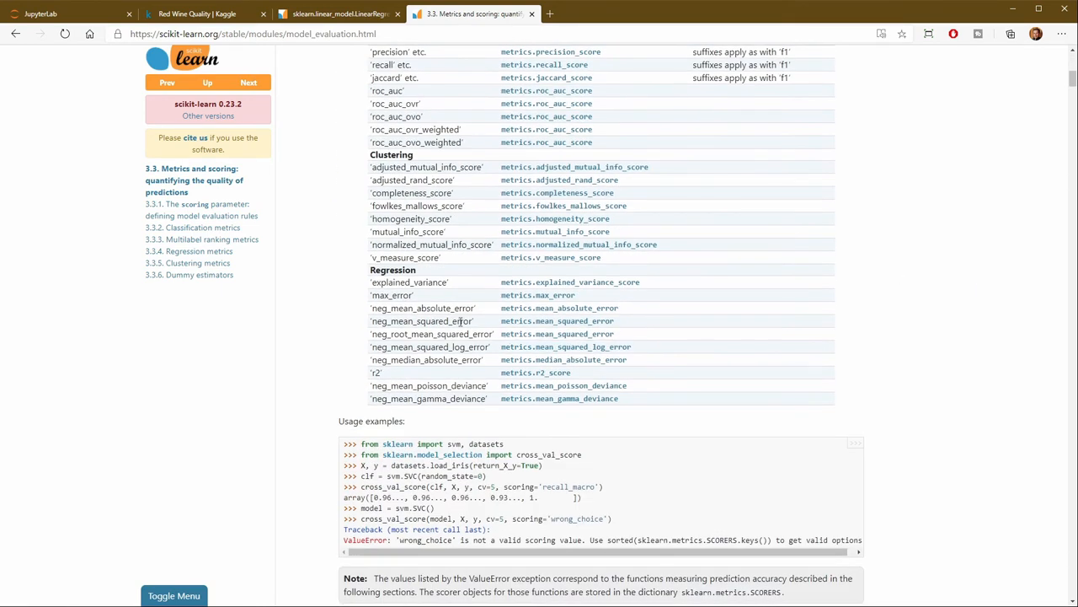
mouse_move(539, 289)
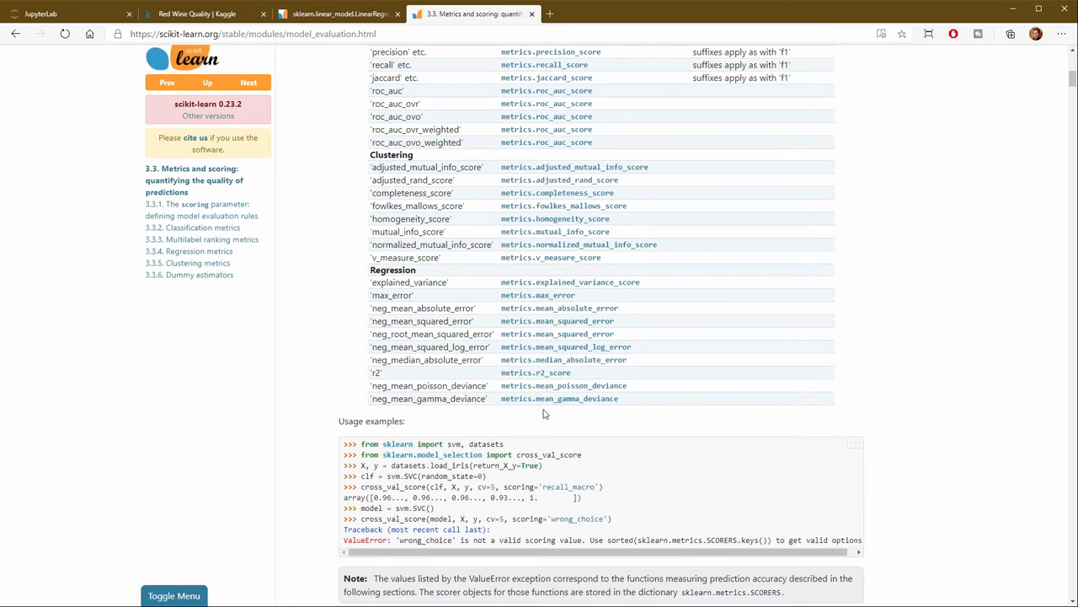
mouse_move(379, 384)
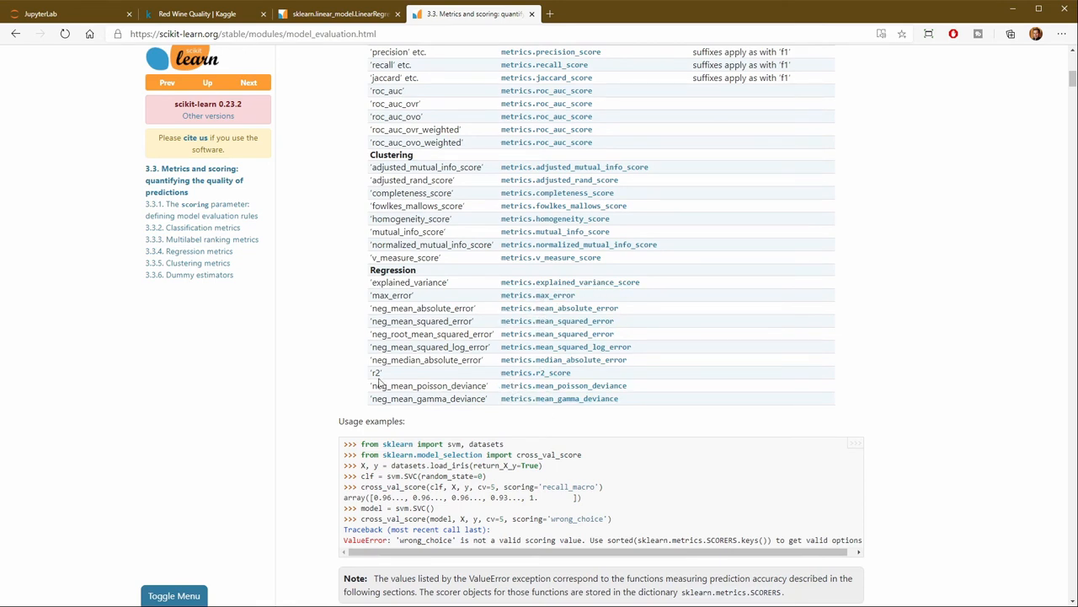
mouse_move(418, 378)
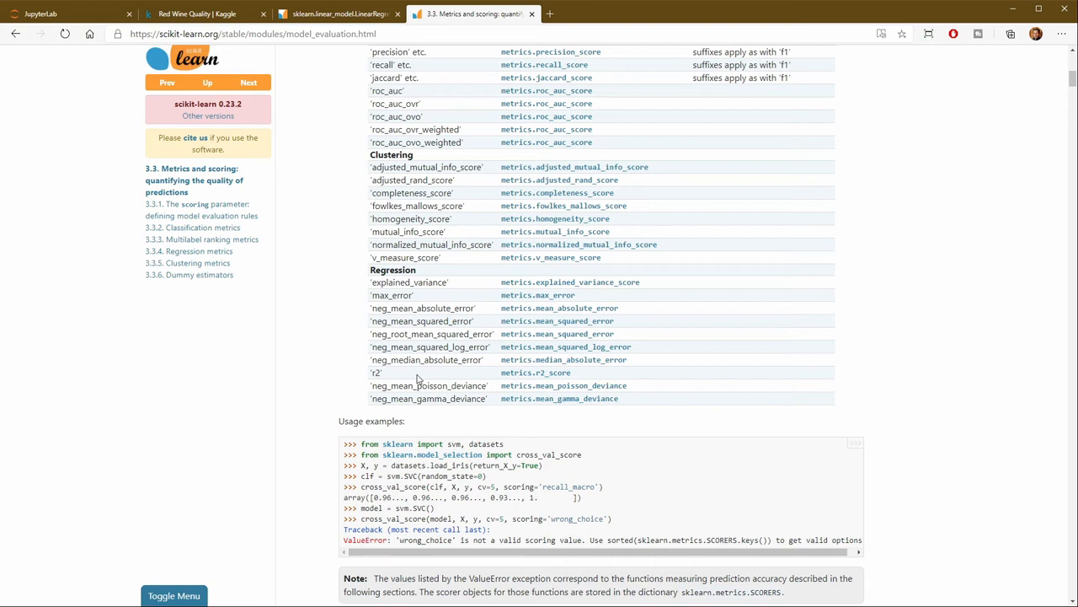
mouse_move(515, 66)
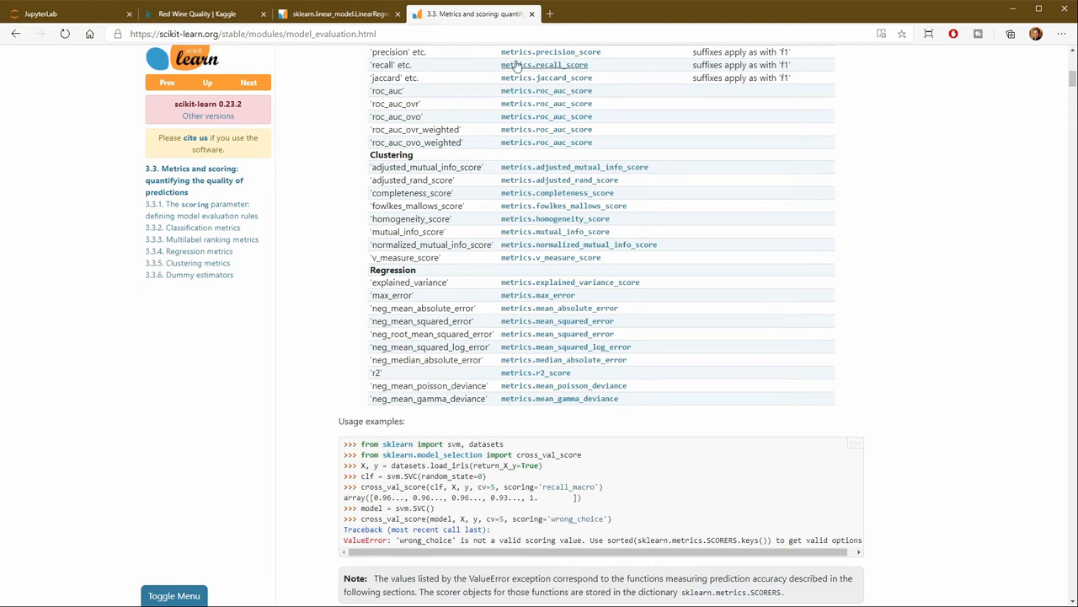
mouse_move(497, 381)
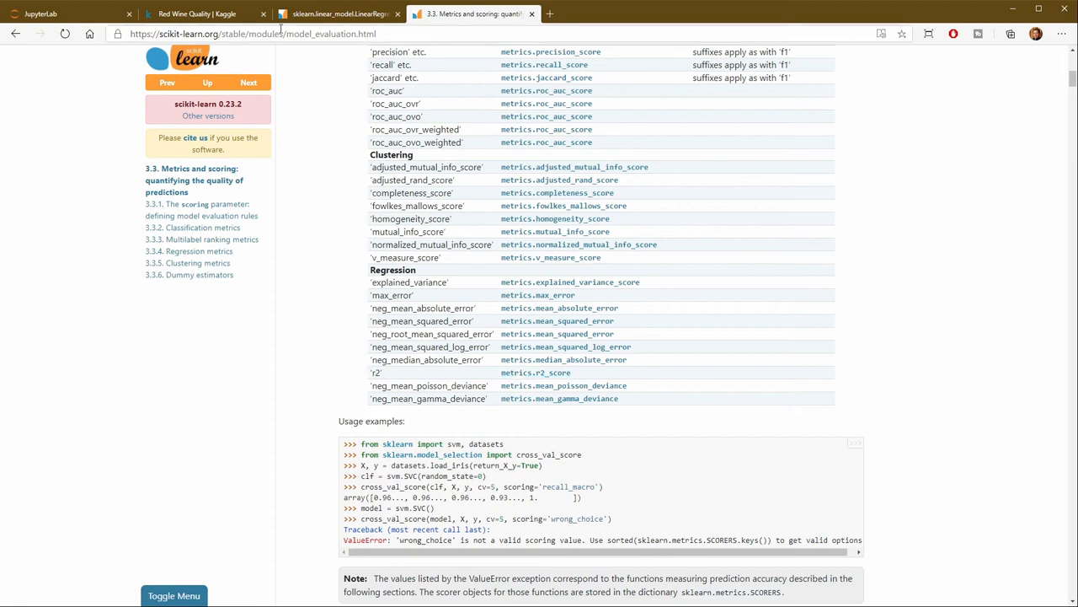
Set the Test Harness metrics to ['r2'] and result columns to Model, r2 and Std. Dev
left_click(67, 14)
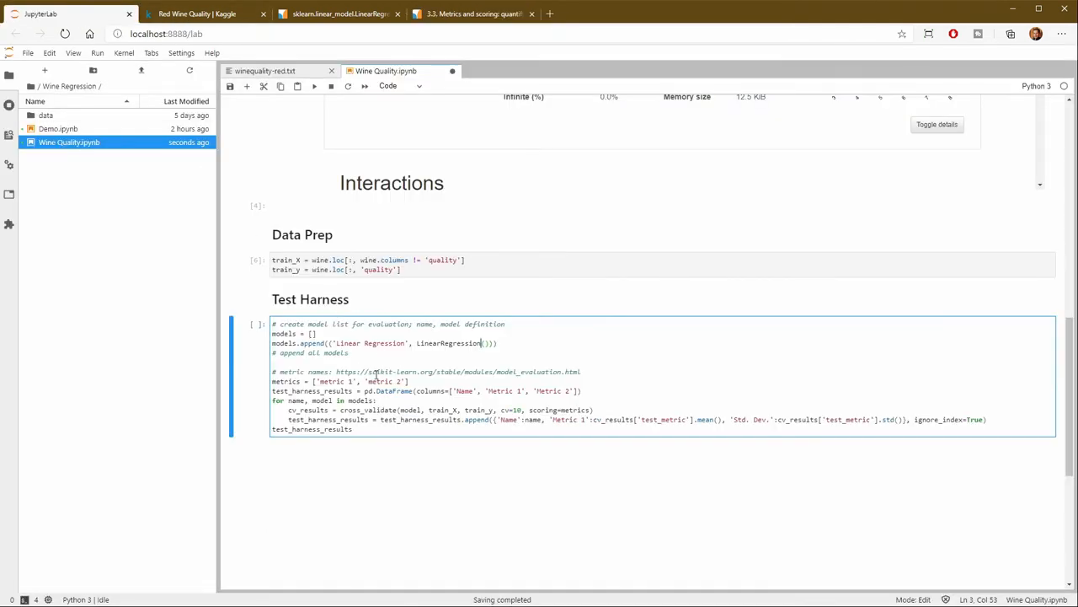
double_click(332, 381)
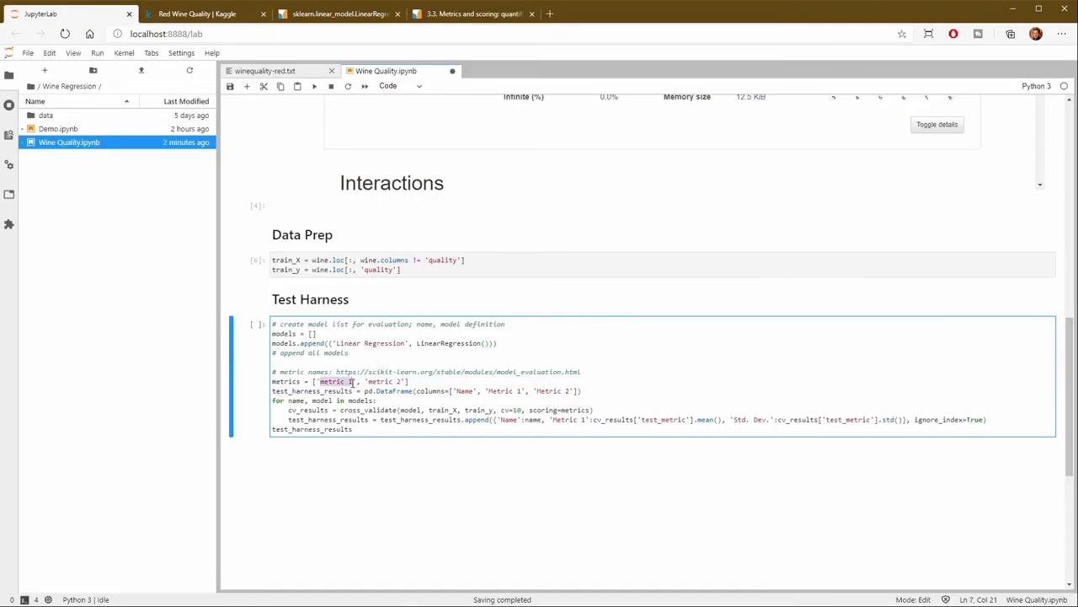
type("r2")
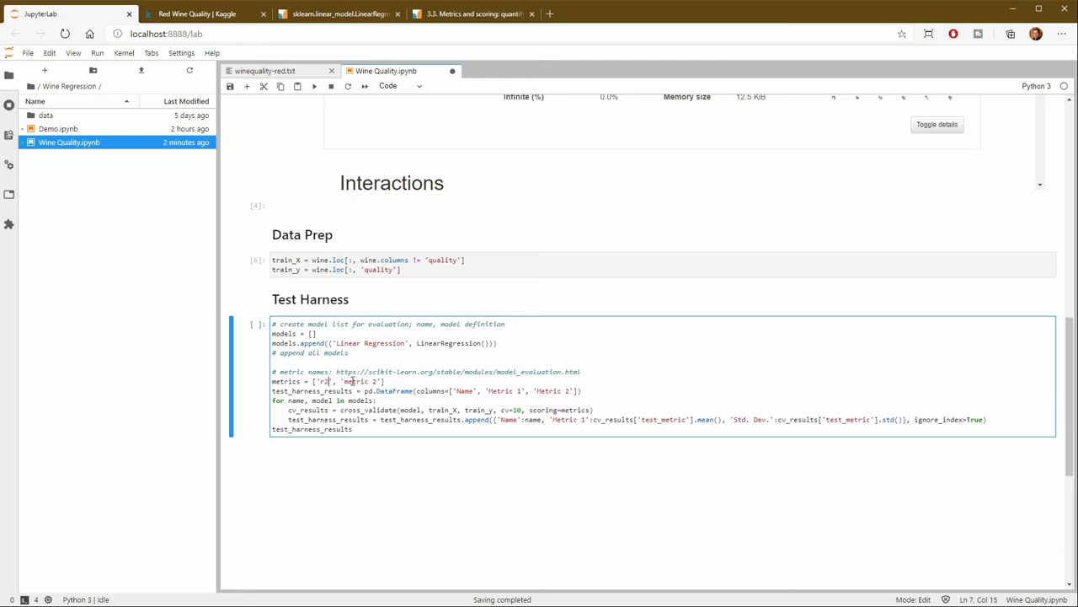
double_click(361, 381)
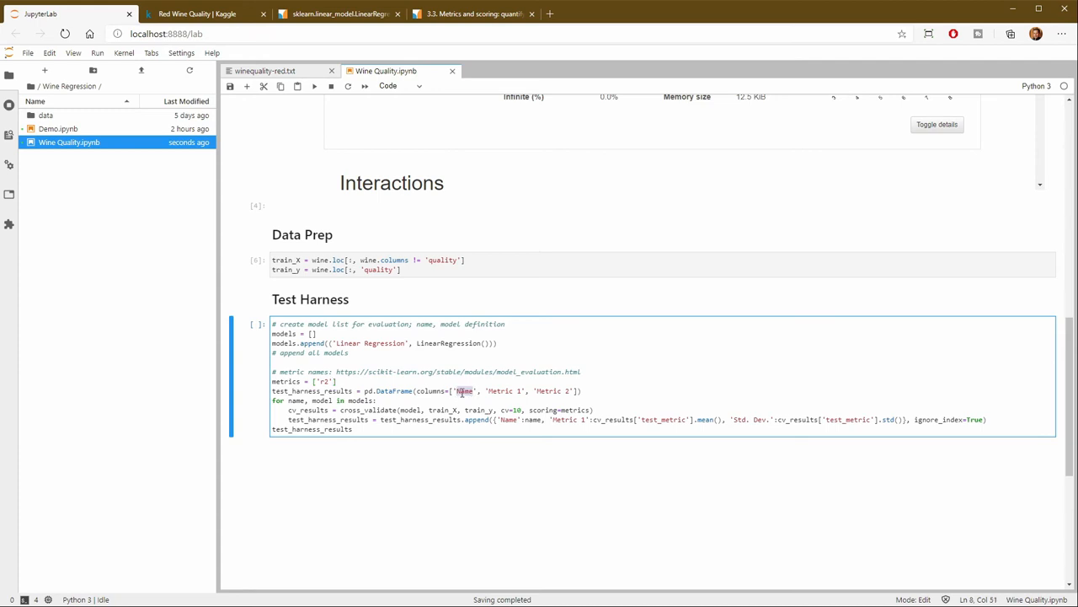
type("Model")
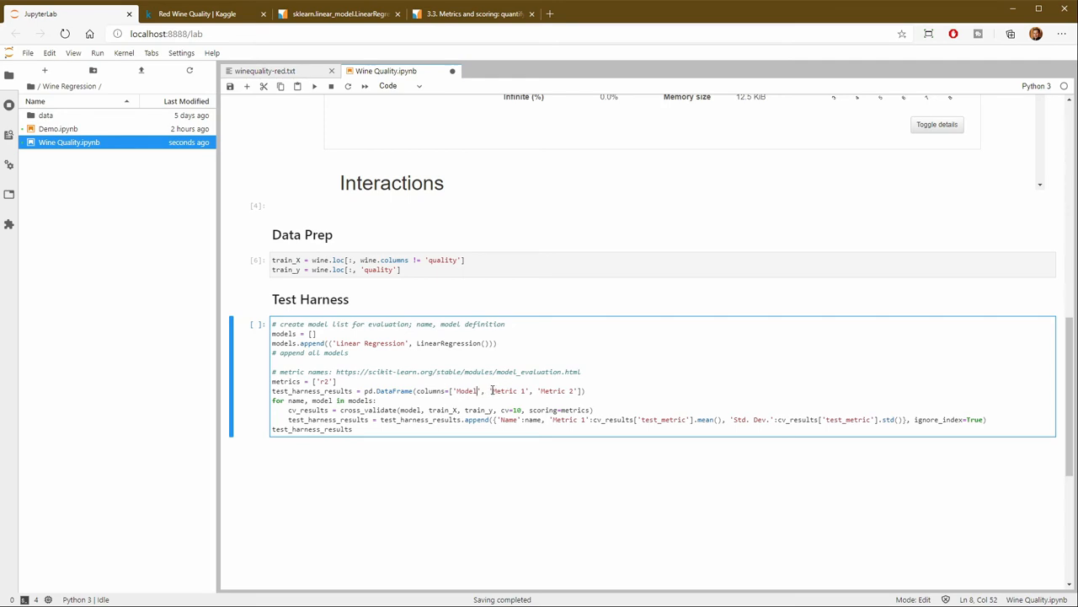
double_click(505, 391)
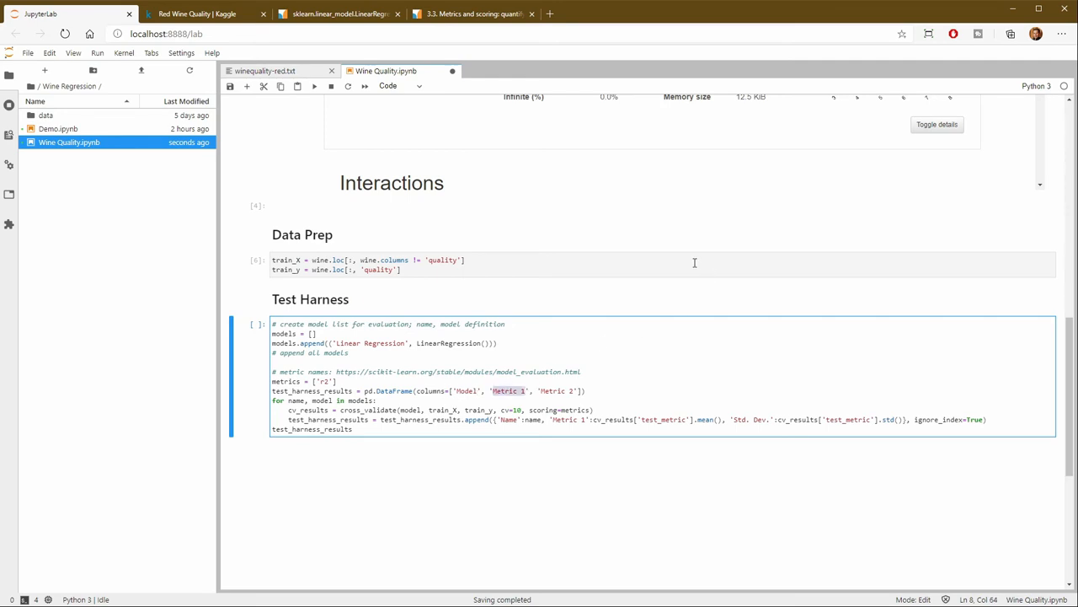
type("r2")
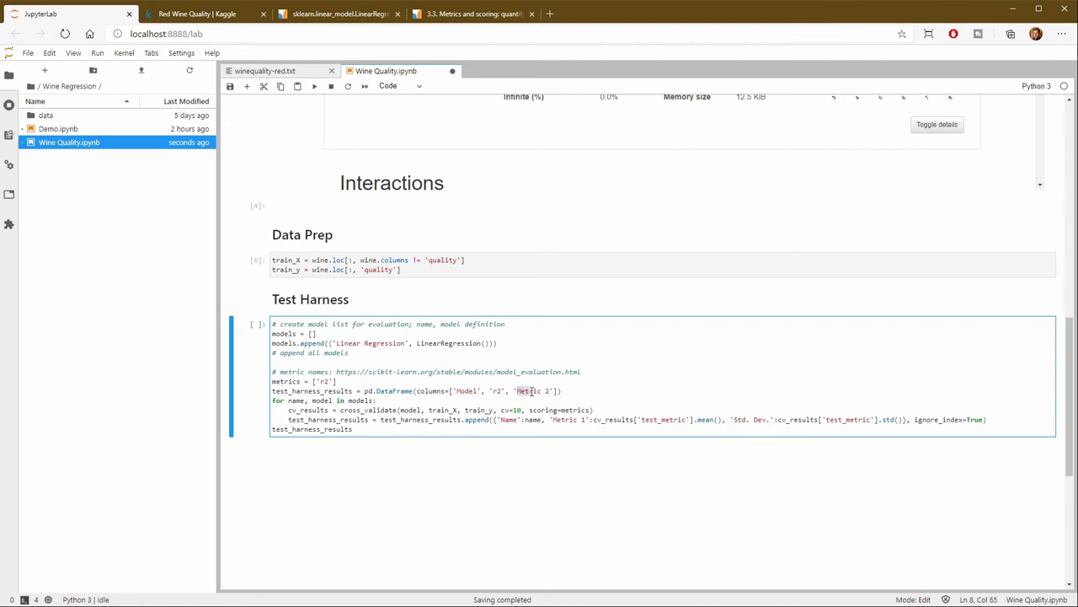
double_click(530, 391)
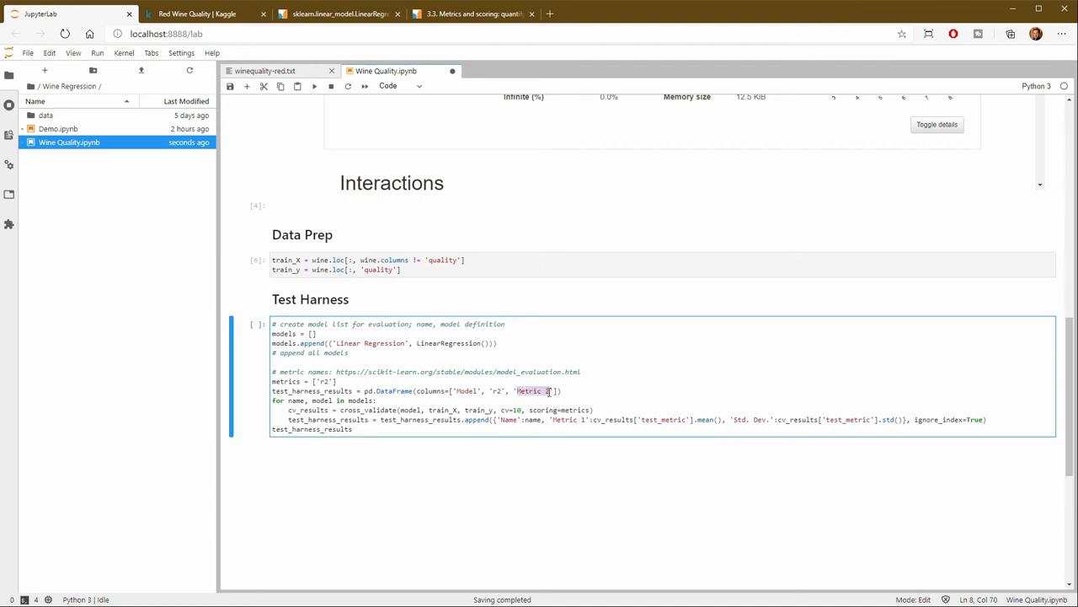
type("Std")
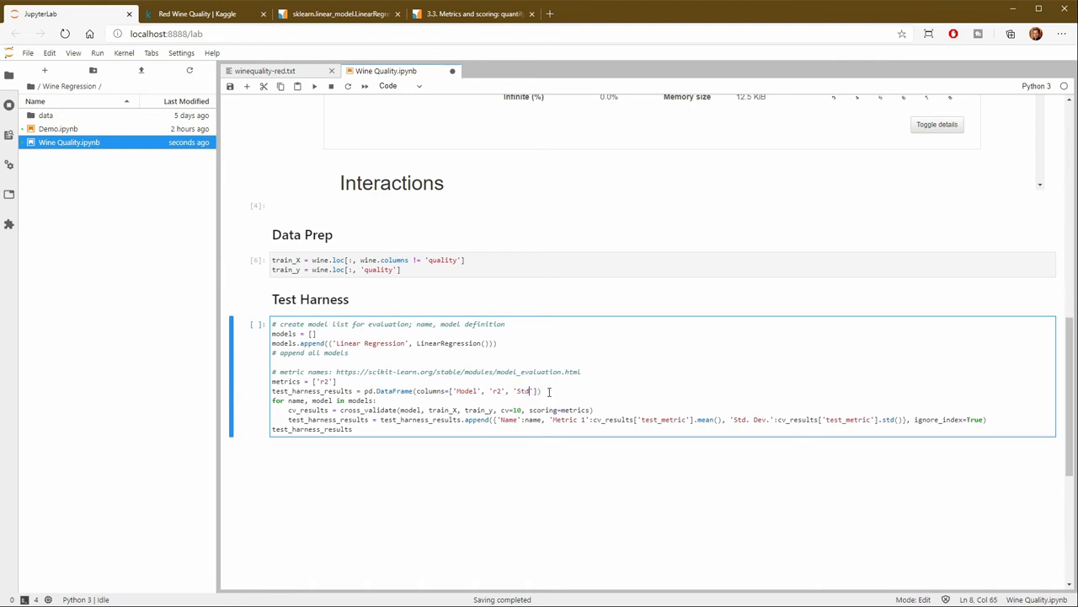
type(". Dev.")
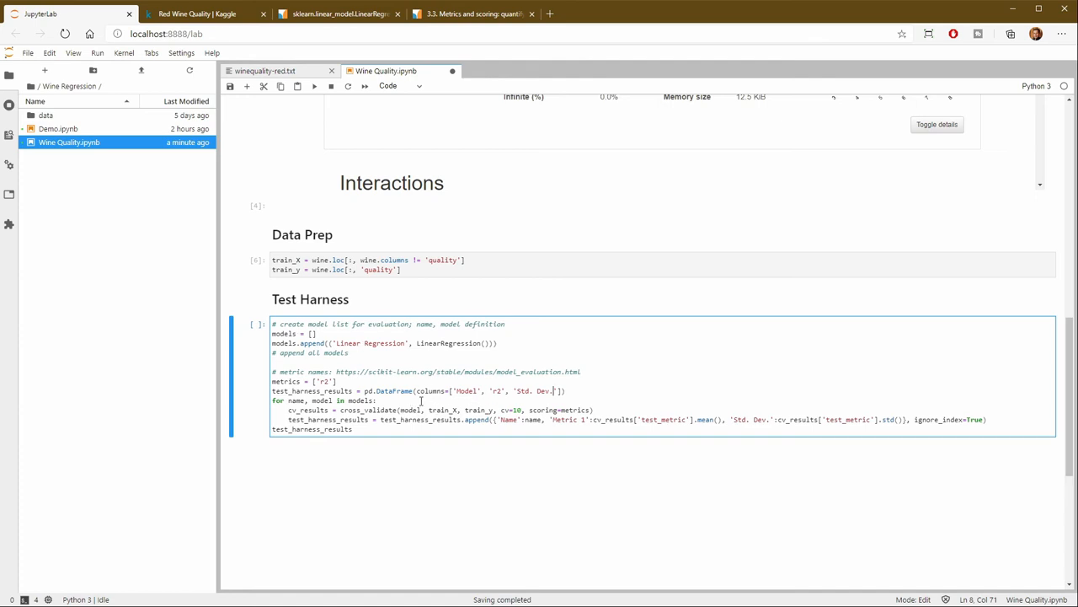
mouse_move(487, 420)
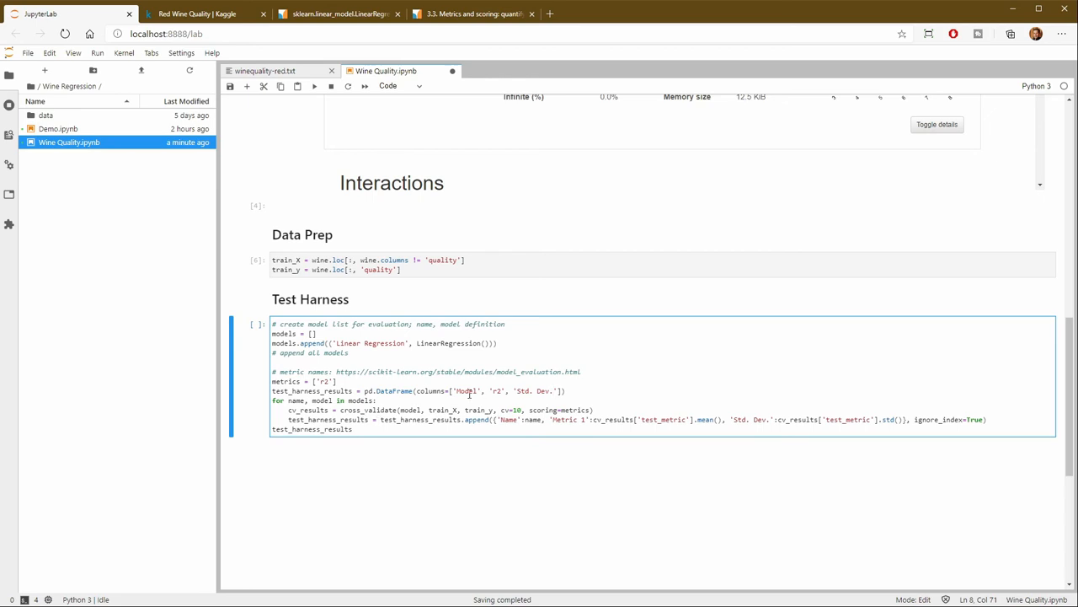
Rename the Model column back to Name and point the append line at 'test_r2'
double_click(465, 391)
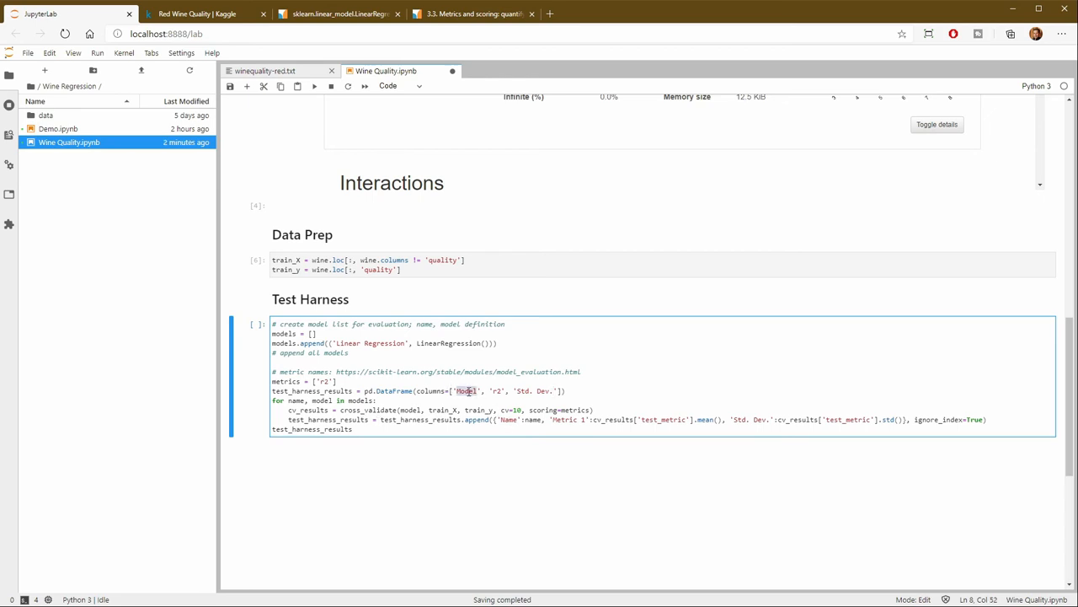
type("Name")
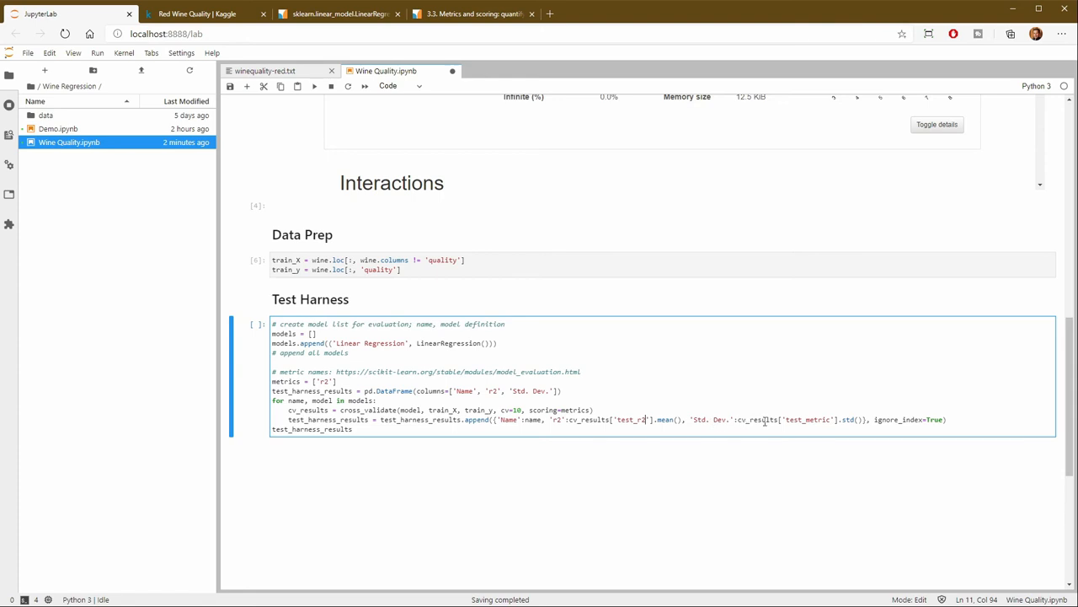
double_click(809, 420)
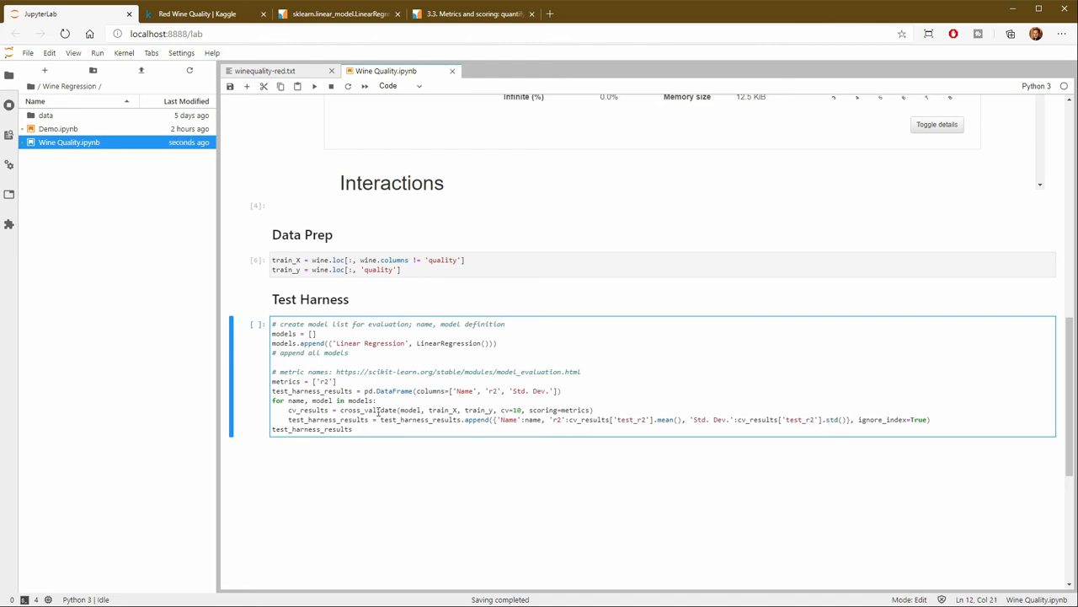
Run the Test Harness cell, giving Linear Regression r2 about 0.2335 with Std. Dev. 0.1075
key("shift+enter")
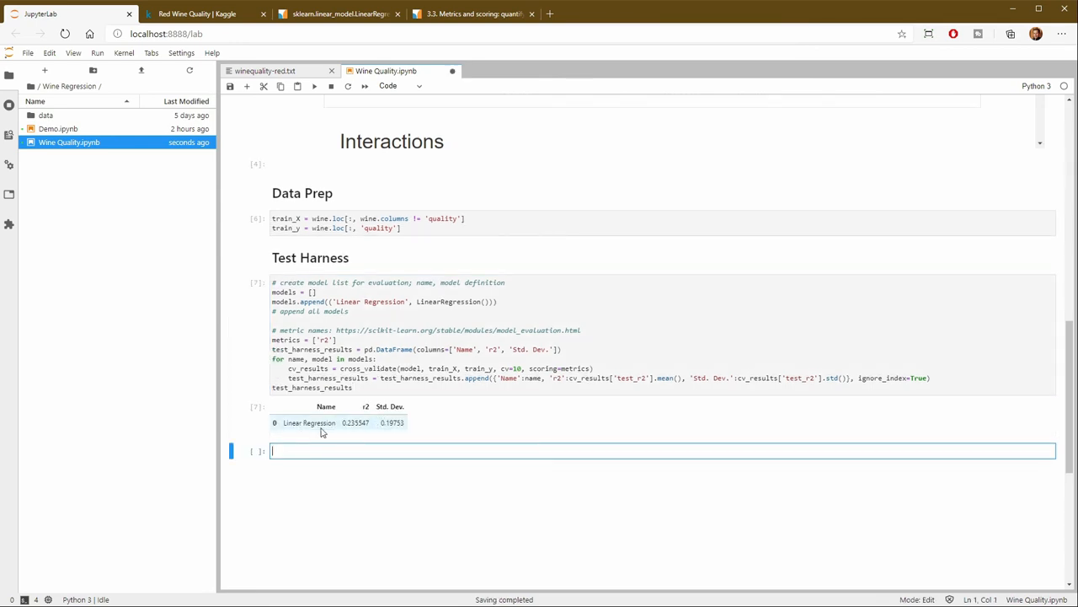
mouse_move(357, 431)
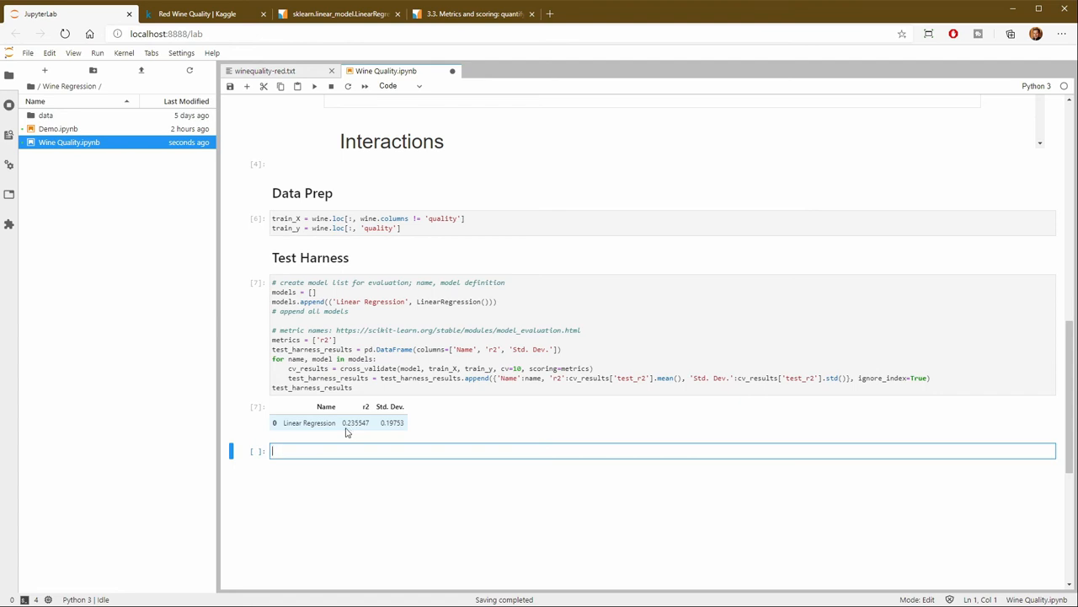
mouse_move(357, 431)
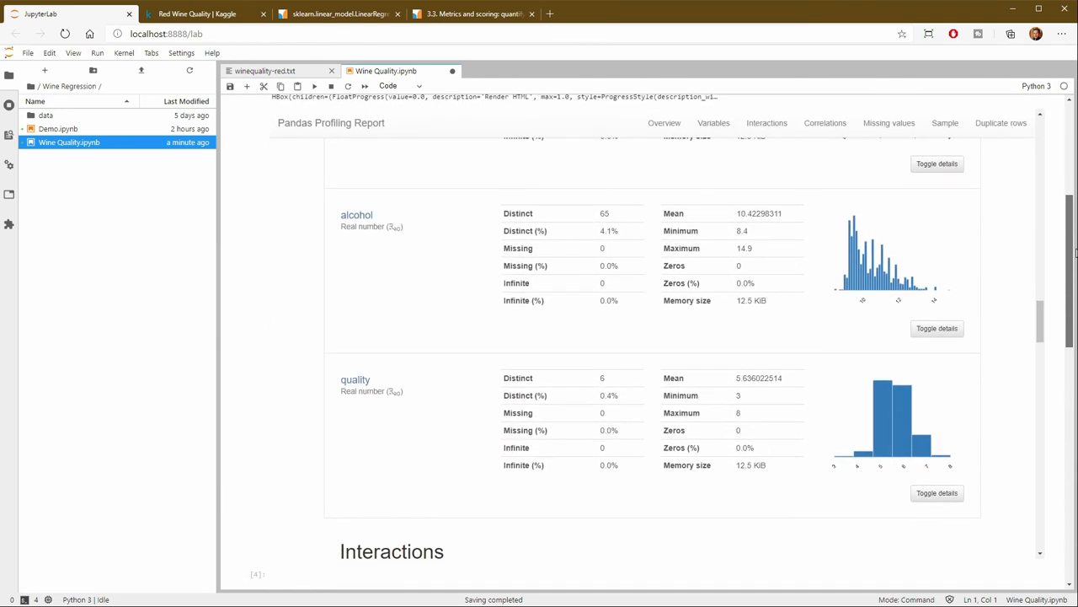
Scroll the profiling report to the Pearson correlation heatmap of the wine variables
scroll("down", 3)
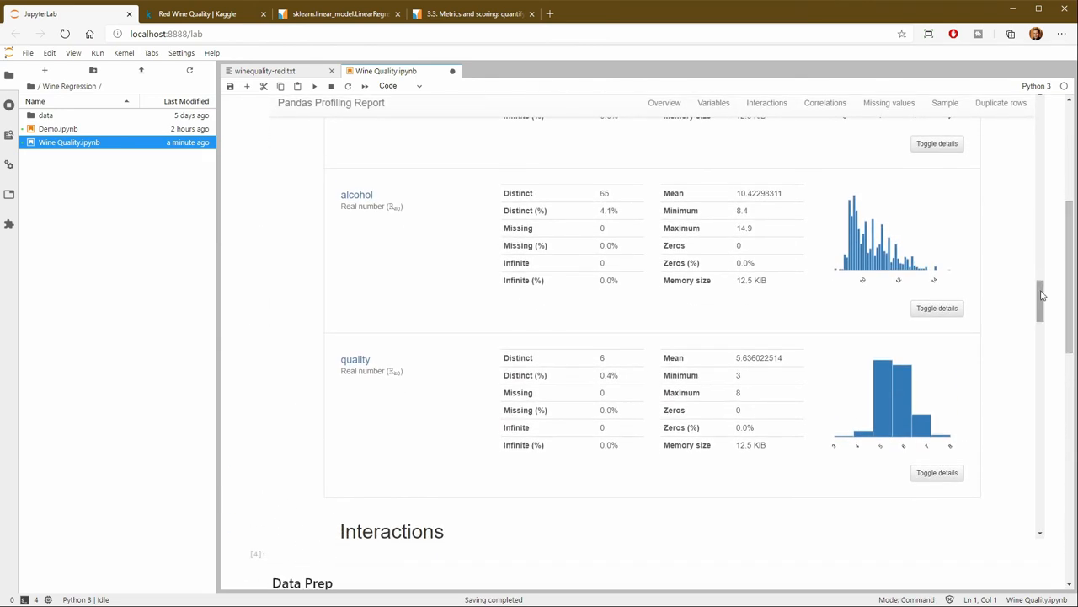
scroll("down", 3)
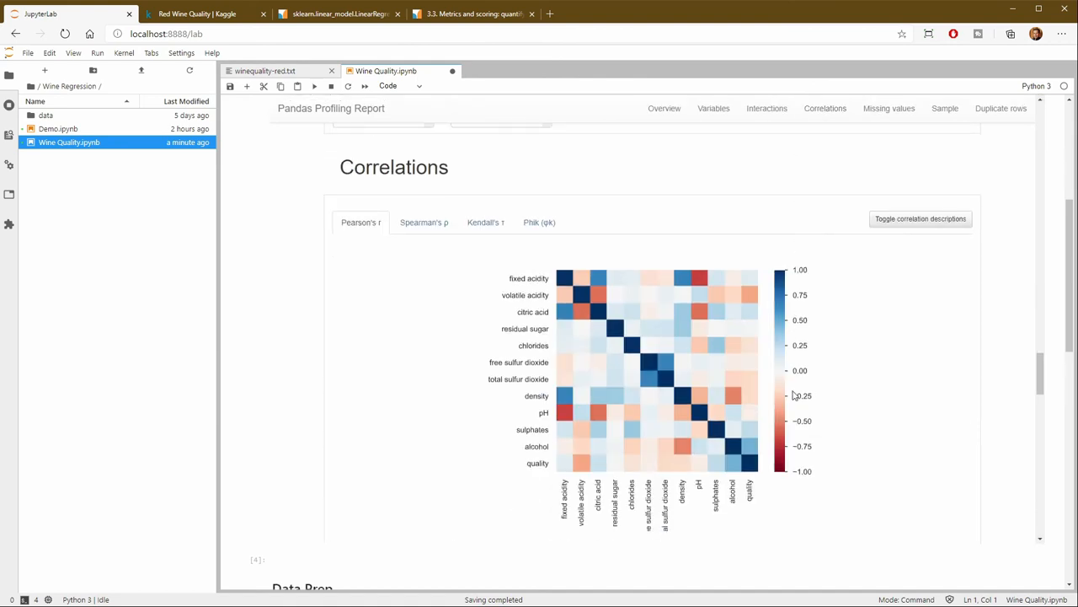
mouse_move(567, 404)
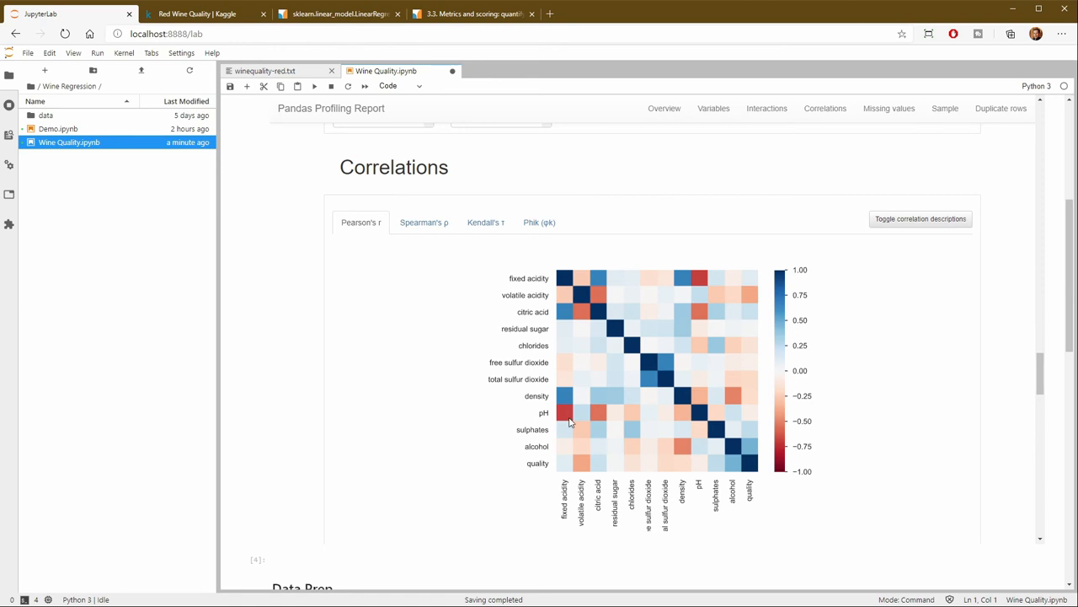
mouse_move(569, 399)
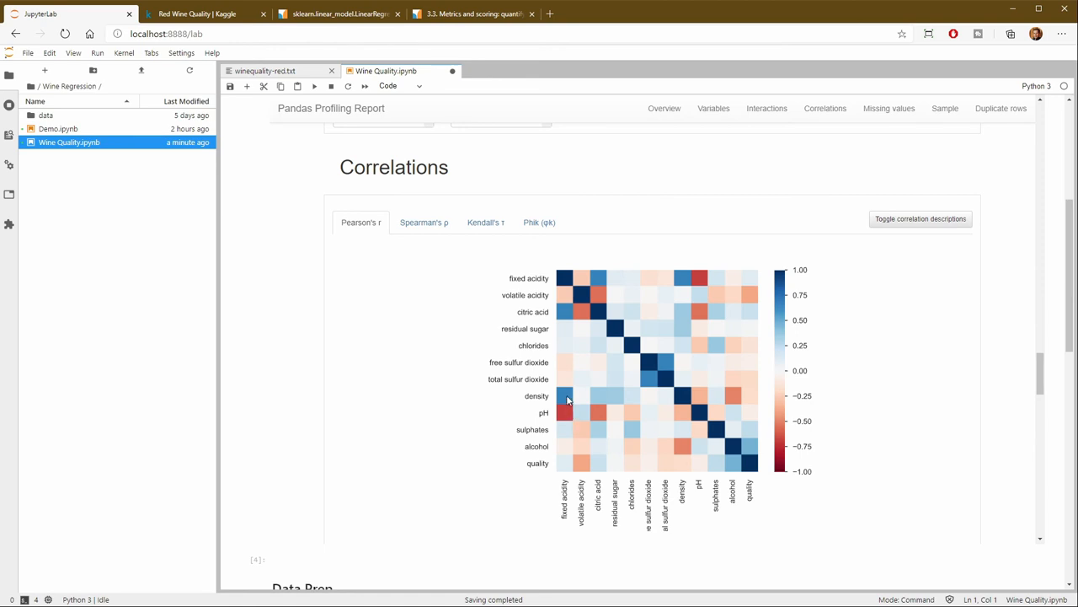
mouse_move(566, 418)
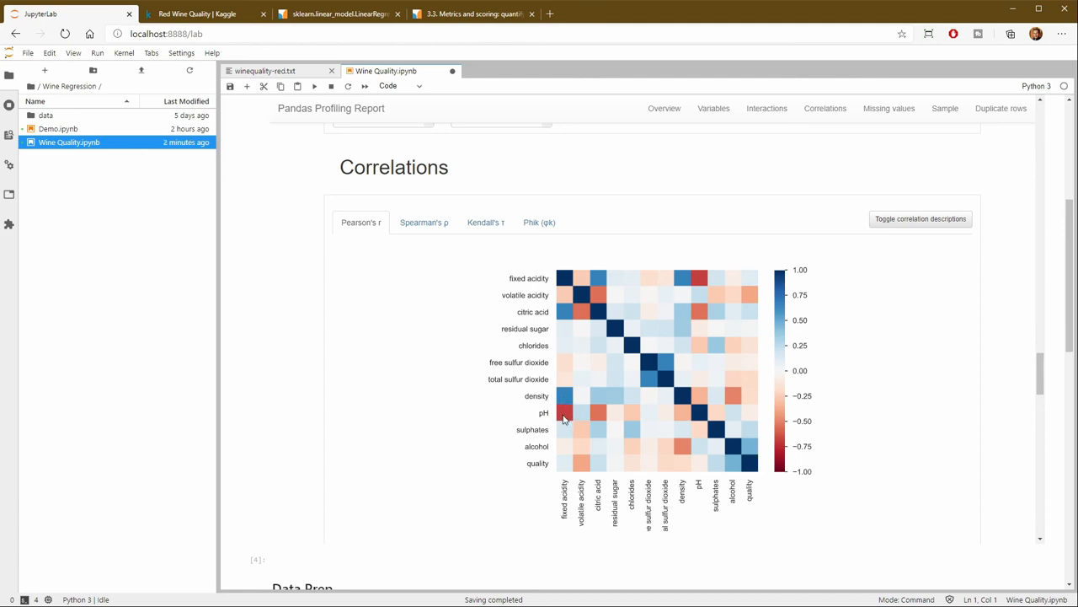
mouse_move(565, 441)
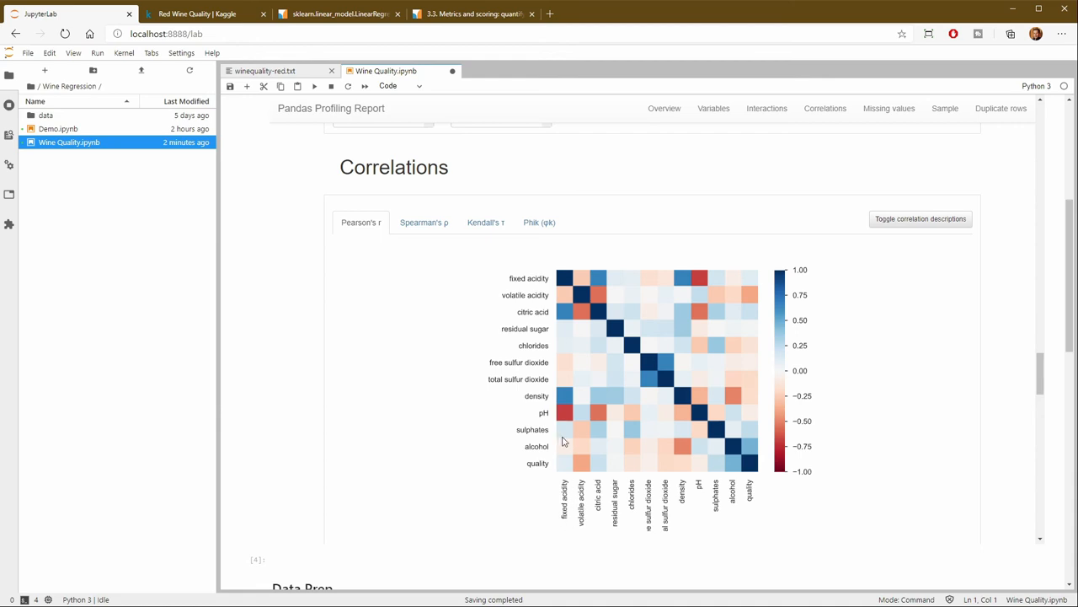
mouse_move(566, 417)
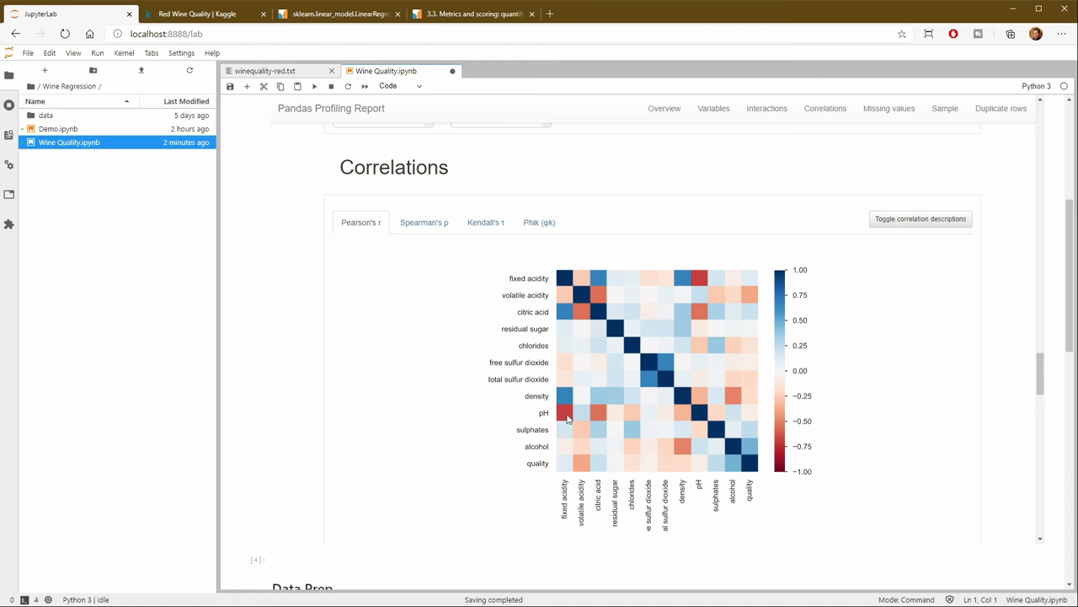
mouse_move(543, 401)
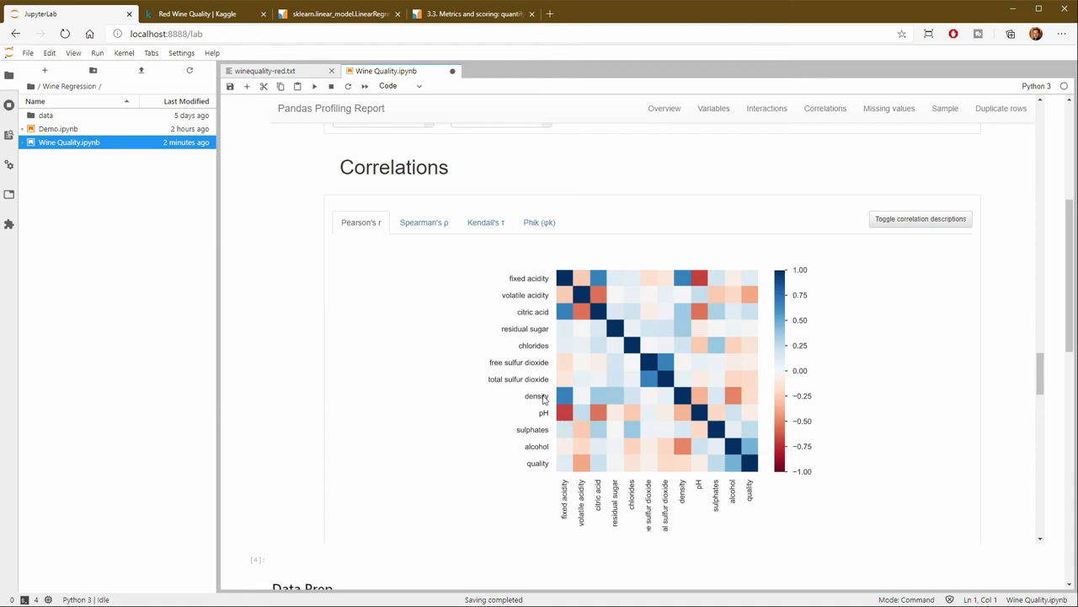
mouse_move(566, 401)
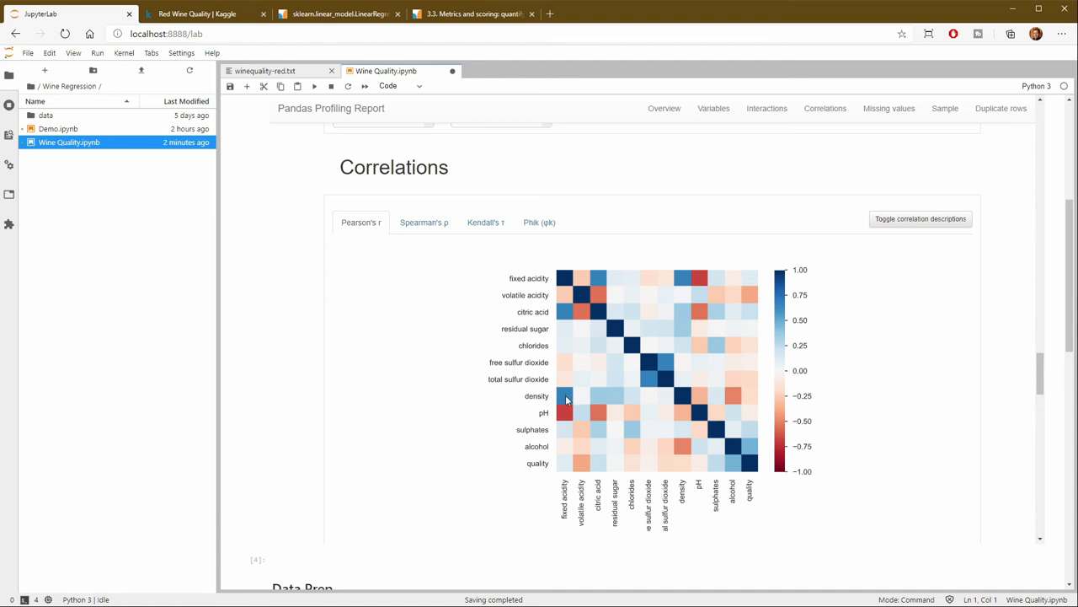
mouse_move(698, 469)
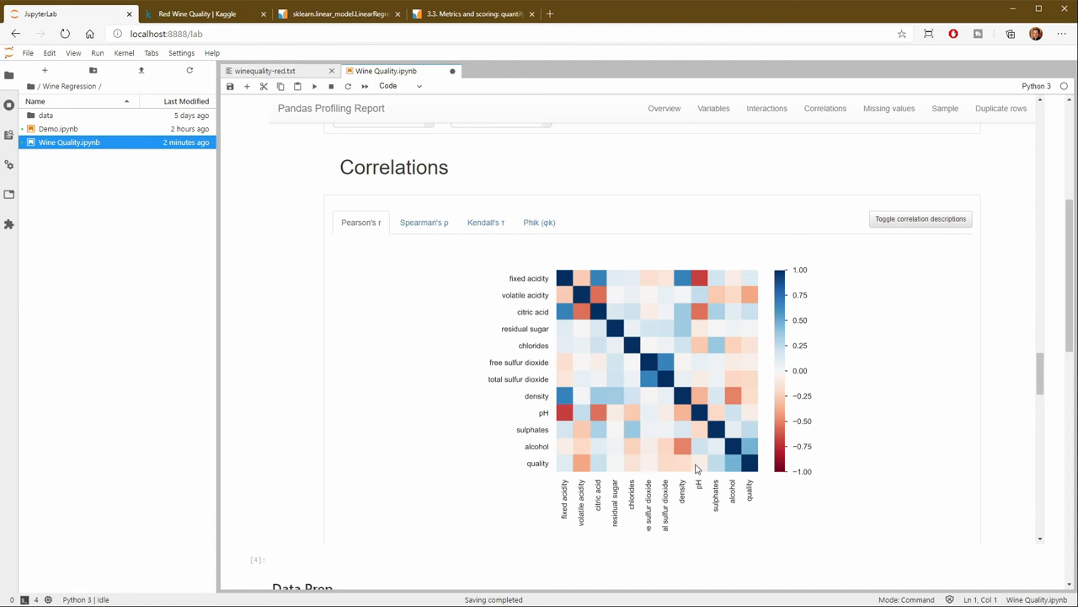
mouse_move(576, 317)
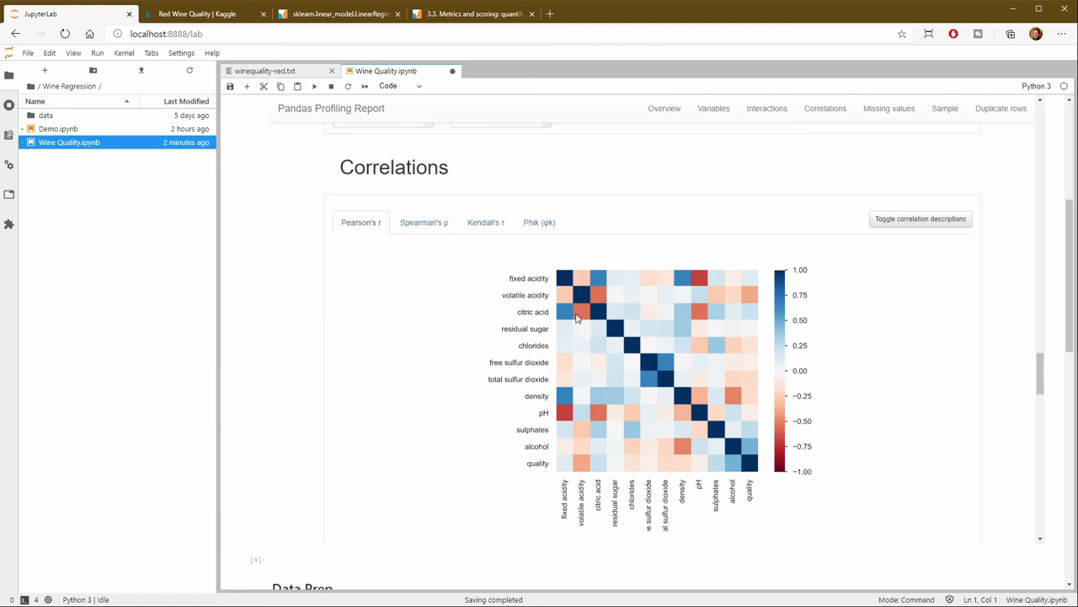
mouse_move(565, 313)
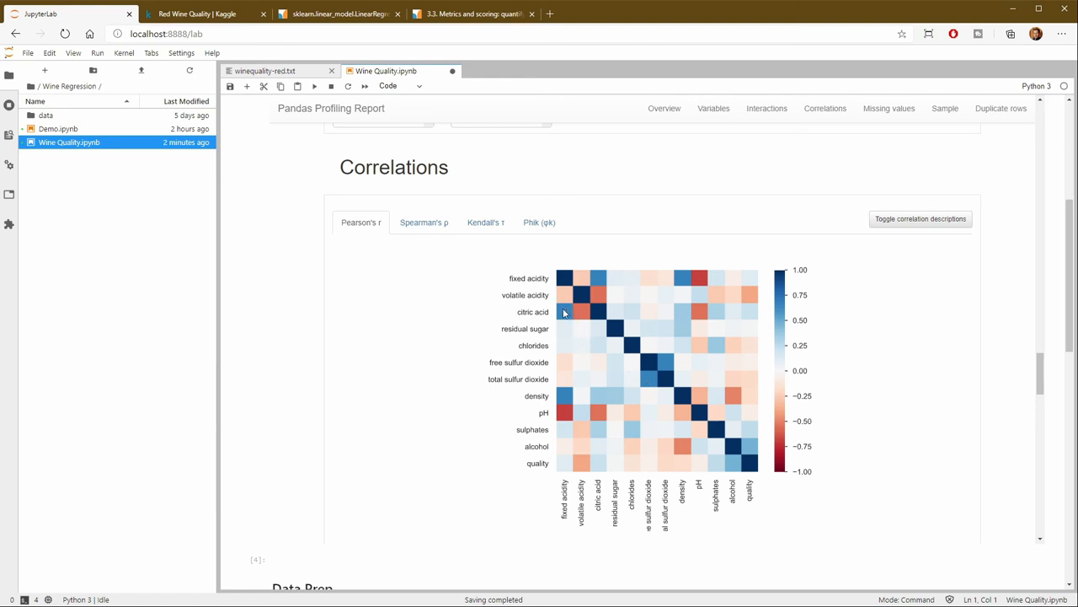
mouse_move(566, 310)
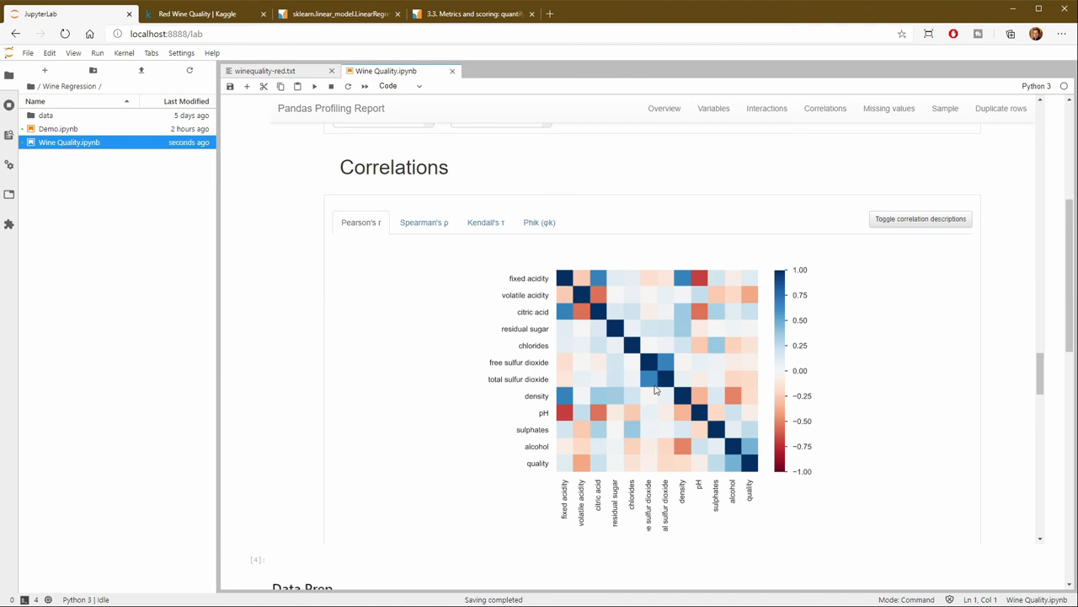
mouse_move(647, 398)
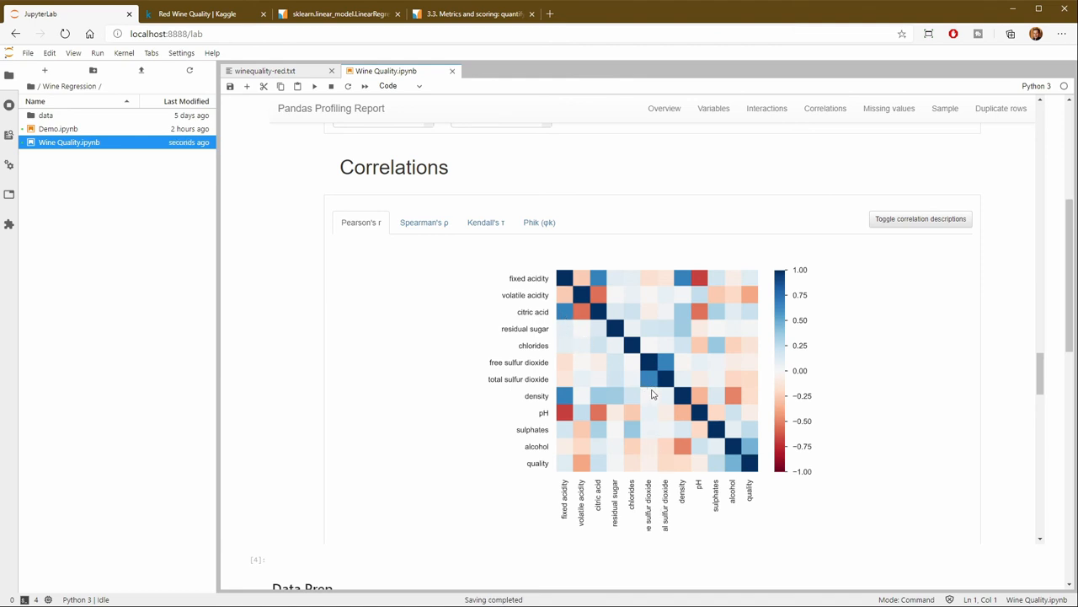
mouse_move(587, 388)
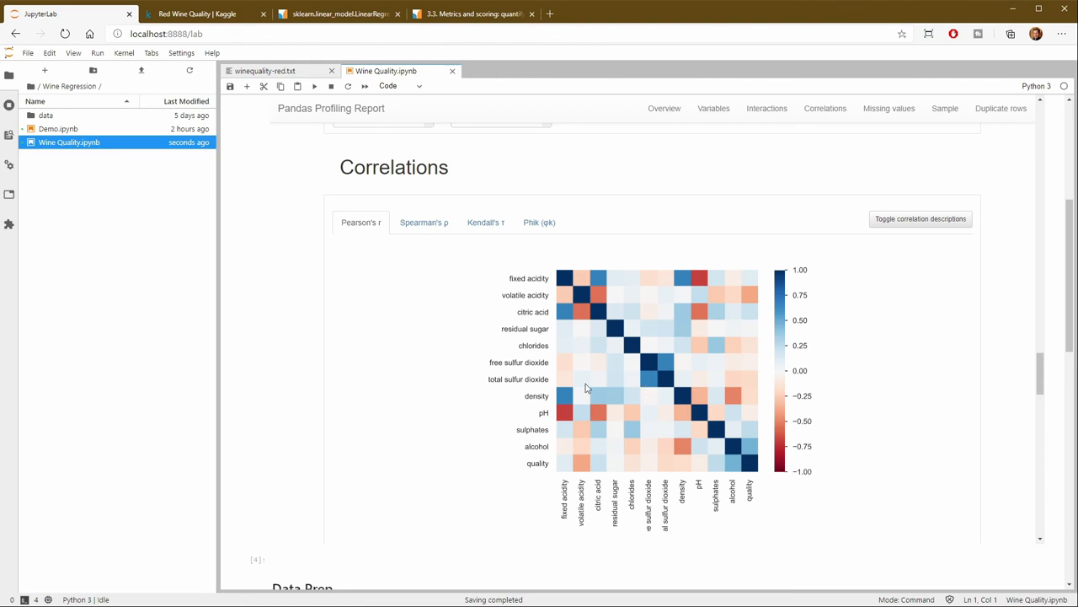
mouse_move(1038, 418)
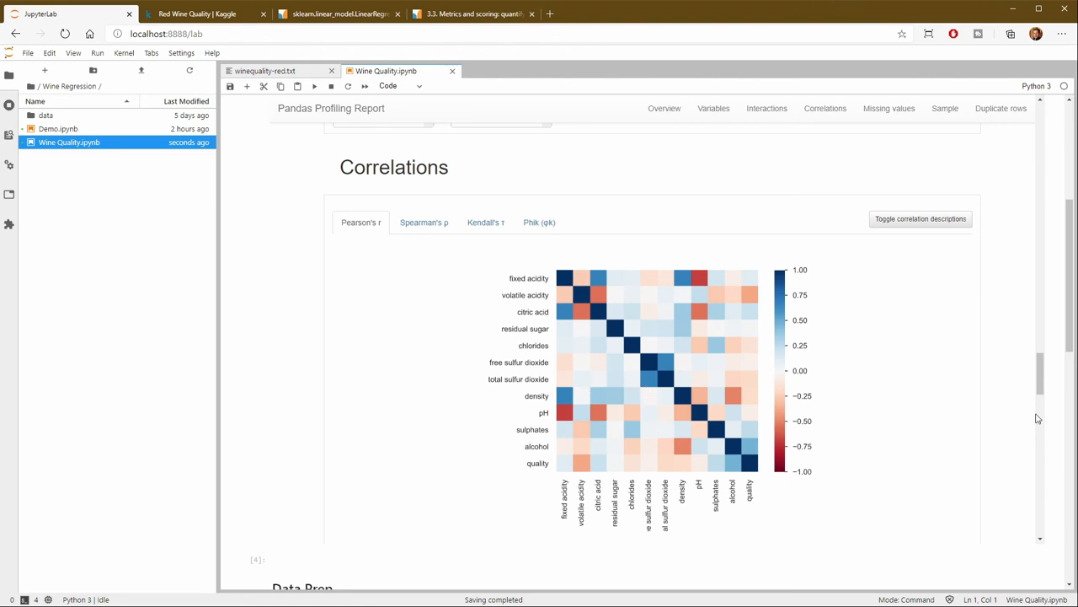
Show the wine data frame in a new notebook console, then return to the Test Harness r2 results
right_click(590, 337)
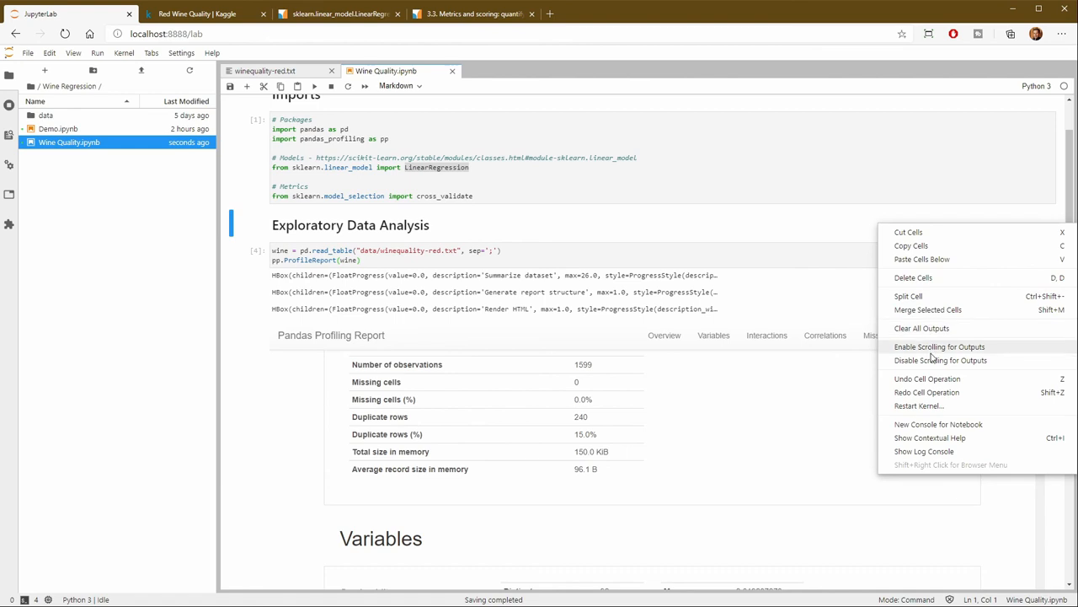
mouse_move(930, 347)
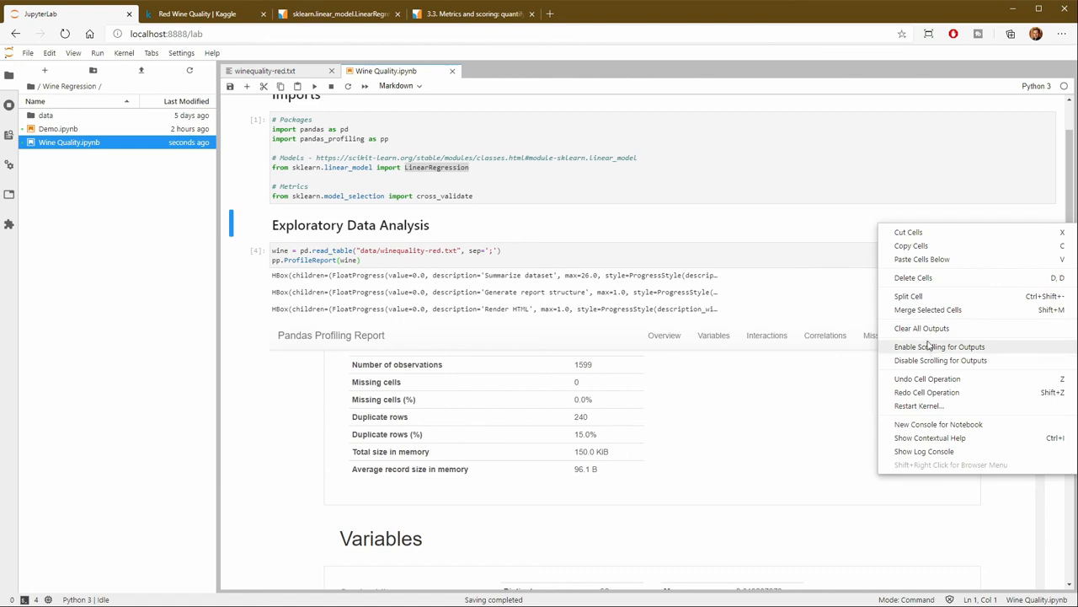
left_click(939, 425)
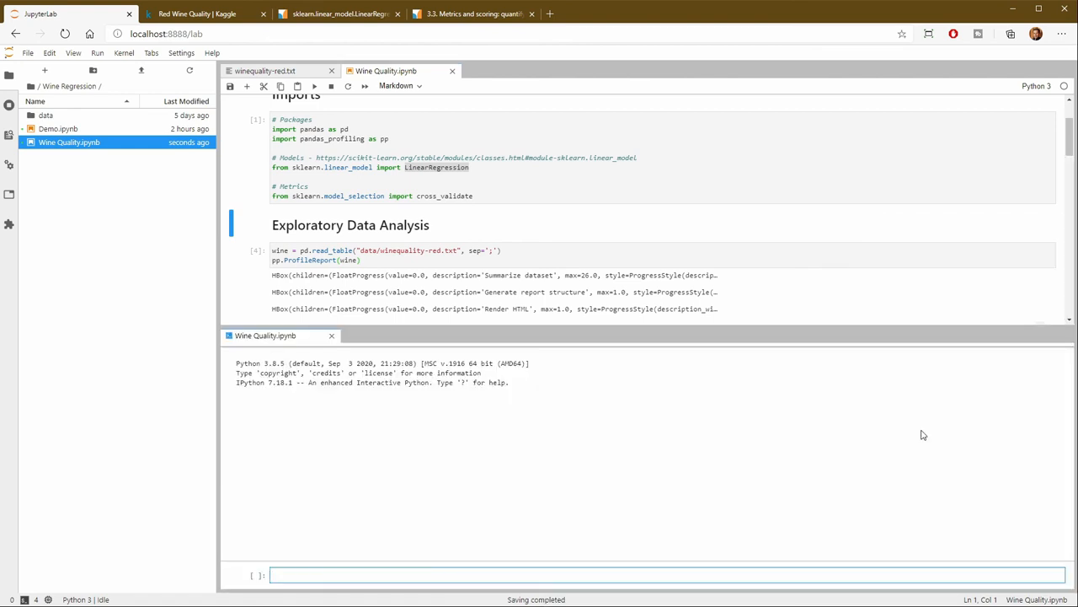
type("wine")
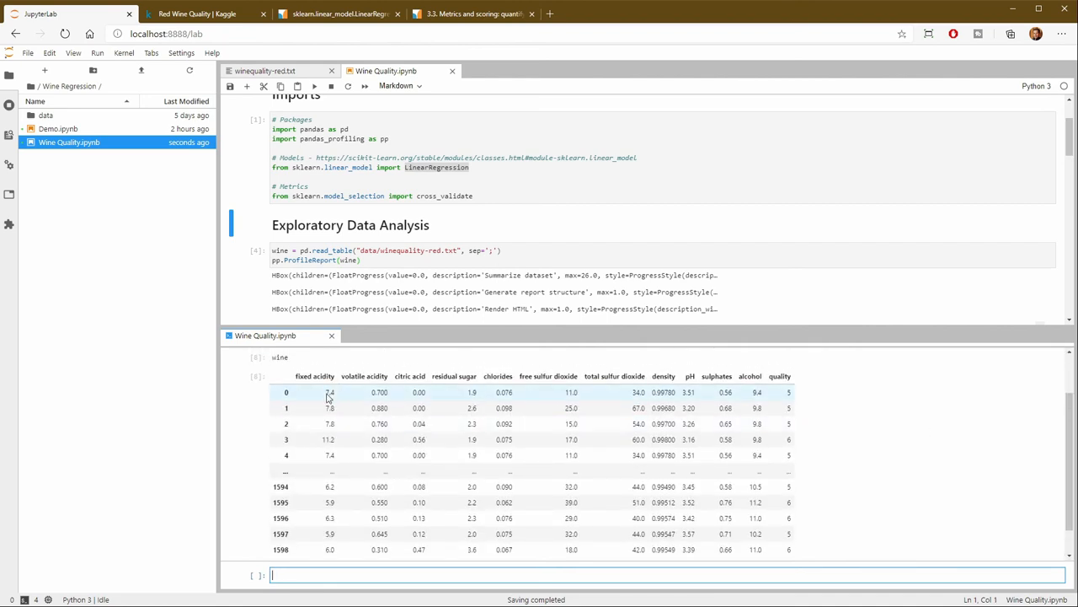
mouse_move(384, 401)
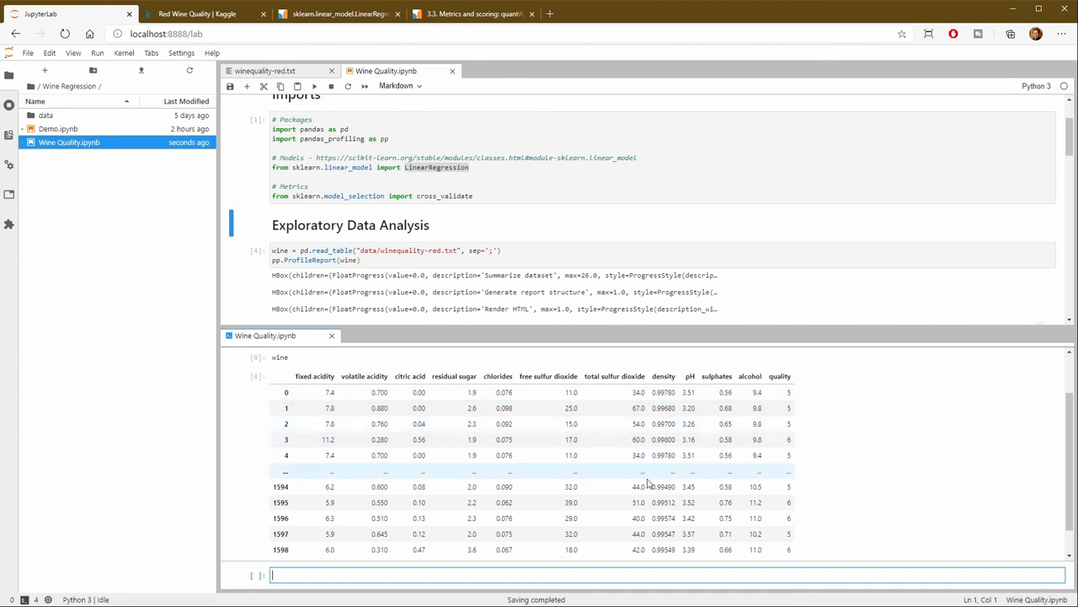
mouse_move(643, 408)
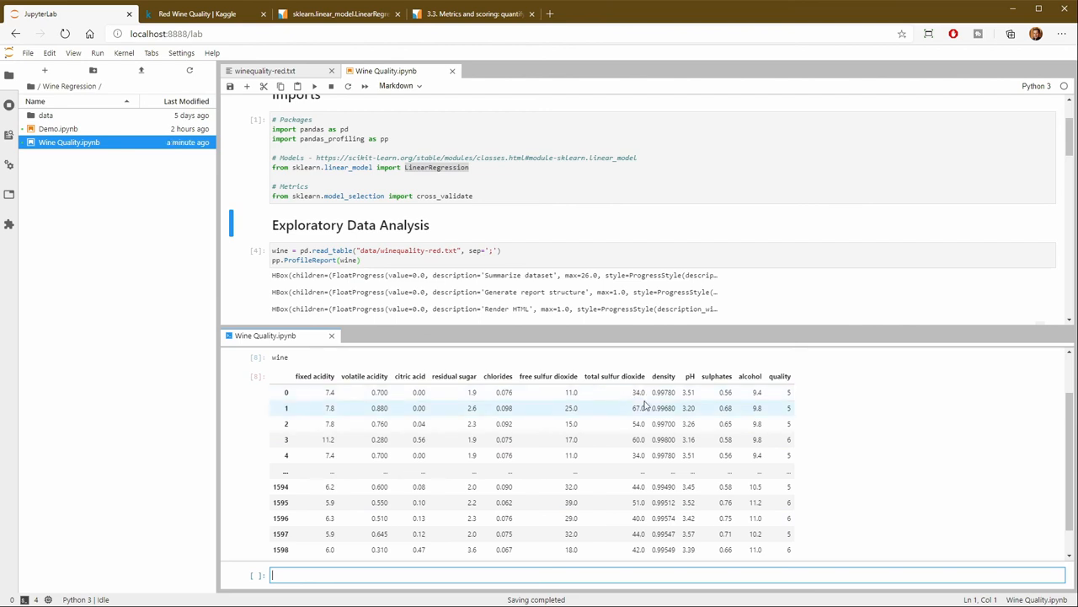
mouse_move(637, 425)
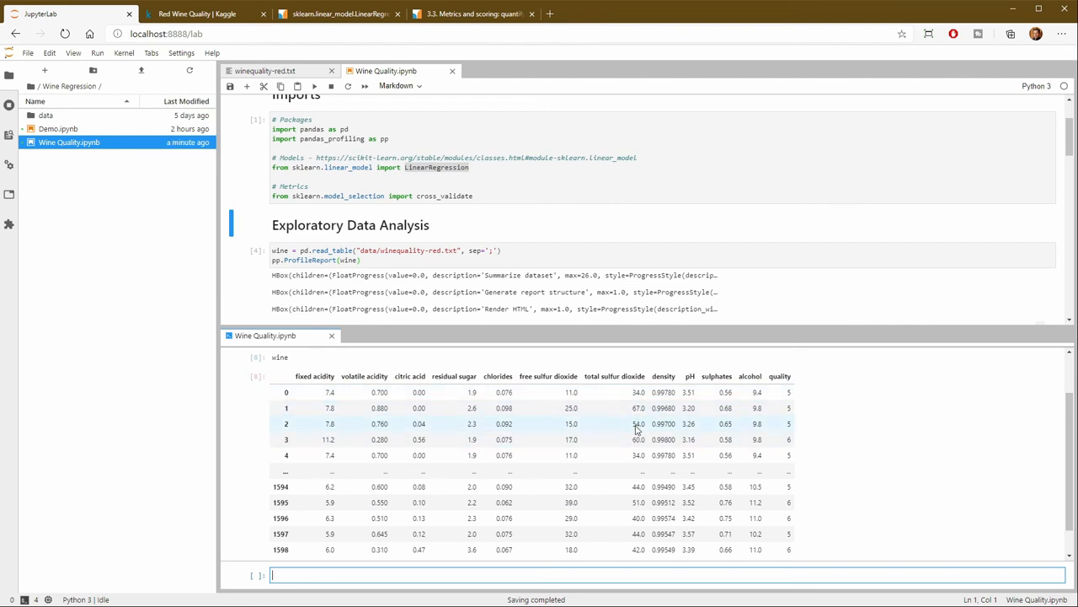
mouse_move(639, 502)
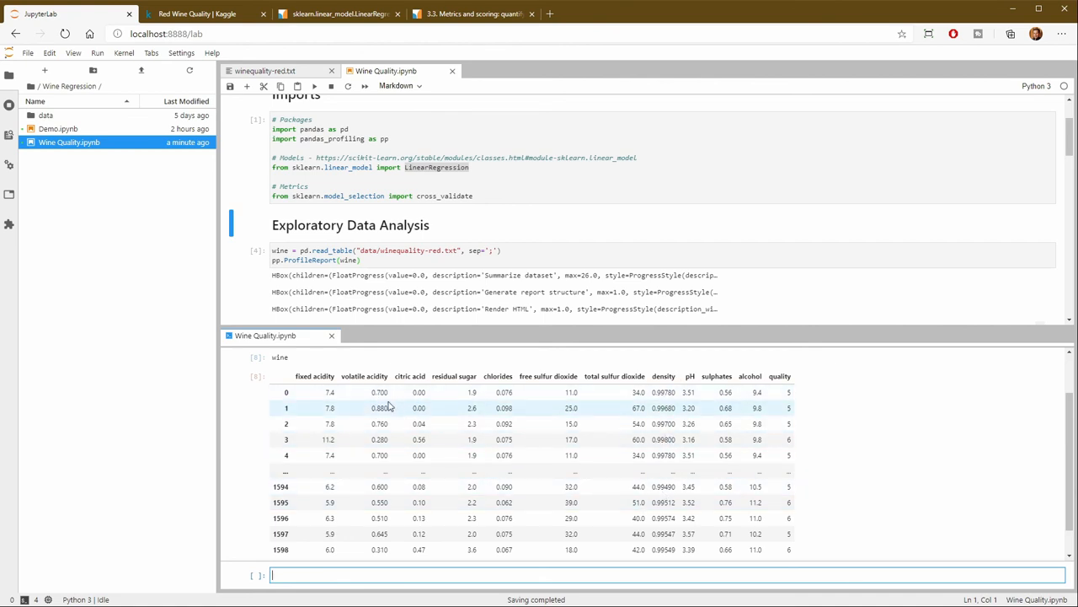
mouse_move(428, 407)
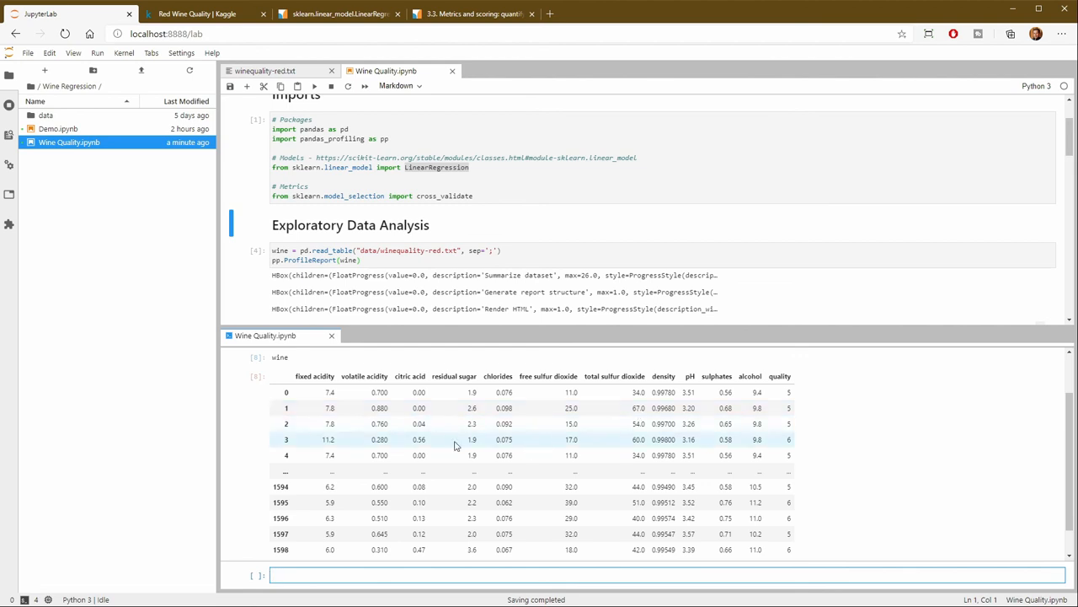
mouse_move(317, 408)
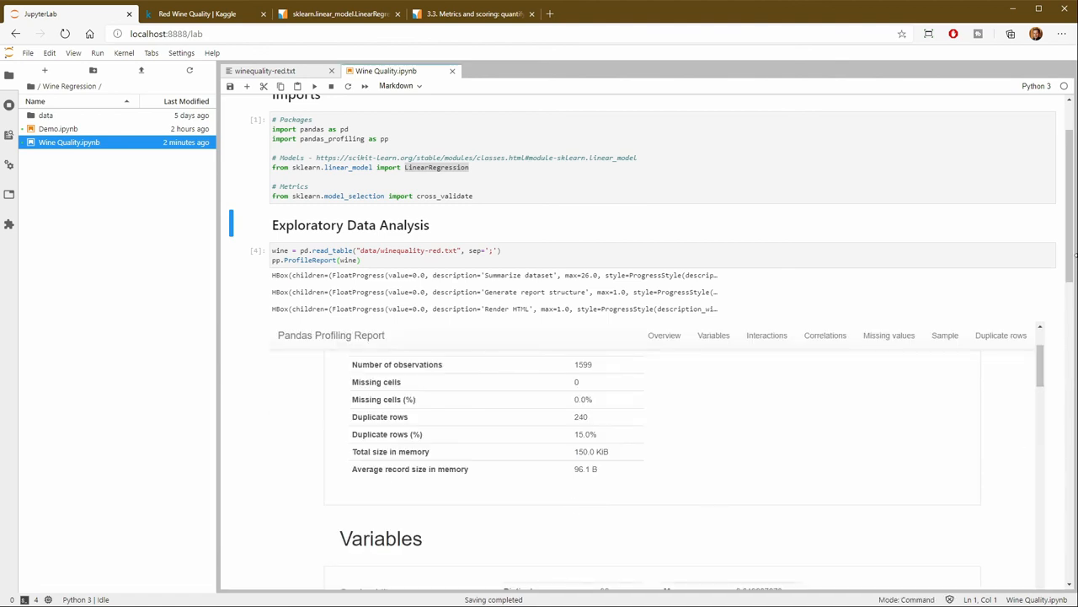
scroll("down", 3)
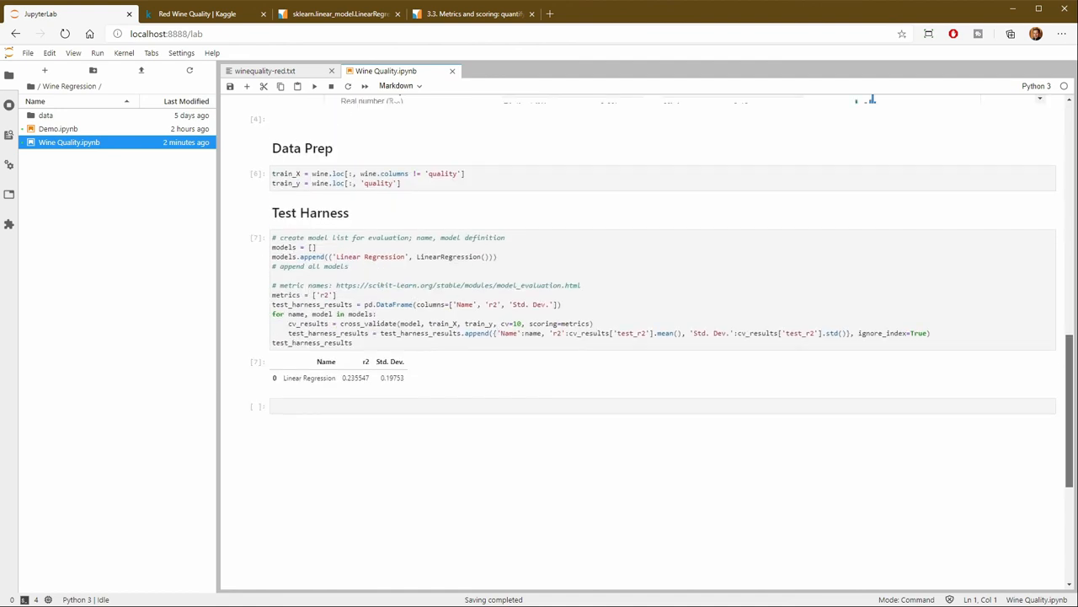